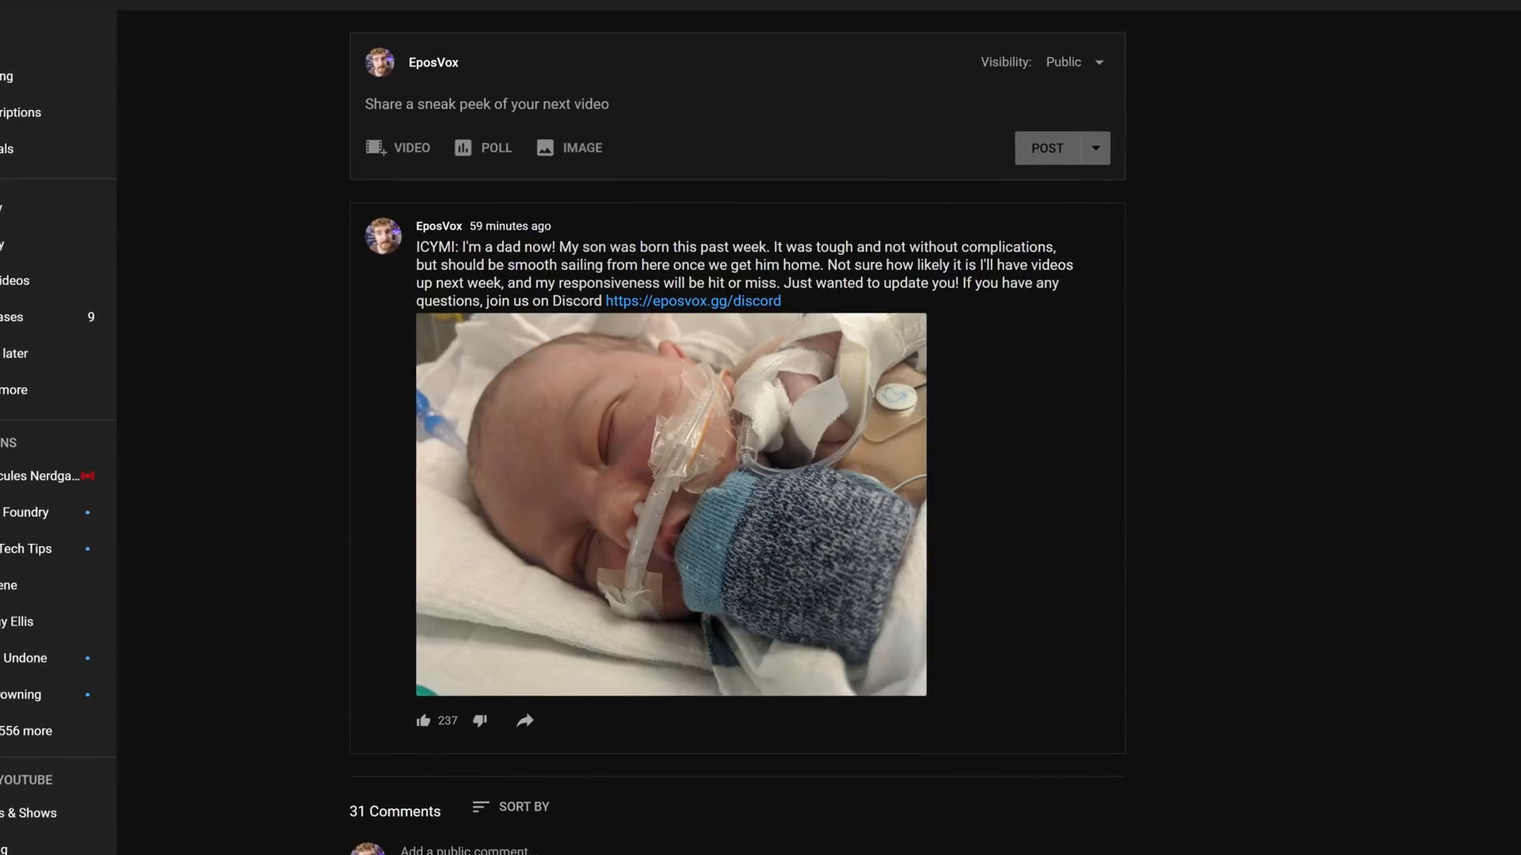
- Scroll the Nerd or Die Beat the Clock sale page down to the $2 Stream Overlays packages
{"action": "scroll", "scroll_direction": "up", "scroll_amount": 3}
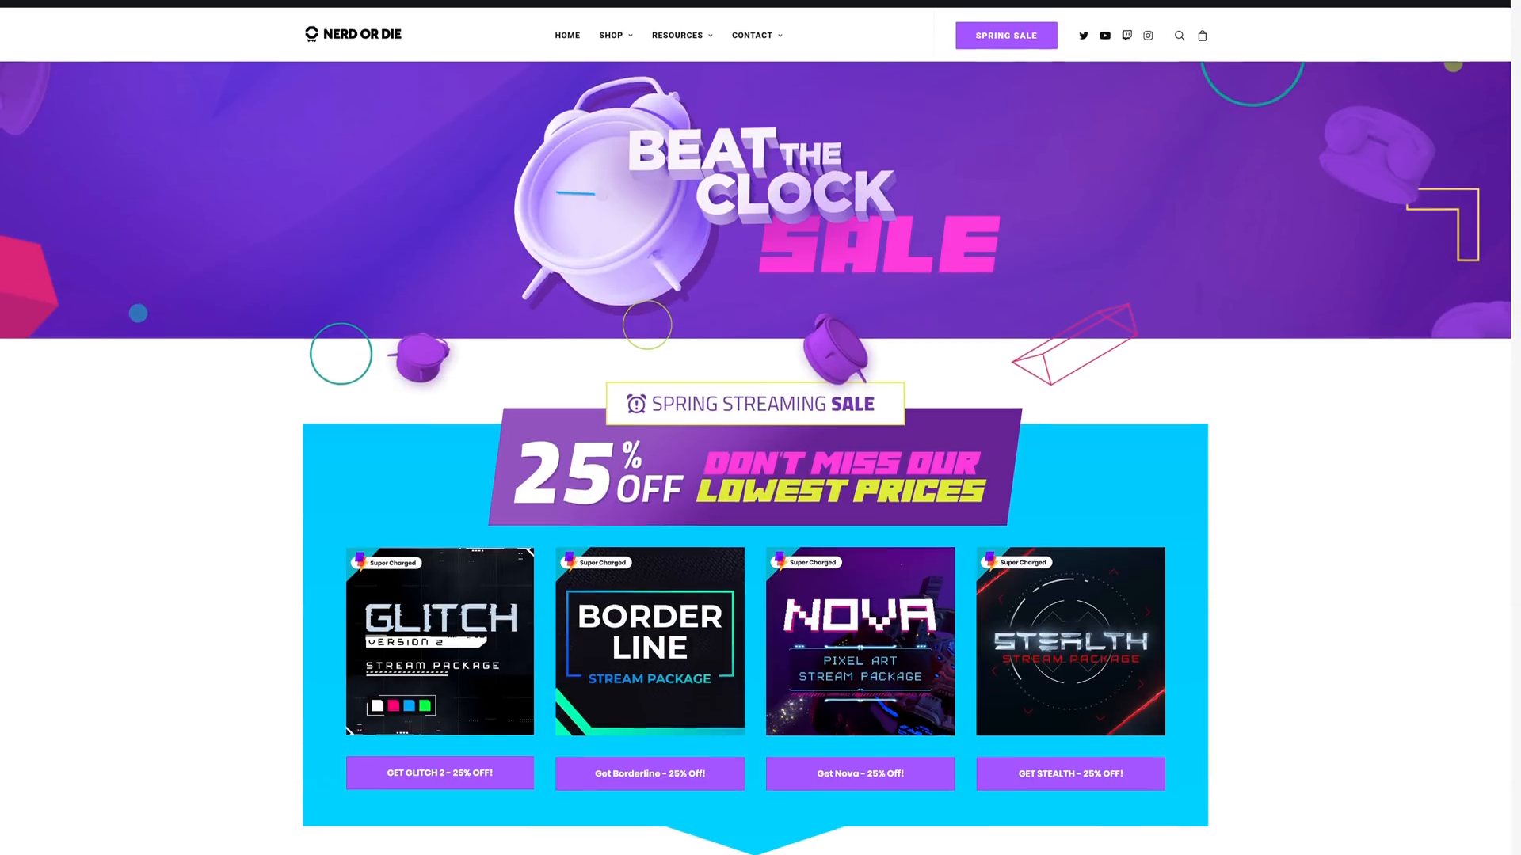
{"action": "scroll", "scroll_direction": "down", "scroll_amount": 3}
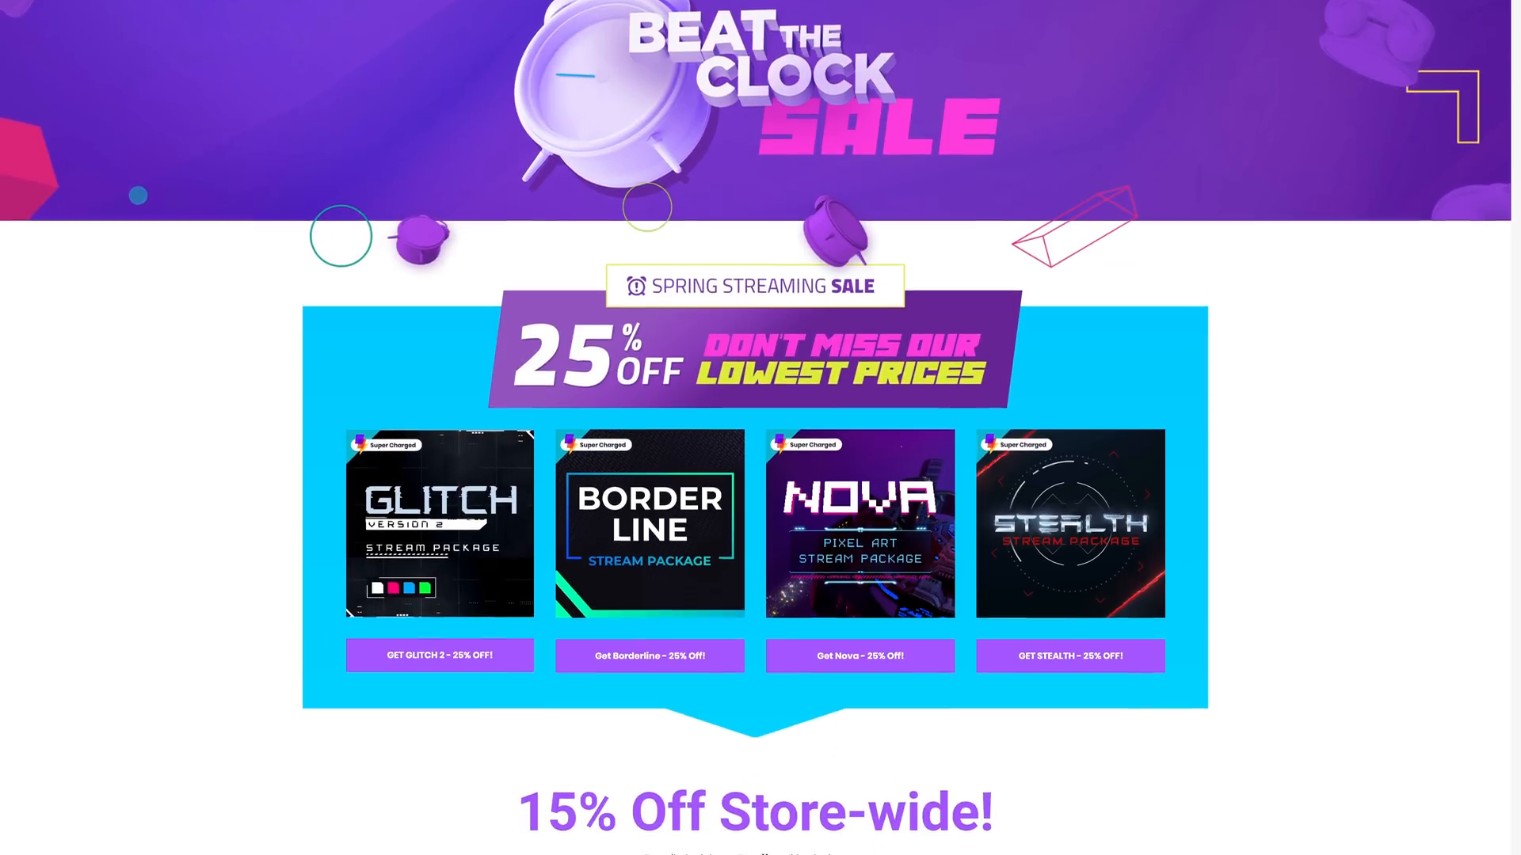
{"action": "scroll", "scroll_direction": "down", "scroll_amount": 3}
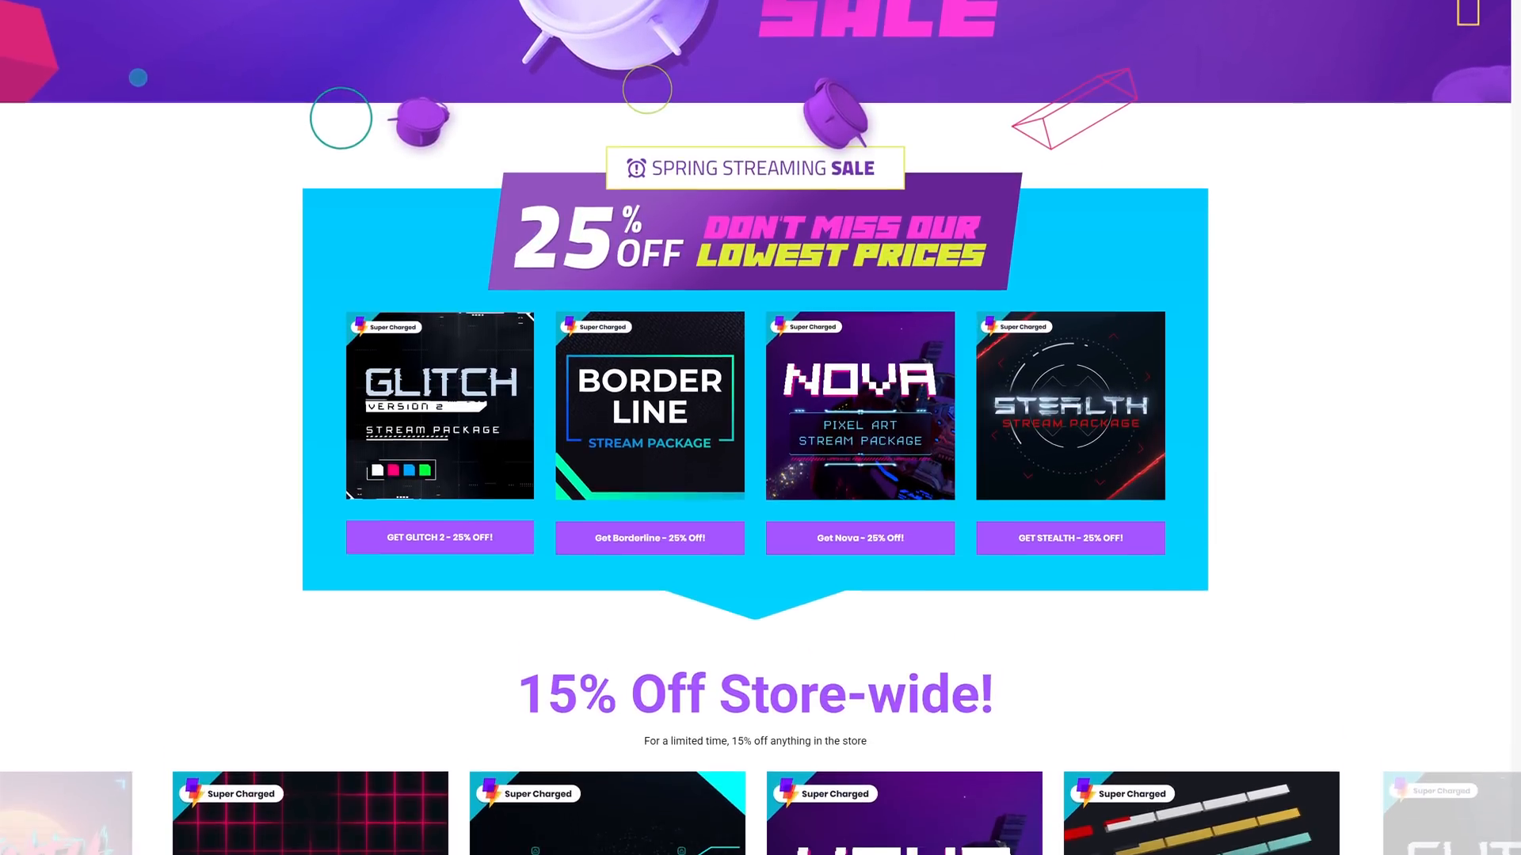
{"action": "scroll", "scroll_direction": "down", "scroll_amount": 3}
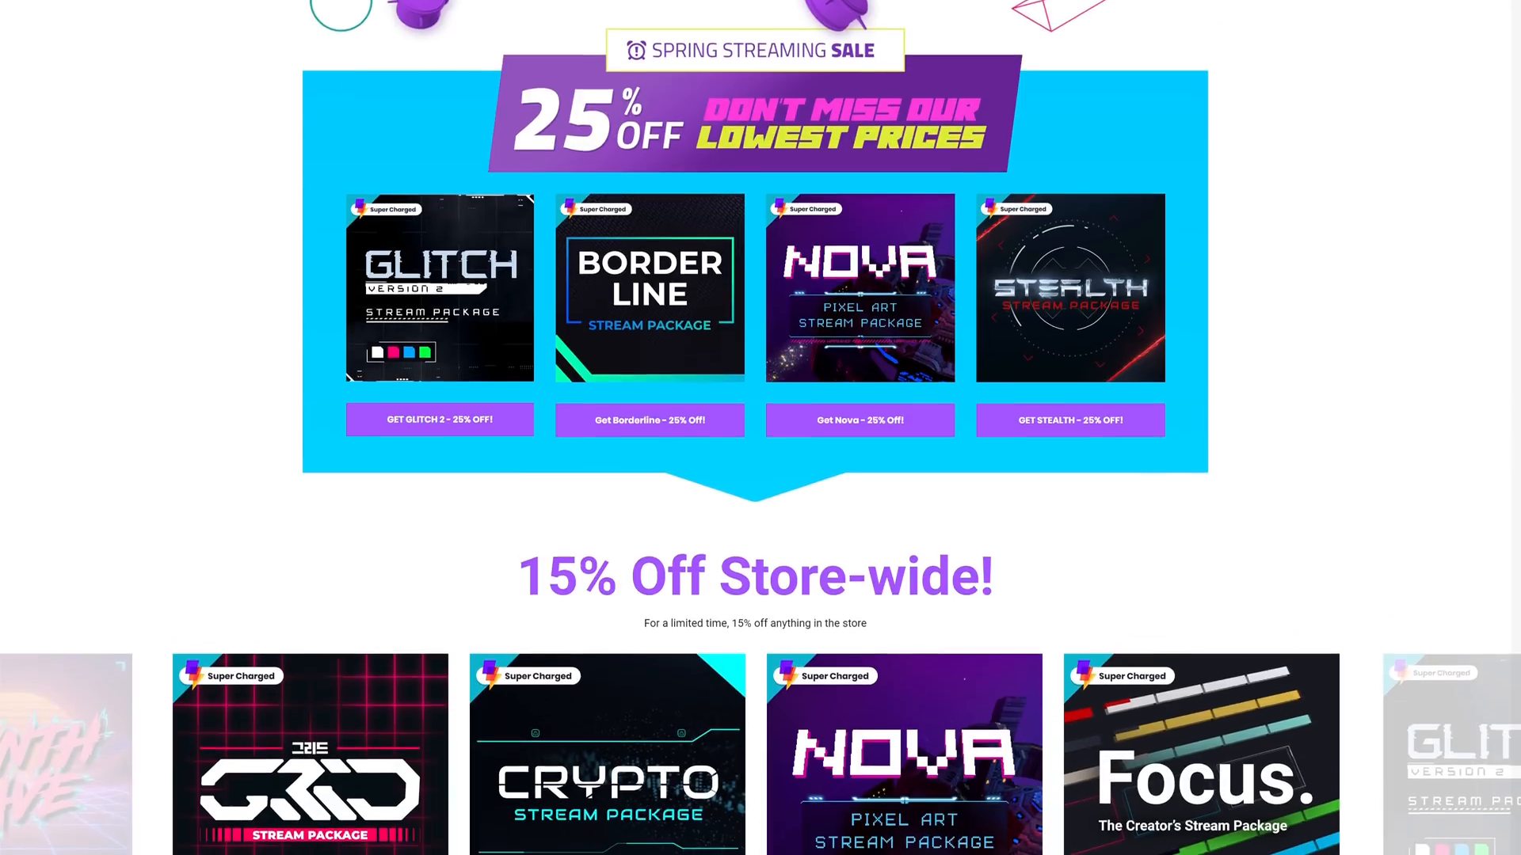
{"action": "scroll", "scroll_direction": "down", "scroll_amount": 3}
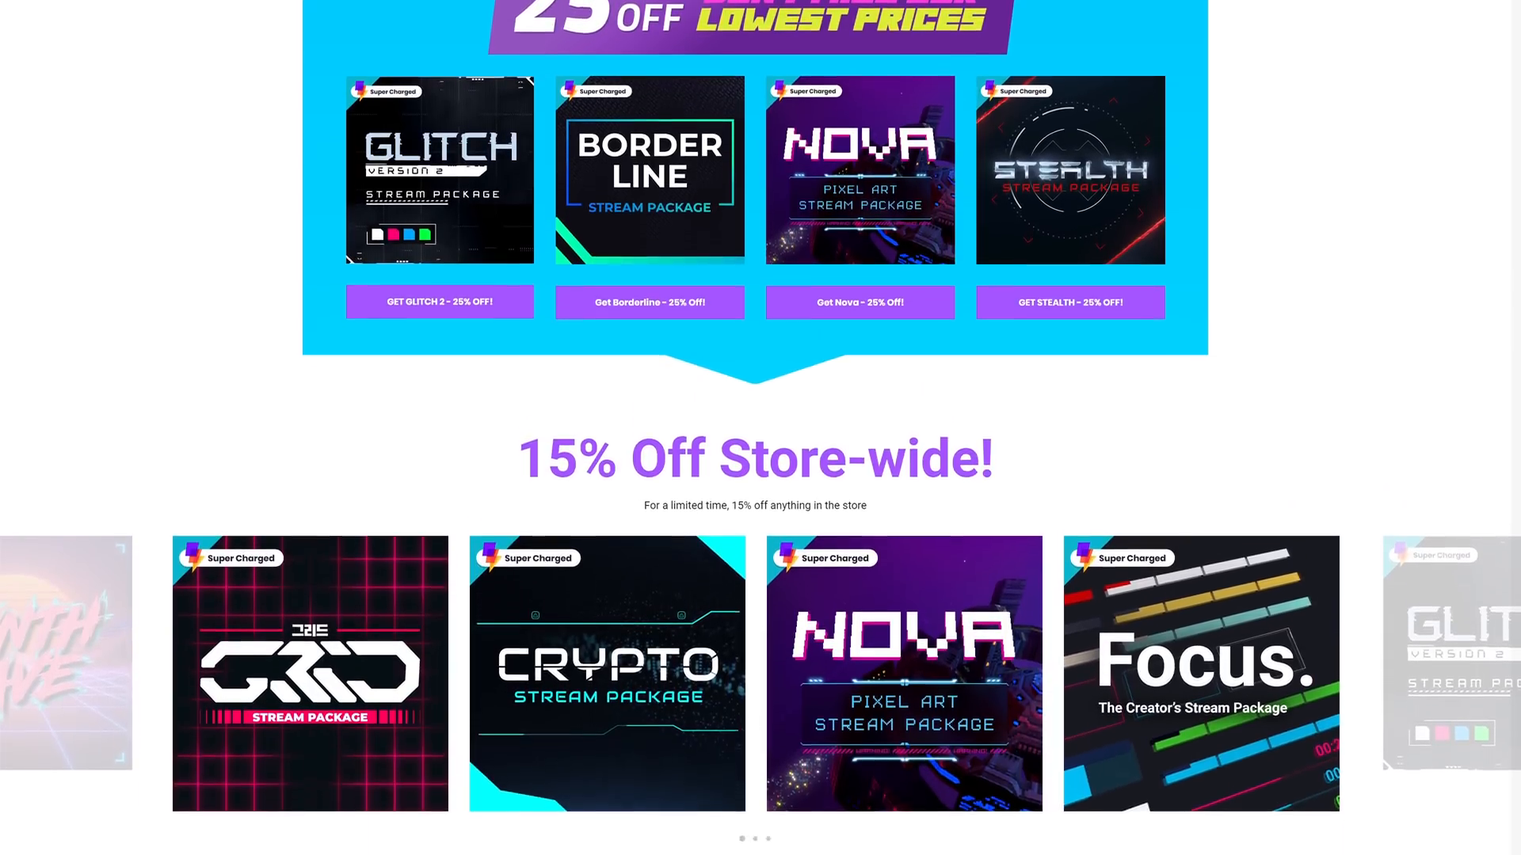
{"action": "scroll", "scroll_direction": "down", "scroll_amount": 3}
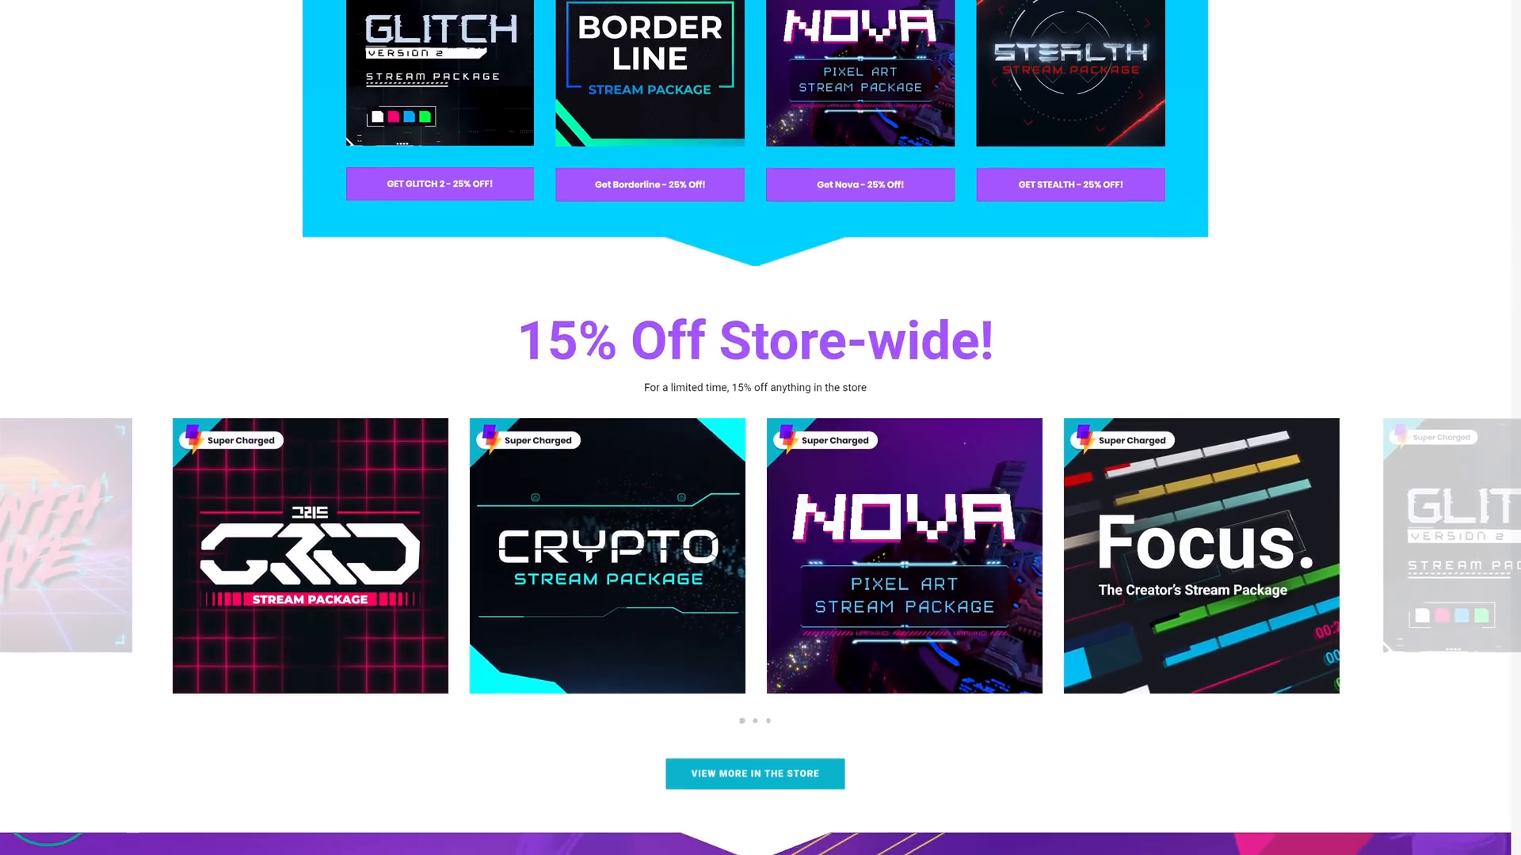
{"action": "scroll", "scroll_direction": "down", "scroll_amount": 3}
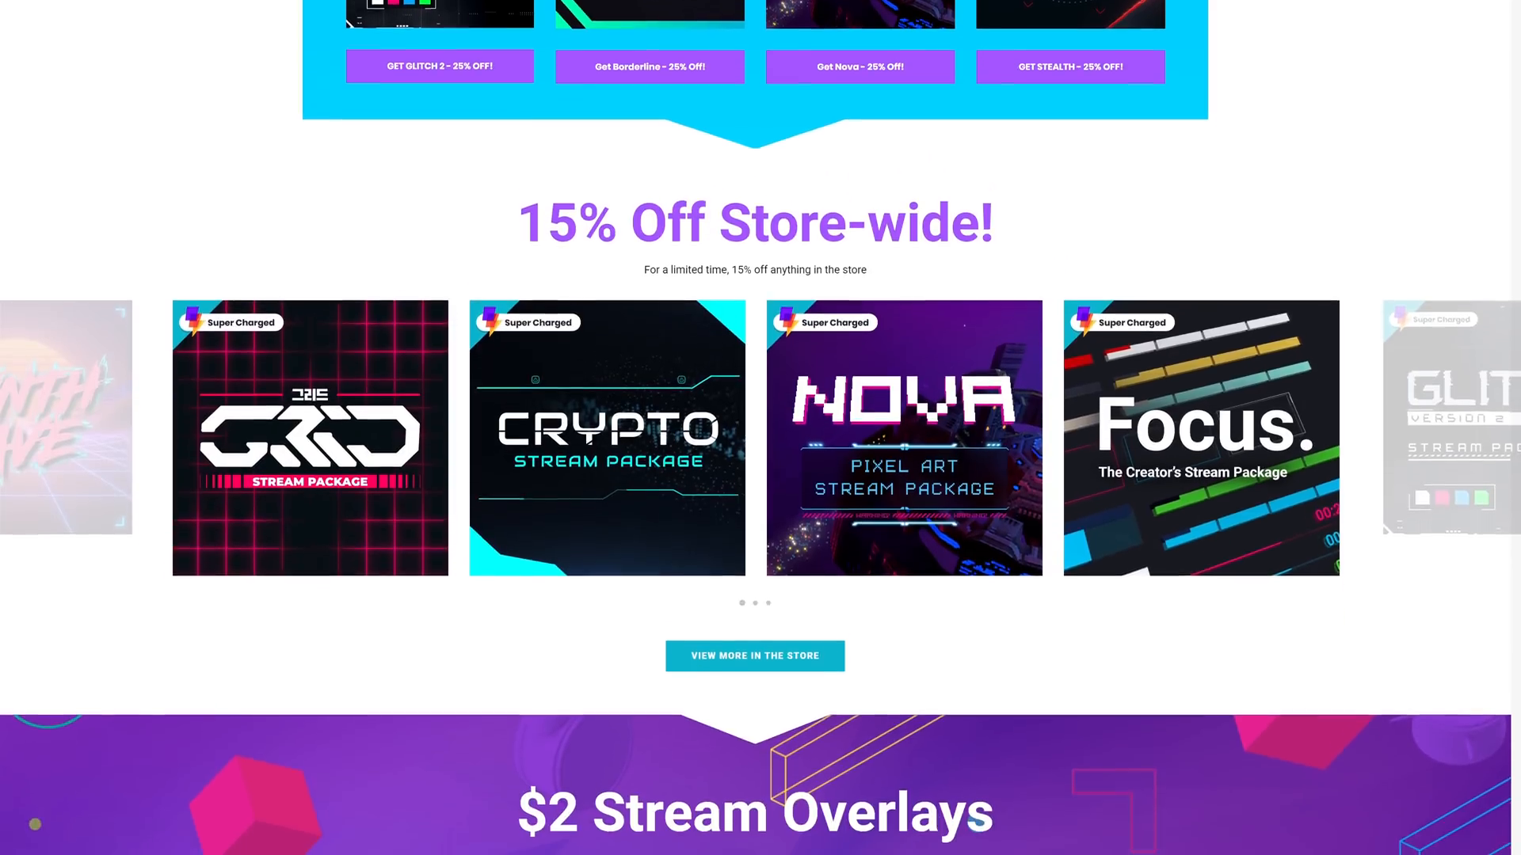
{"action": "scroll", "scroll_direction": "down", "scroll_amount": 3}
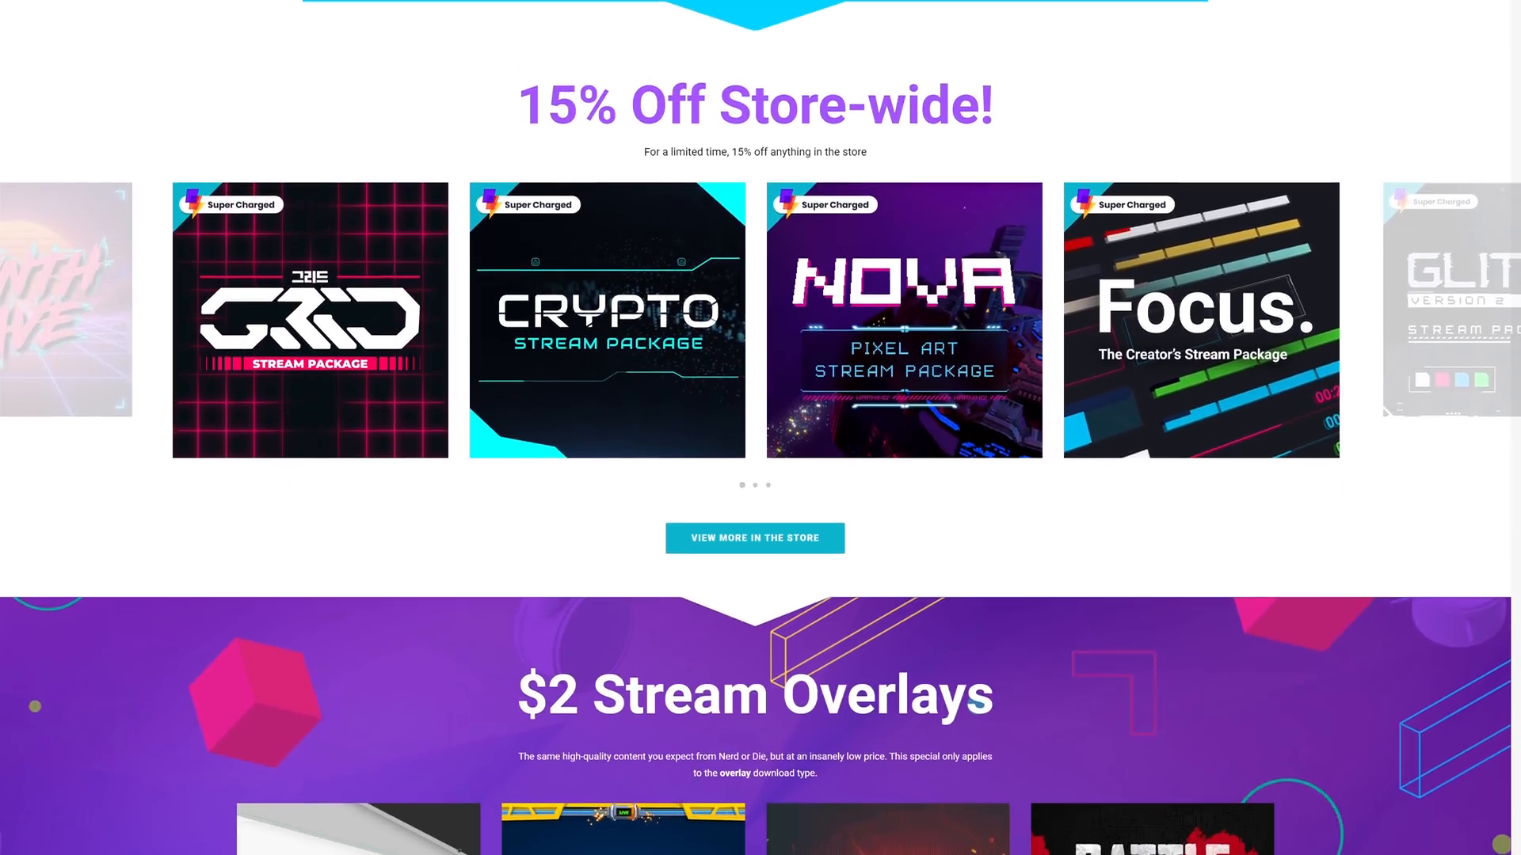
{"action": "scroll", "scroll_direction": "down", "scroll_amount": 3}
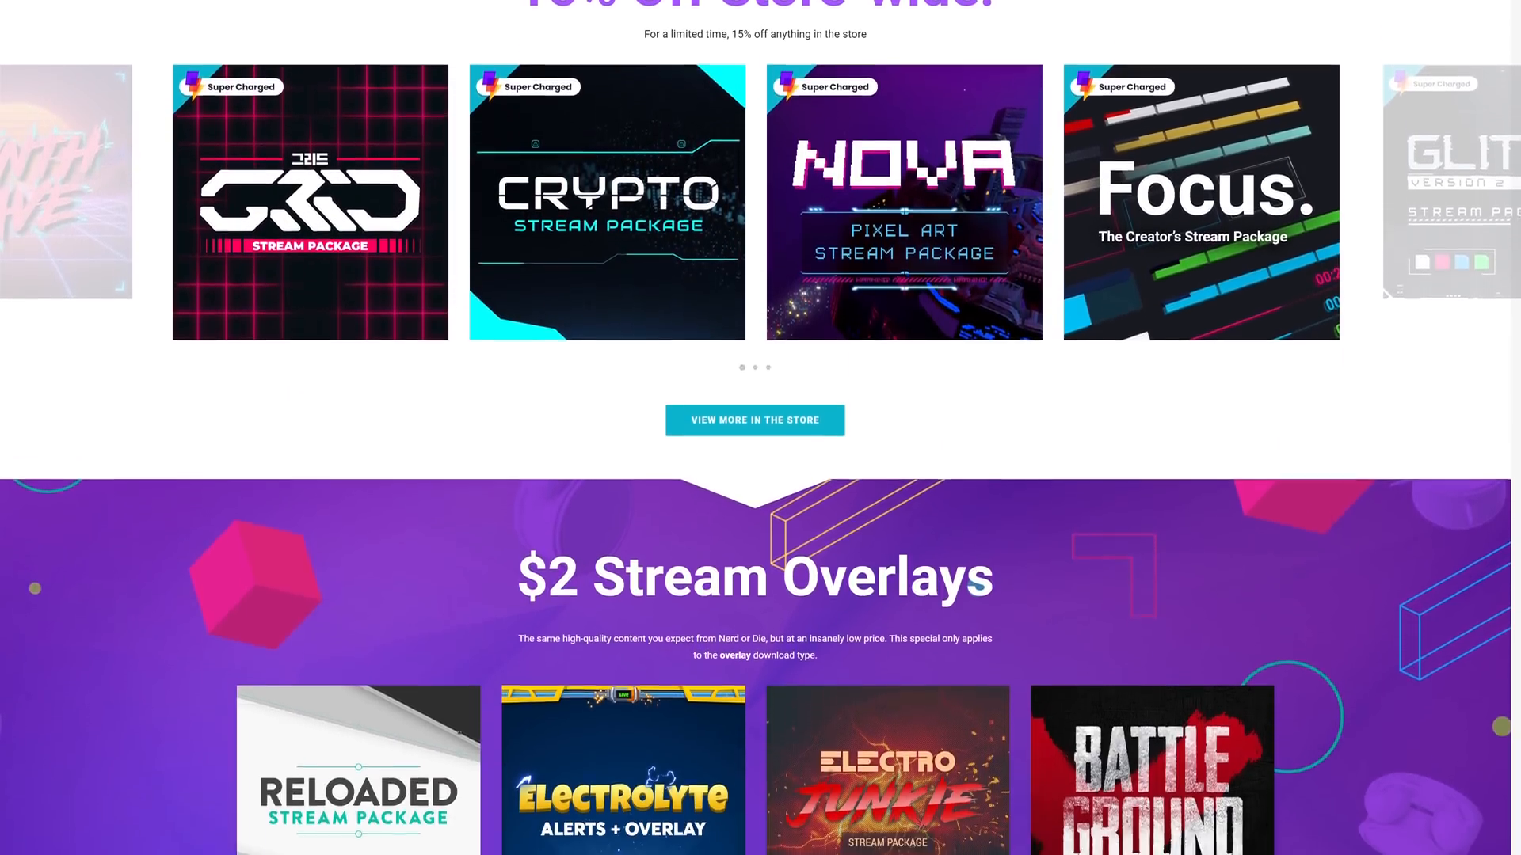
{"action": "scroll", "scroll_direction": "down", "scroll_amount": 3}
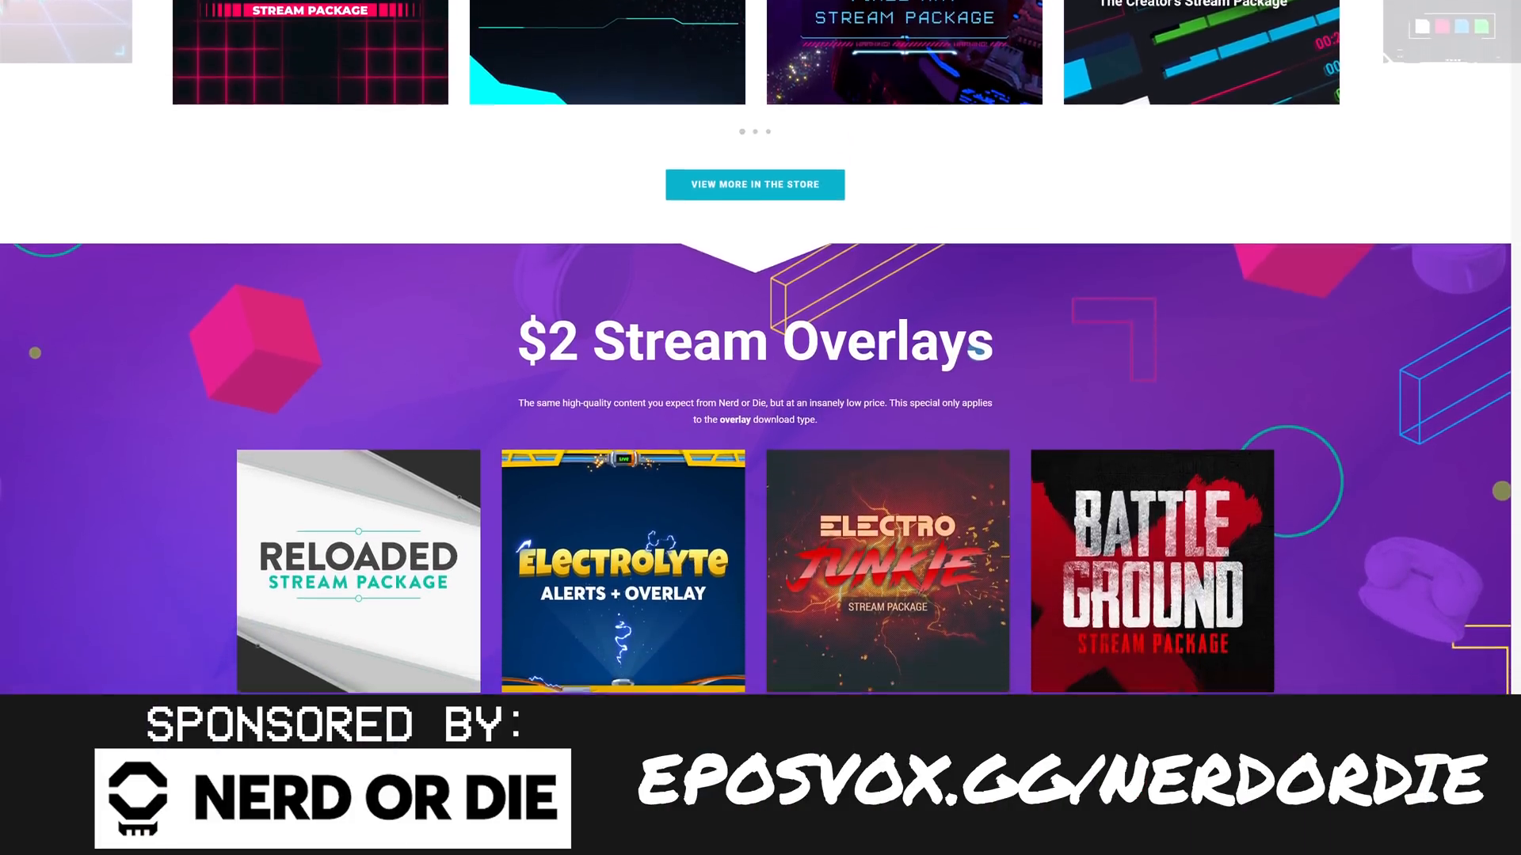
{"action": "scroll", "scroll_direction": "down", "scroll_amount": 3}
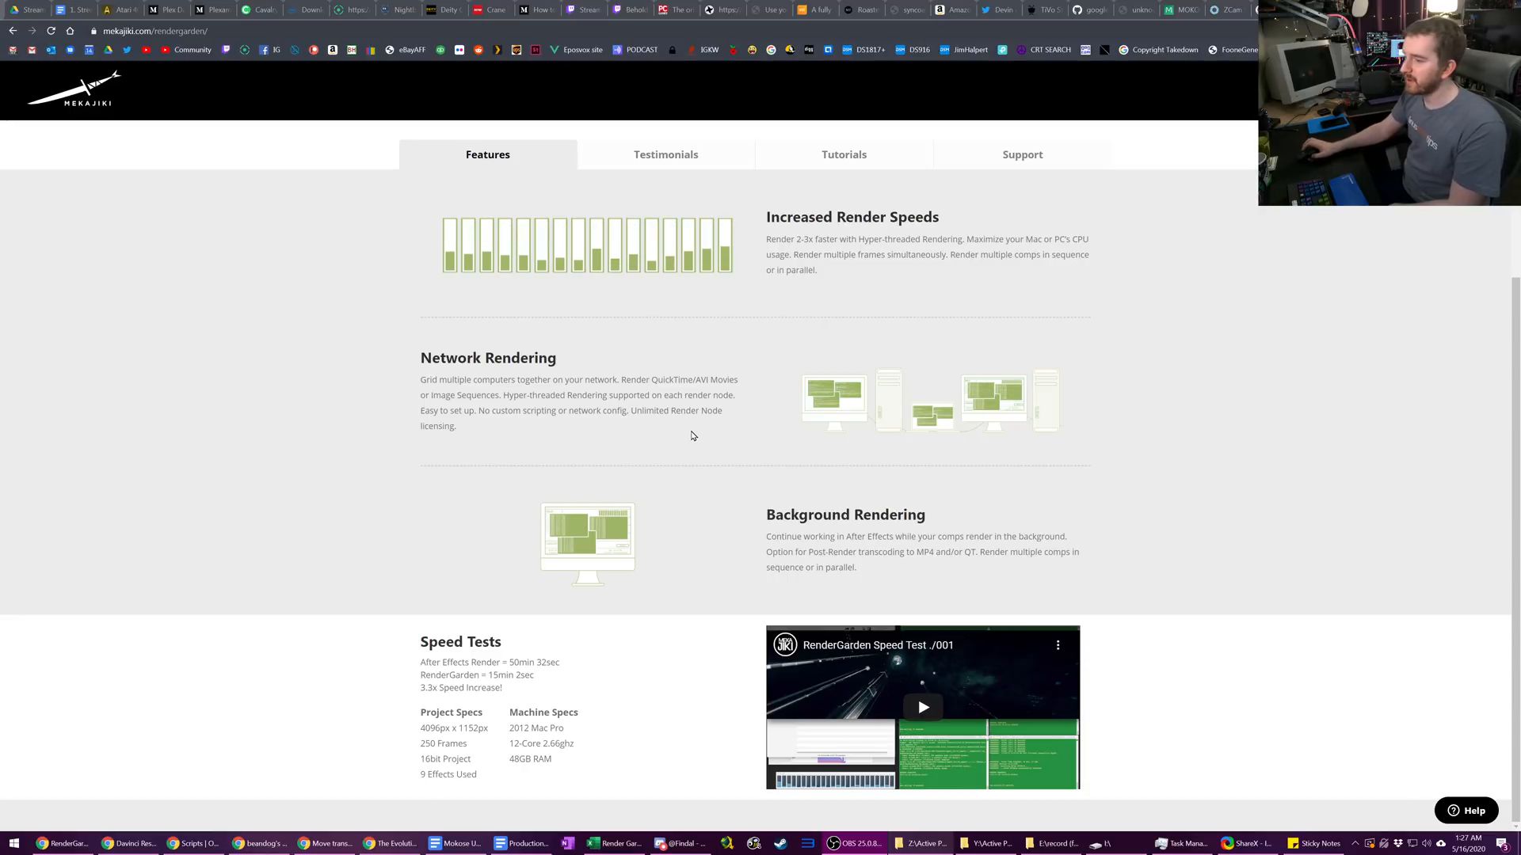
{"action": "mouse_move", "coordinate": [685, 426]}
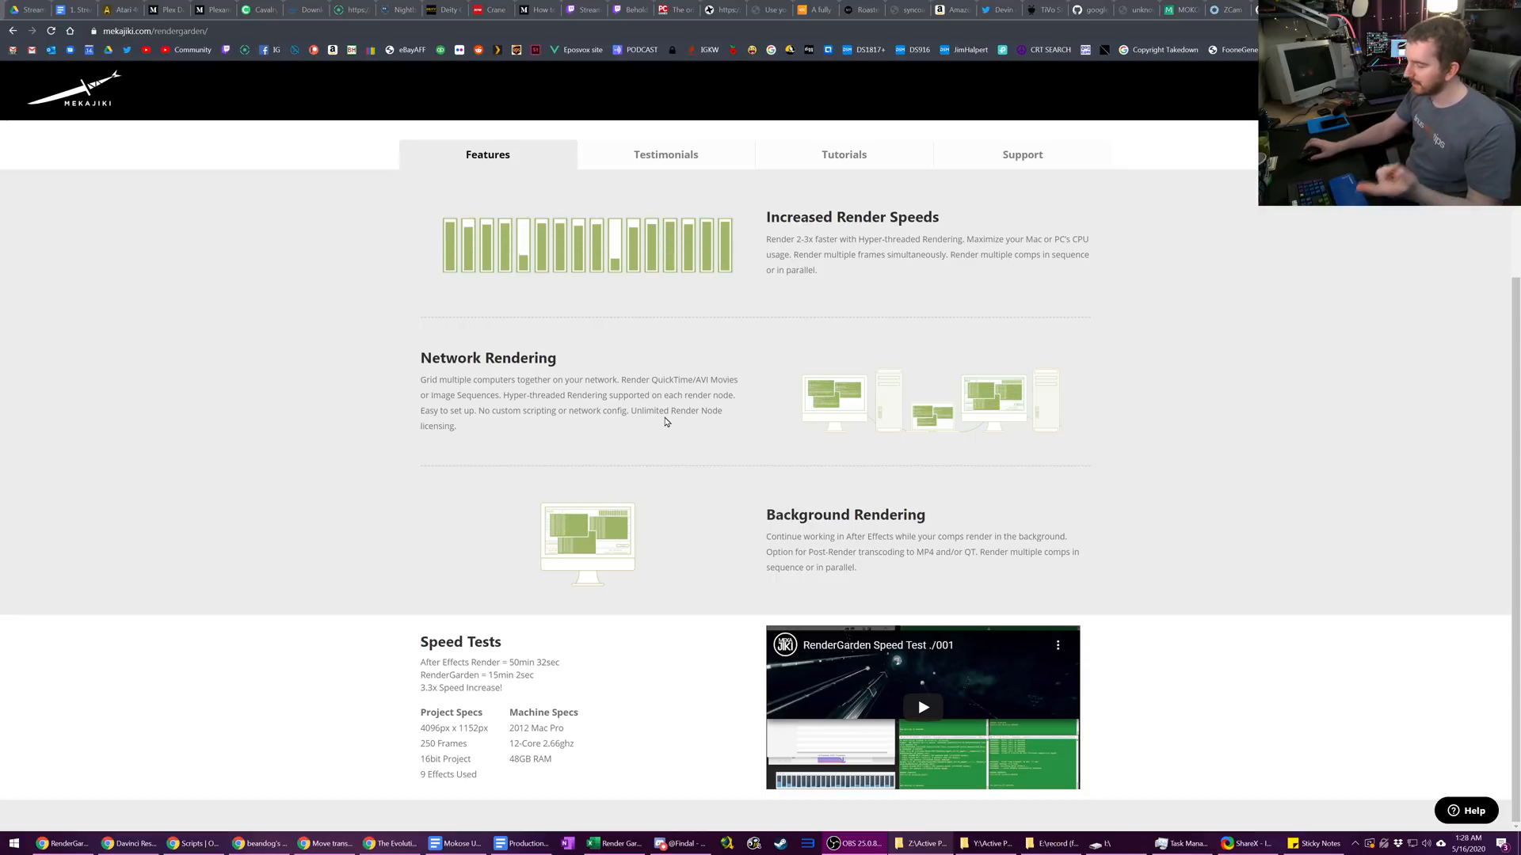
{"action": "mouse_move", "coordinate": [792, 482]}
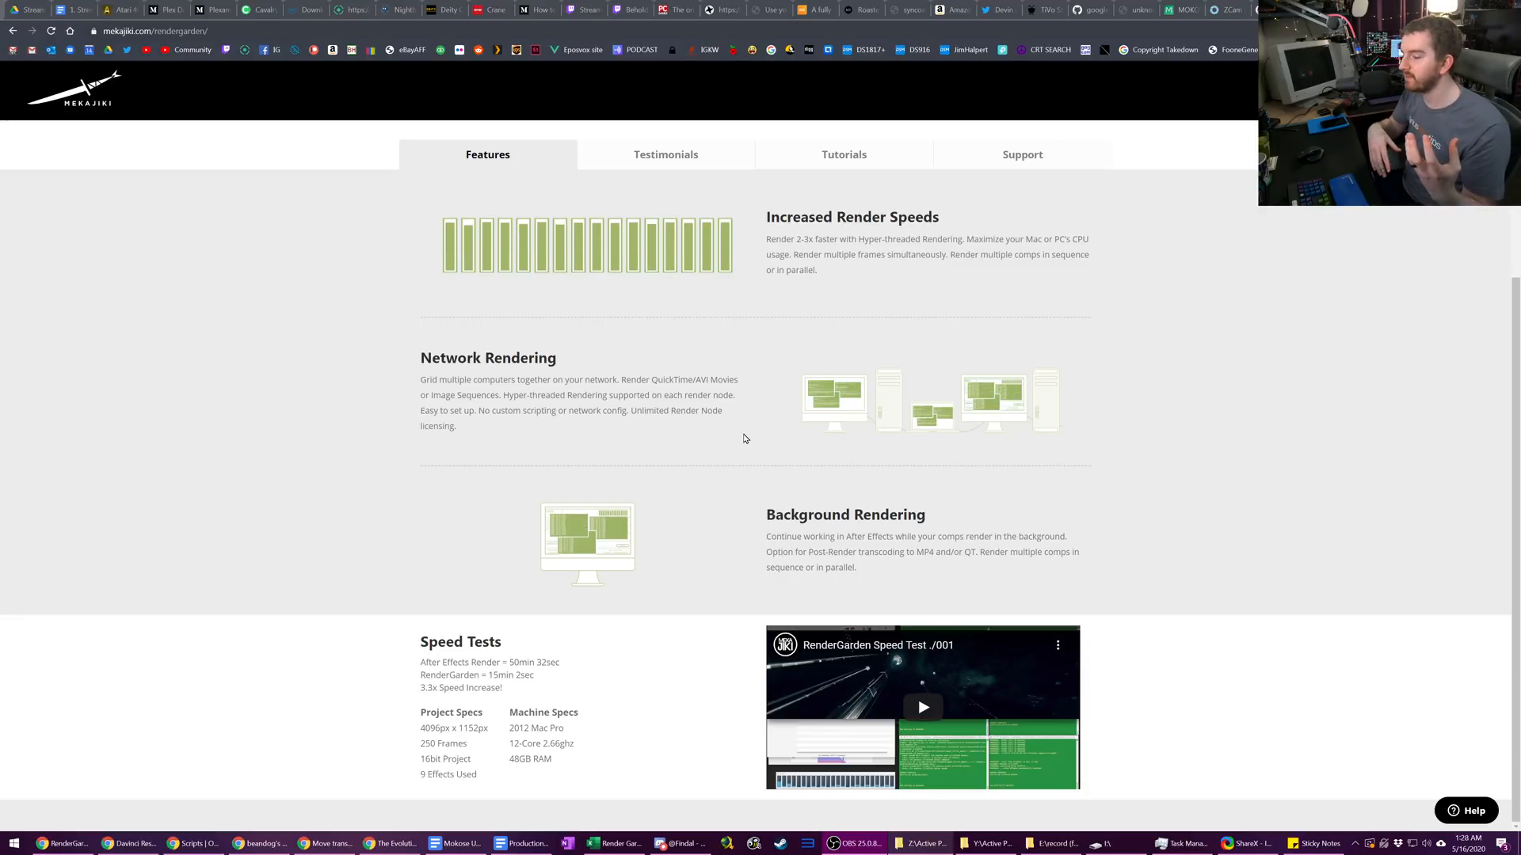
{"action": "mouse_move", "coordinate": [801, 466]}
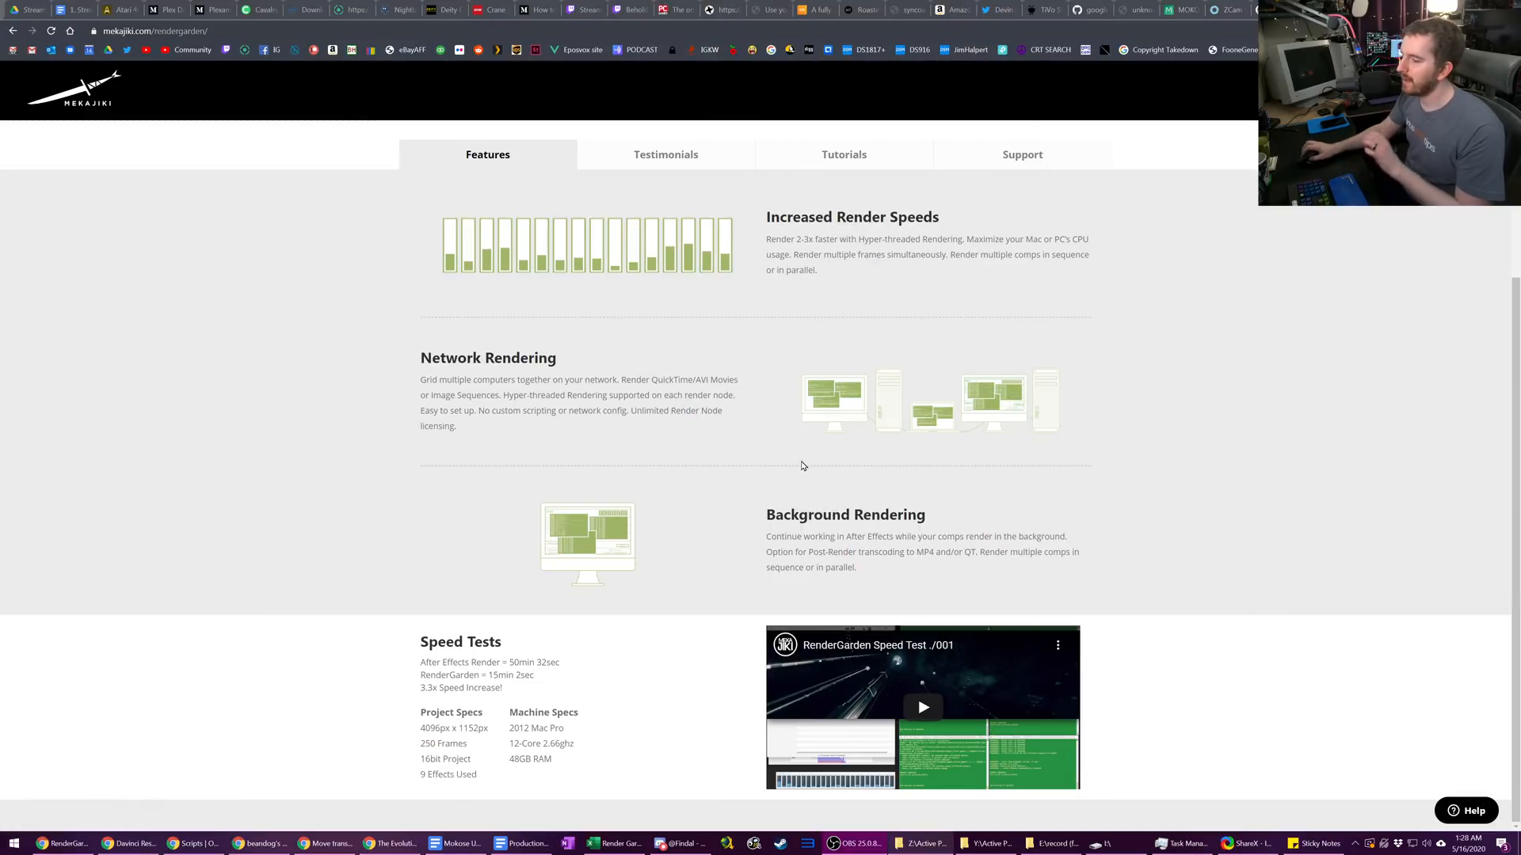
- Scroll the RenderGarden Features page showing render speed, network and background rendering
{"action": "scroll", "scroll_direction": "up", "scroll_amount": 3}
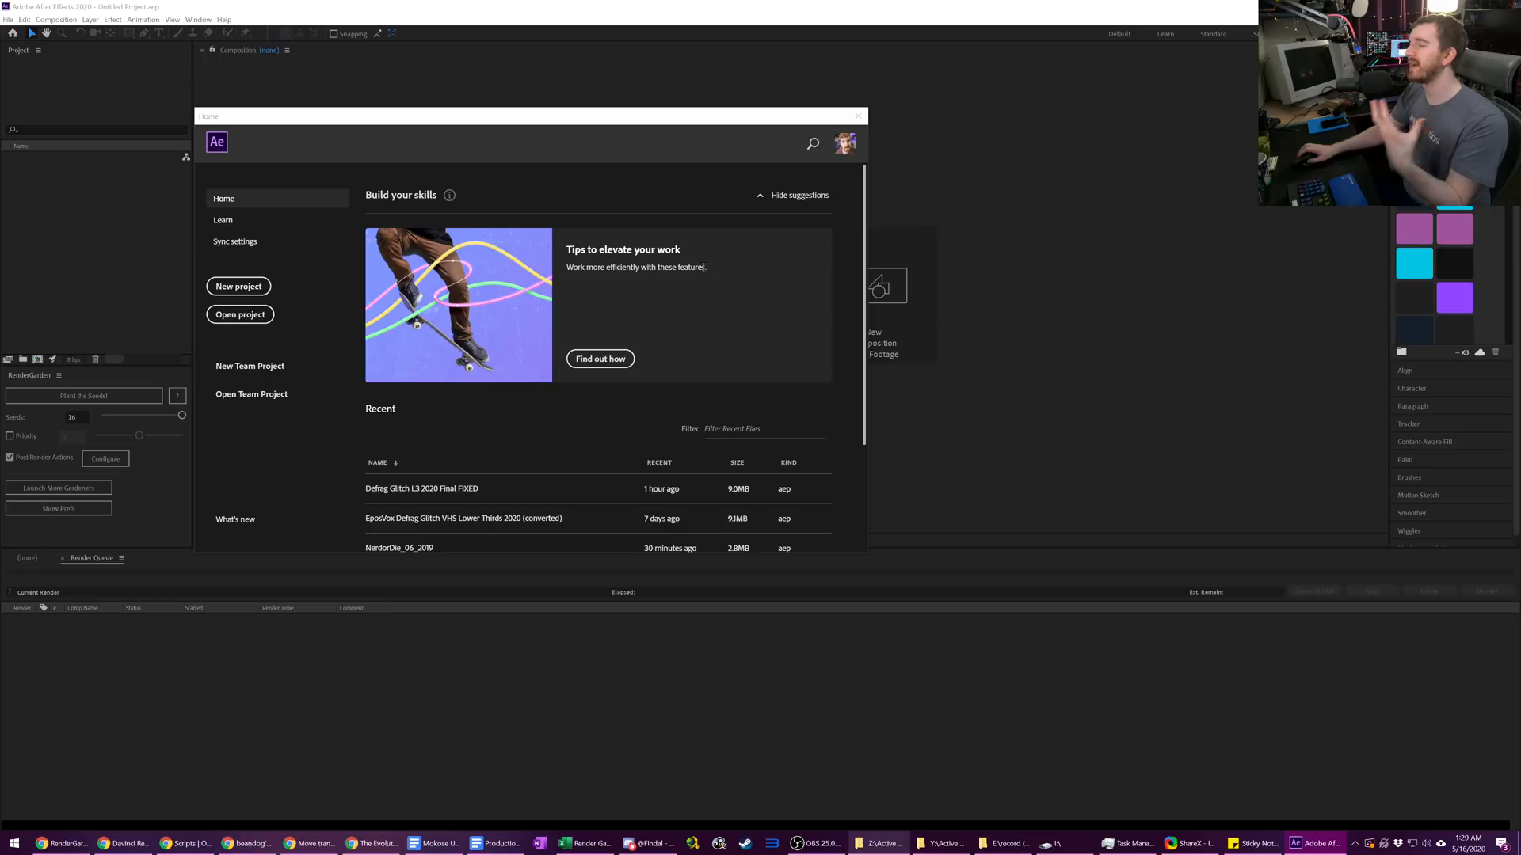
{"action": "mouse_move", "coordinate": [705, 265]}
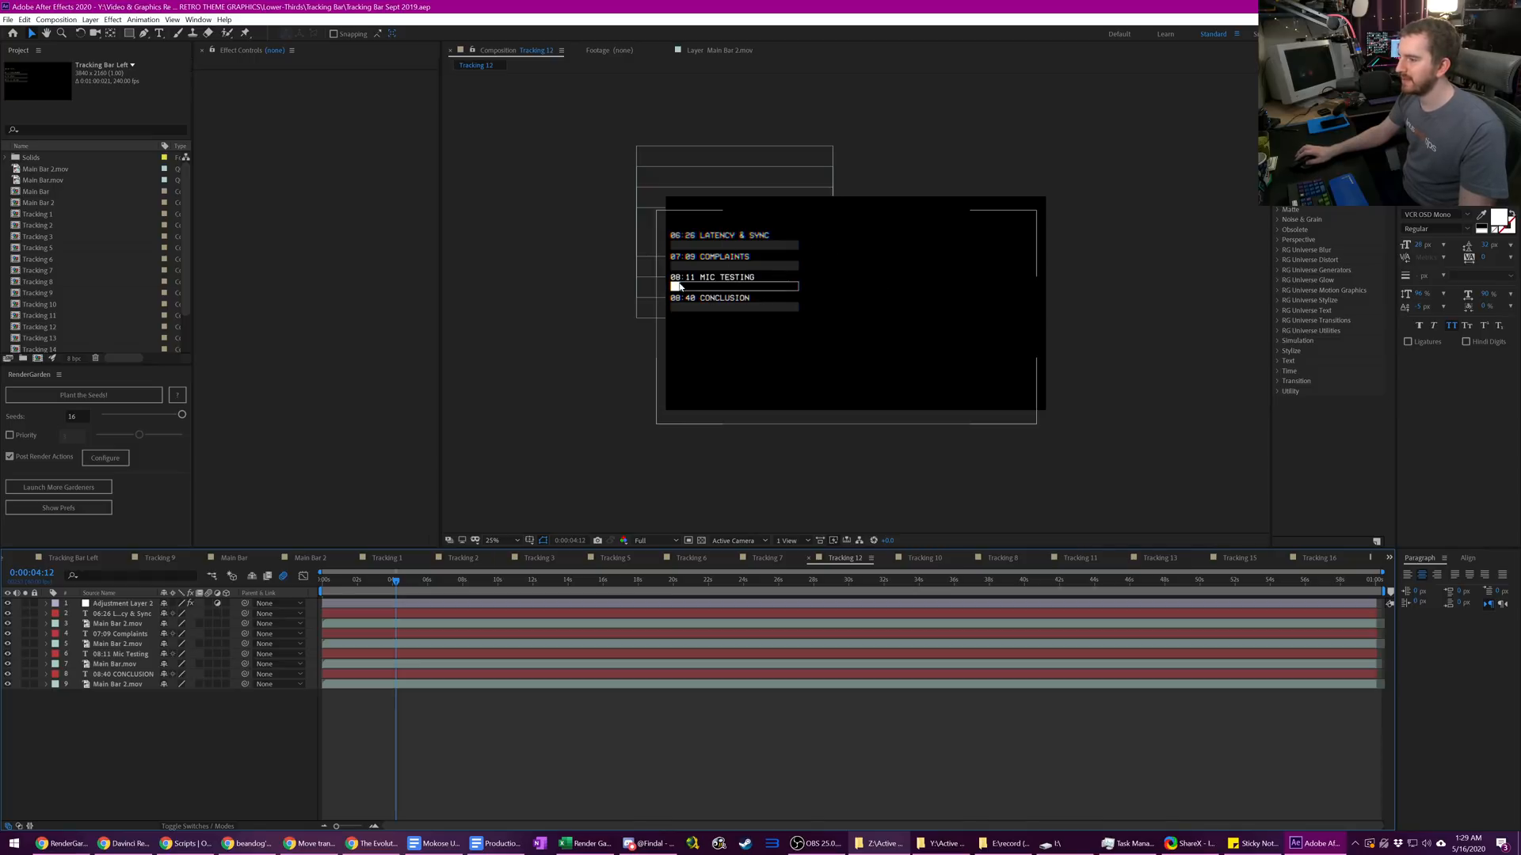
{"action": "mouse_move", "coordinate": [781, 291]}
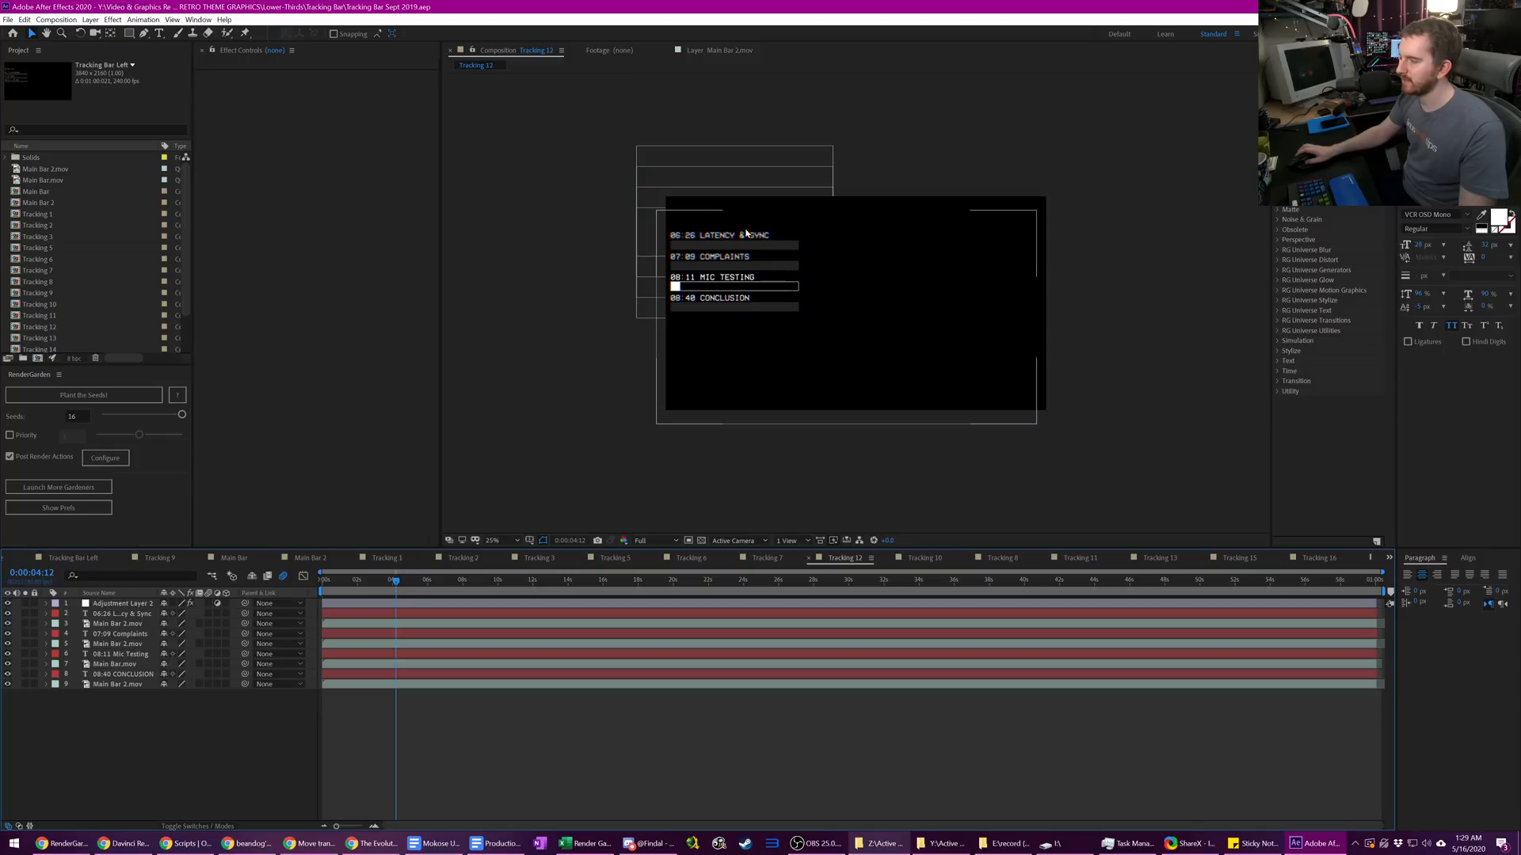
{"action": "mouse_move", "coordinate": [757, 236]}
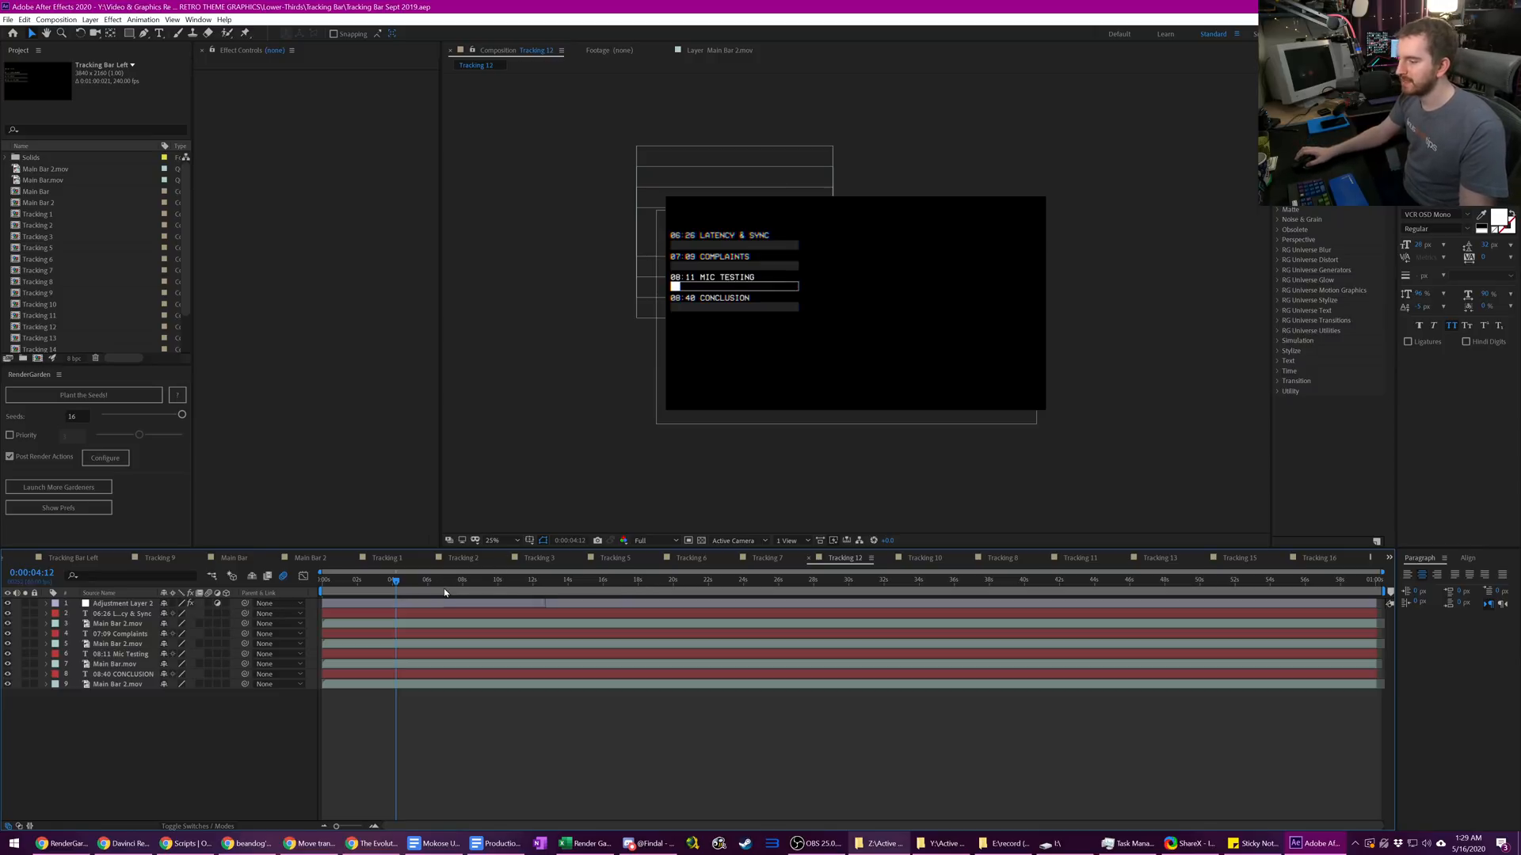
{"action": "mouse_move", "coordinate": [444, 589]}
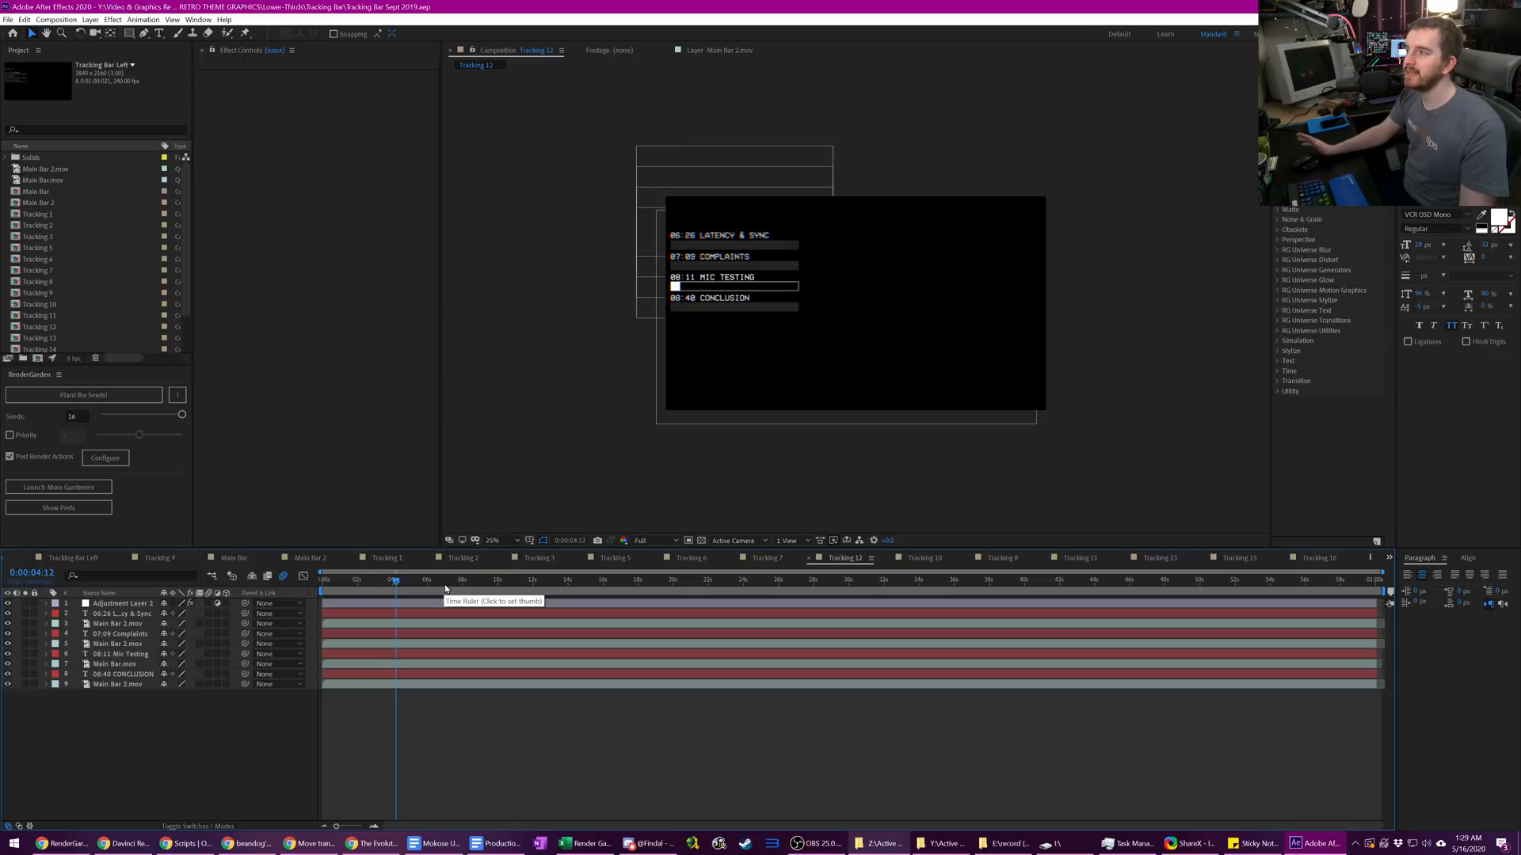
- Scrub later through the Tracking 12 comp and zoom in on the tracking bar
{"action": "left_click", "coordinate": [599, 580]}
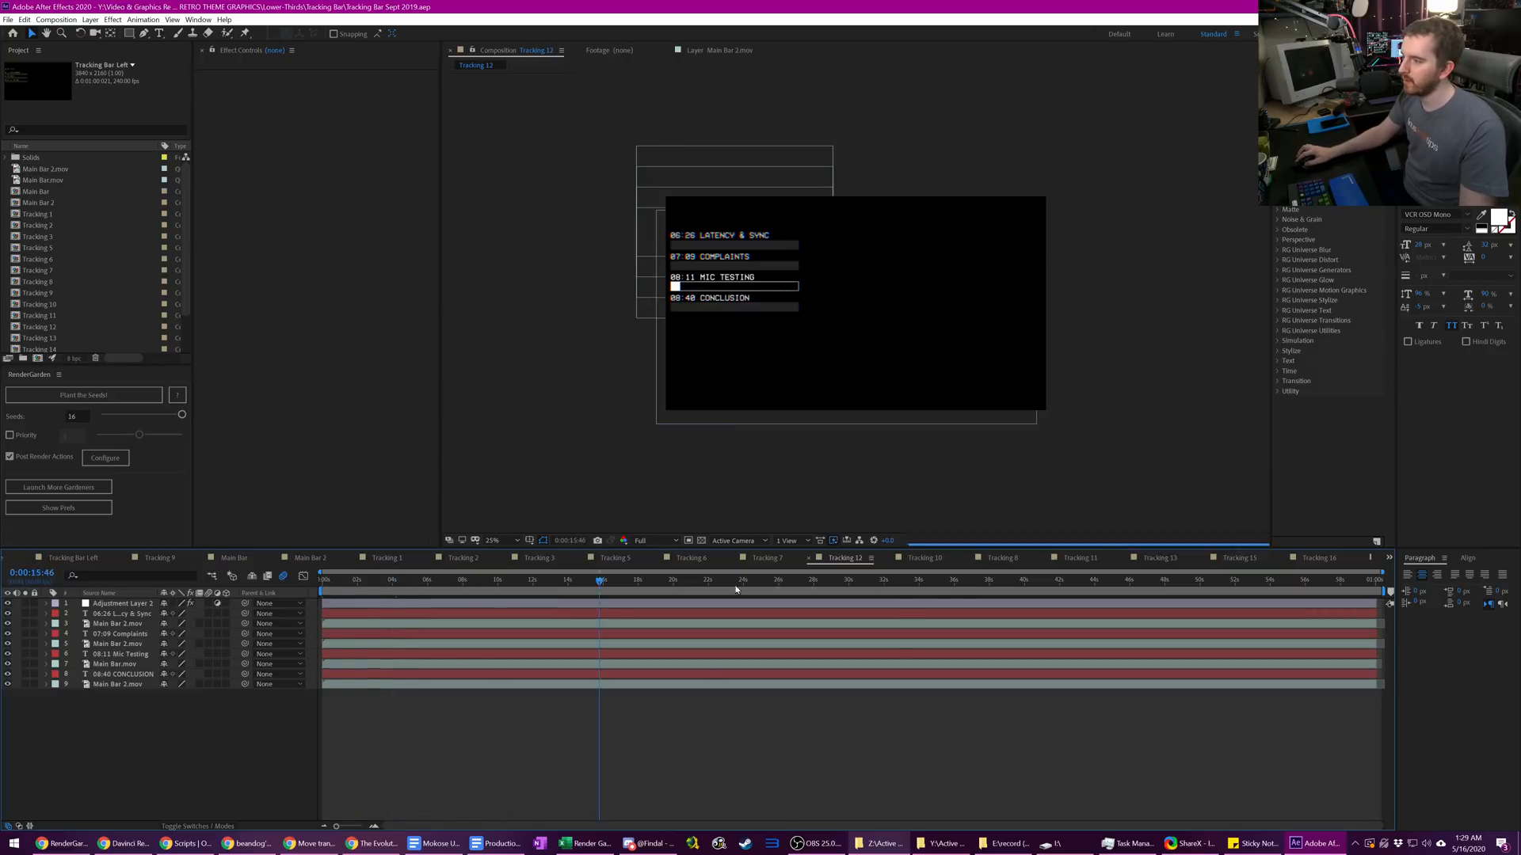
{"action": "left_click", "coordinate": [1182, 580]}
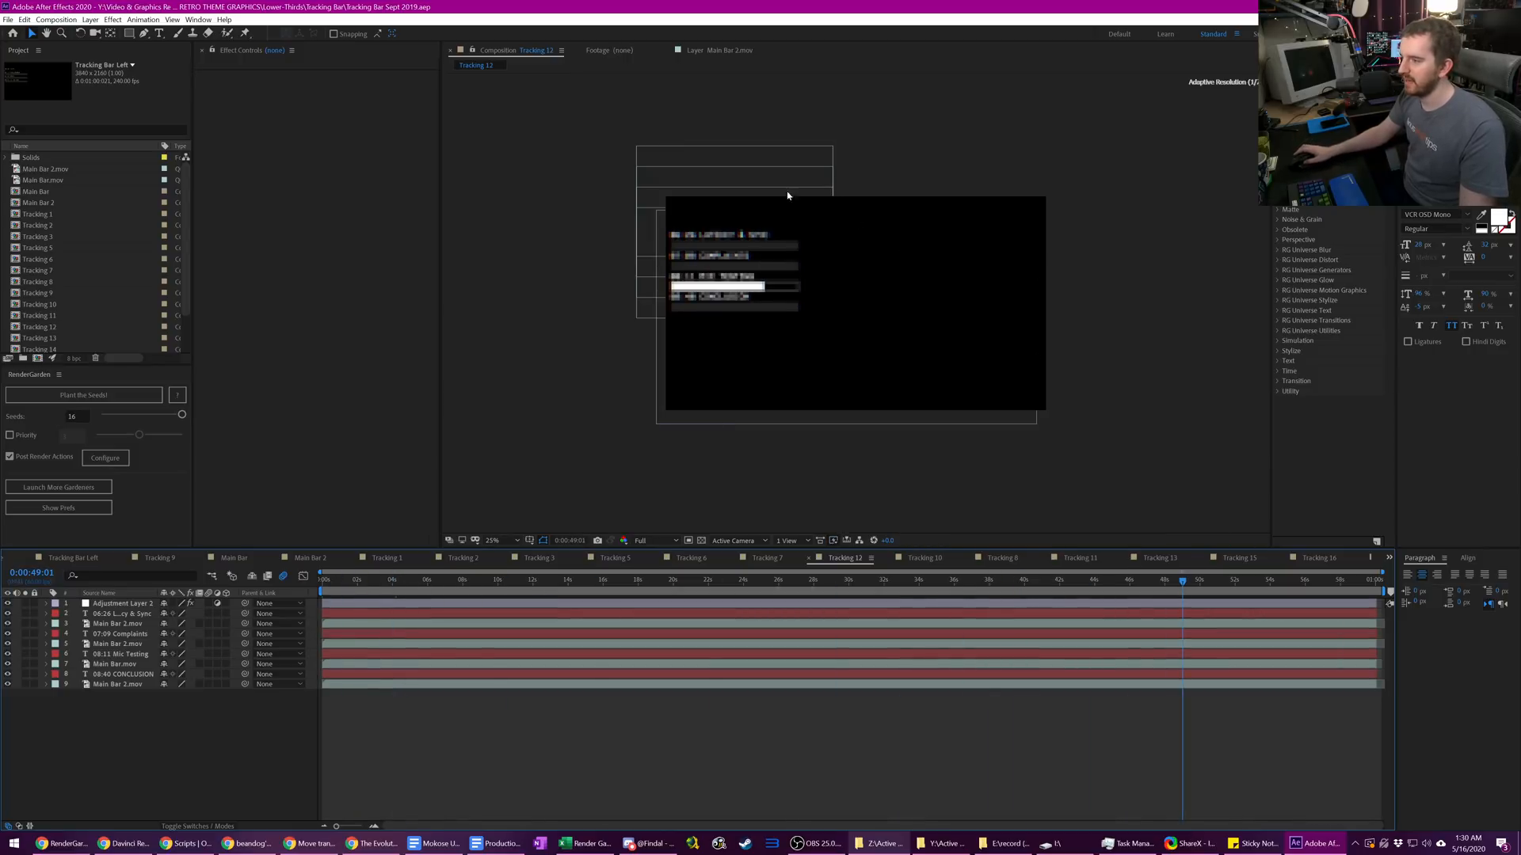
{"action": "left_click", "coordinate": [493, 540]}
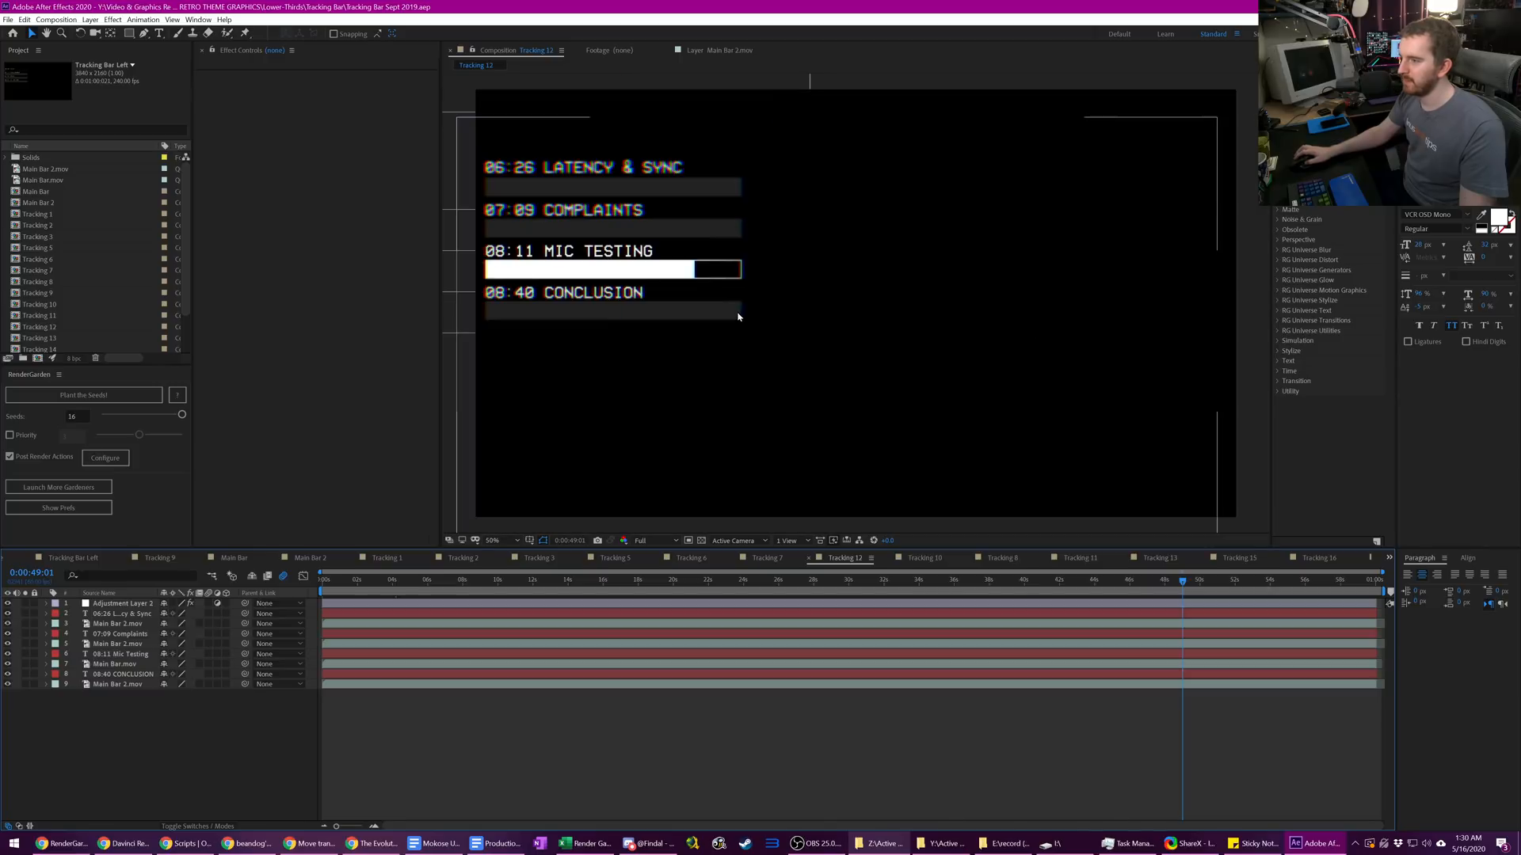
{"action": "mouse_move", "coordinate": [629, 251]}
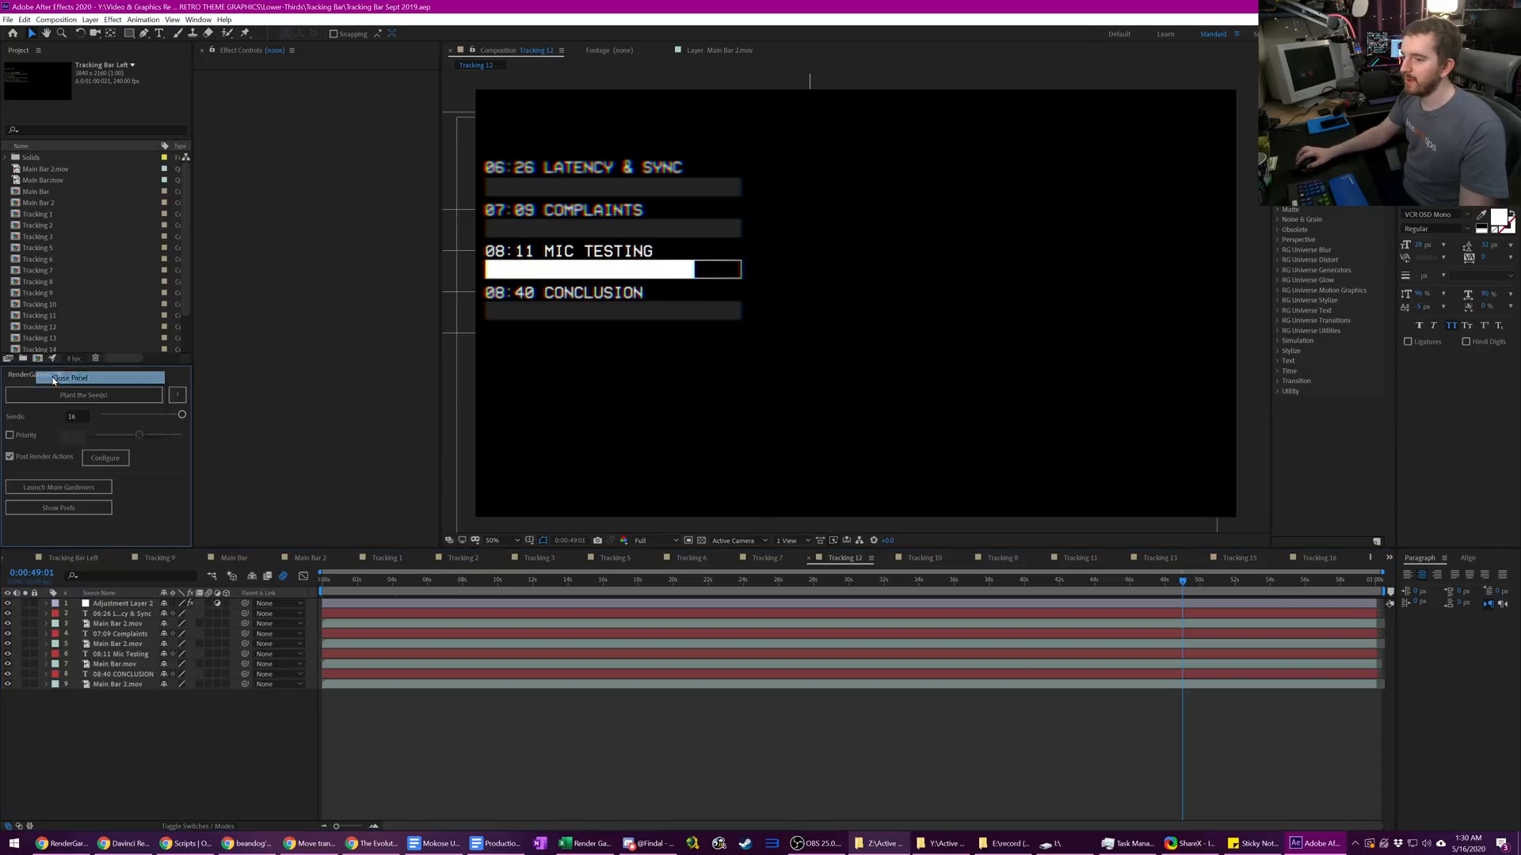
- Launch RenderGarden.jsxbin from the Window menu as a floating panel
{"action": "left_click", "coordinate": [70, 377]}
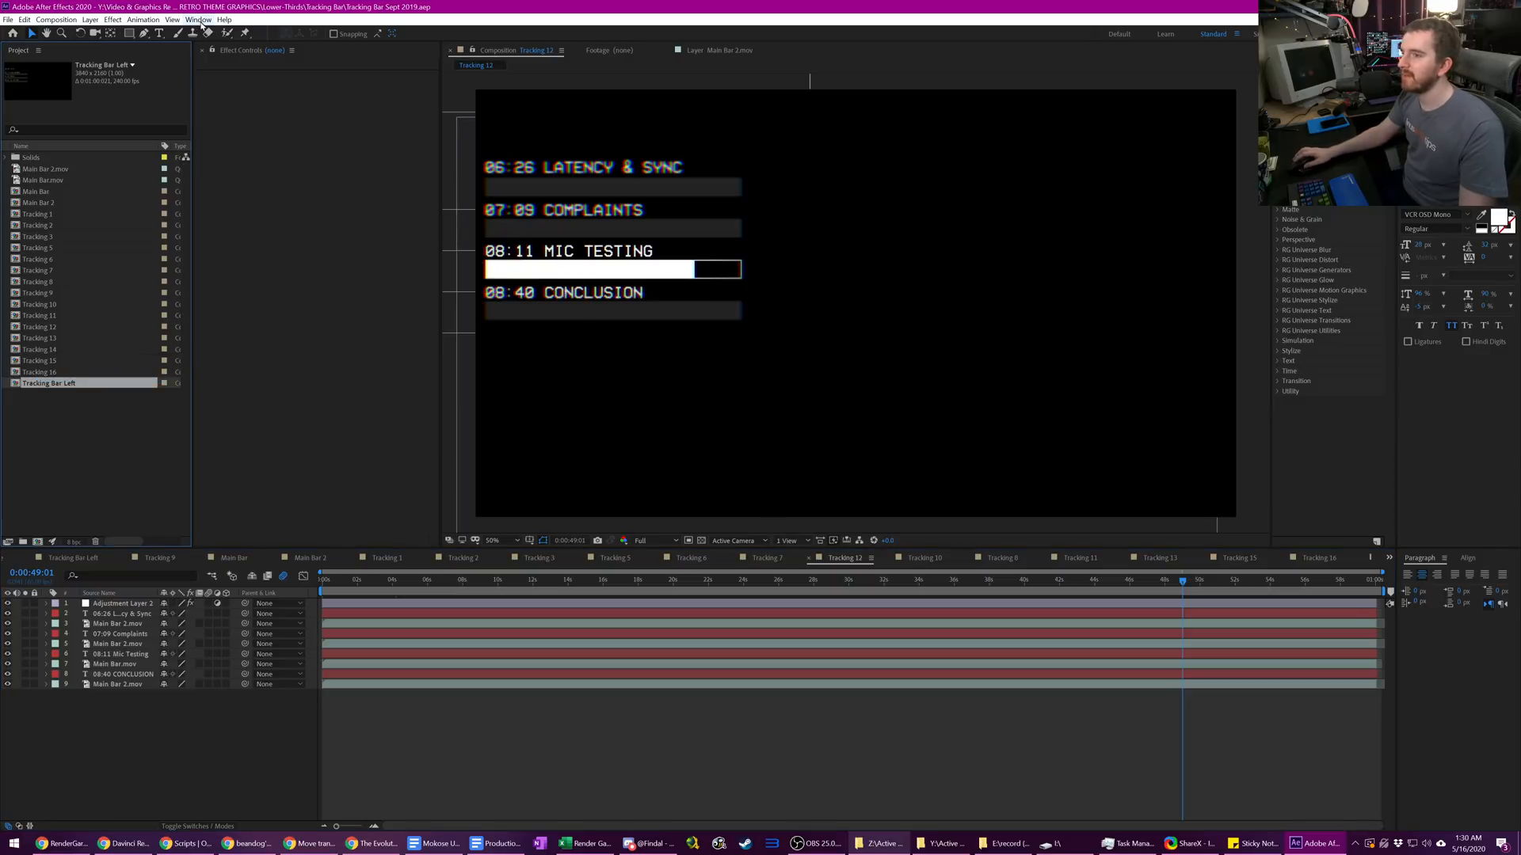
{"action": "left_click", "coordinate": [198, 19]}
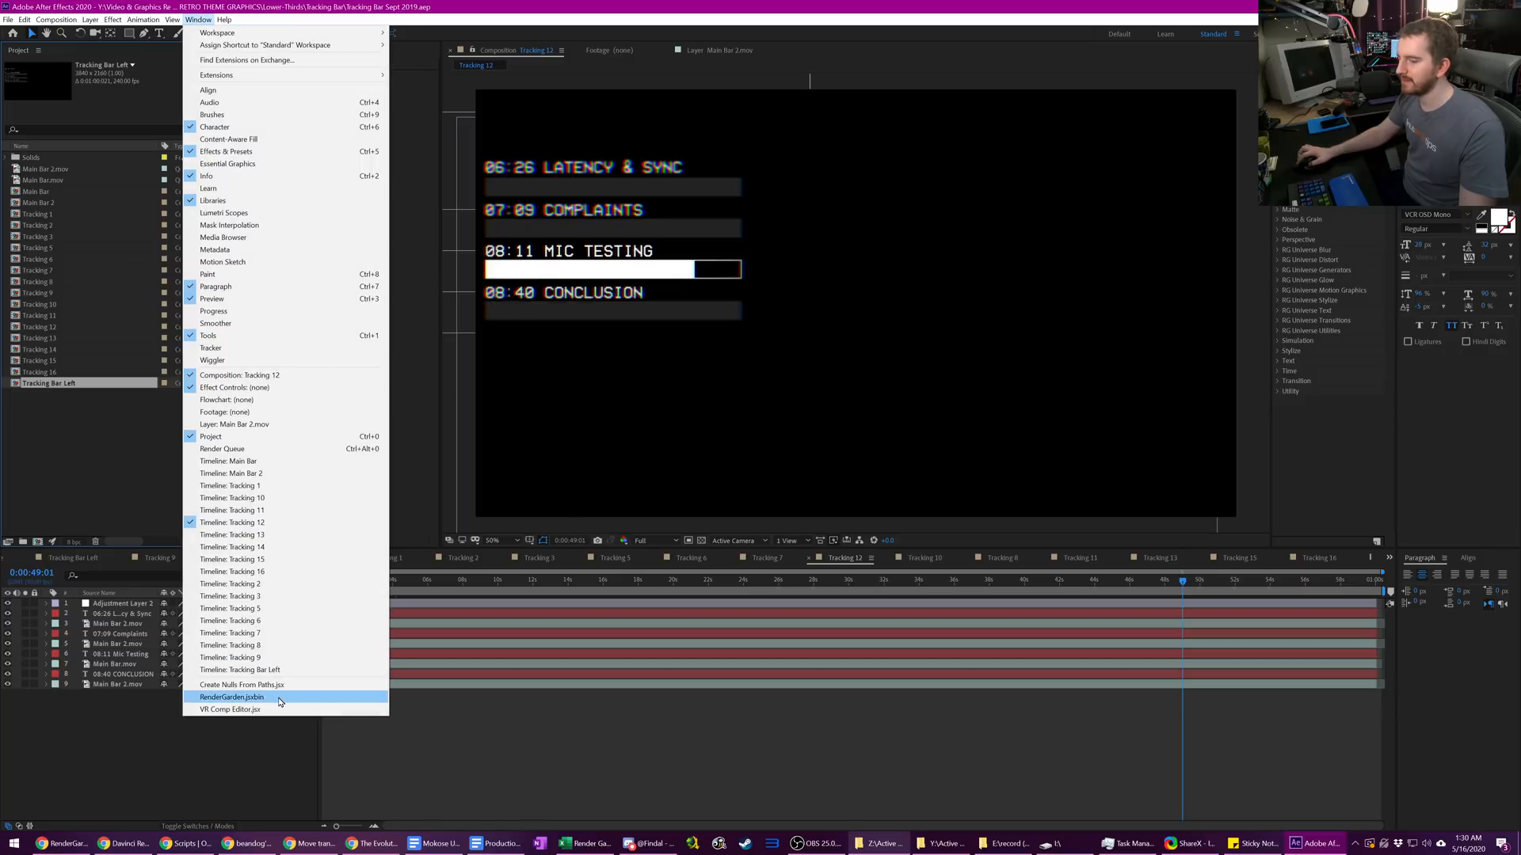
{"action": "left_click", "coordinate": [231, 697]}
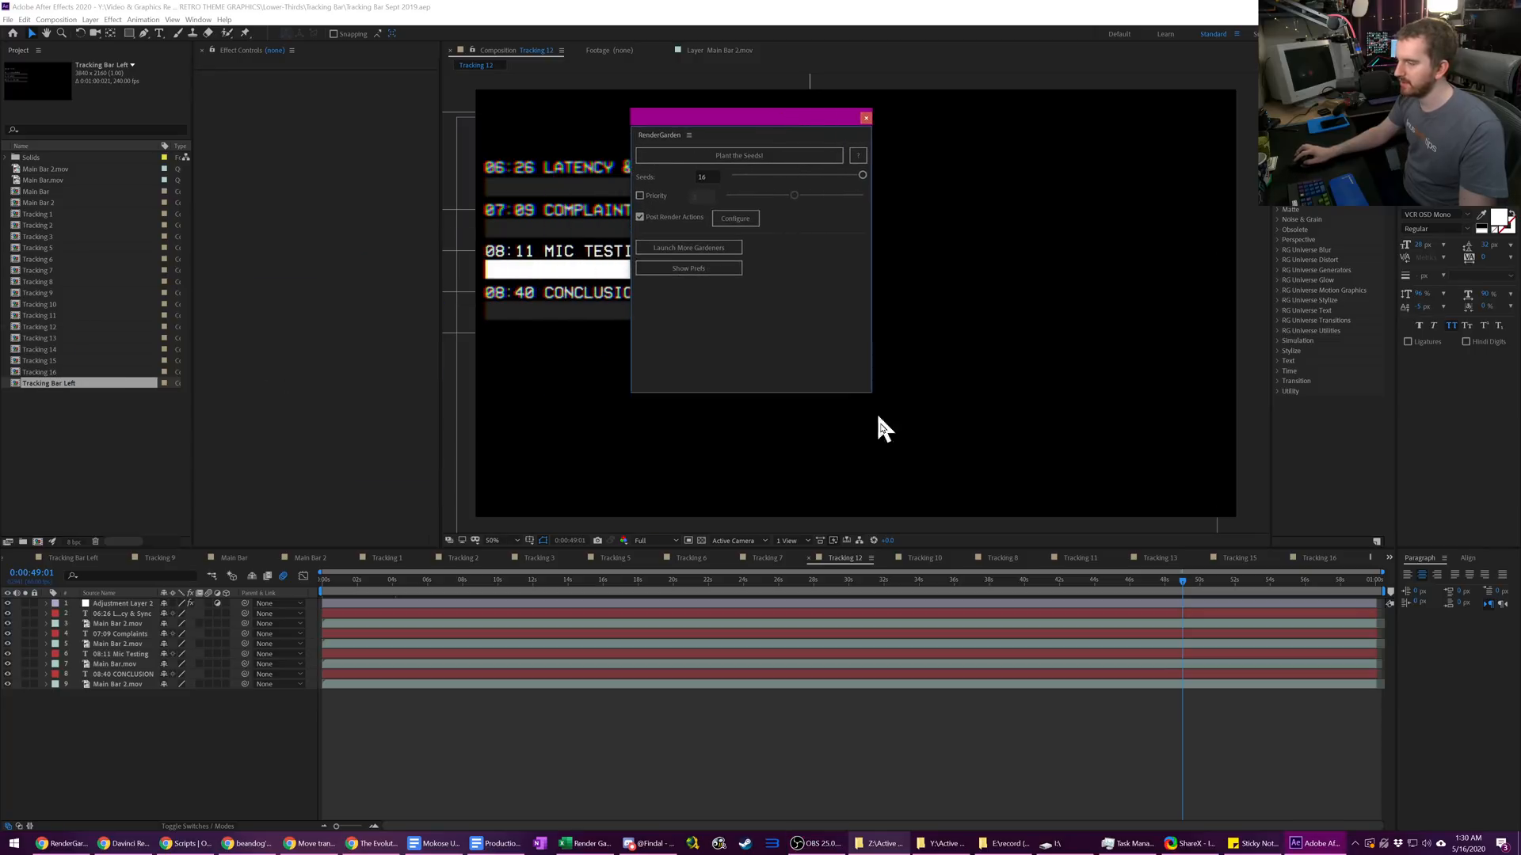
- Review RenderGarden's Python, FFmpeg and seed bank preferences, then scrub Tracking 12 to about 27 seconds
{"action": "left_click", "coordinate": [688, 268]}
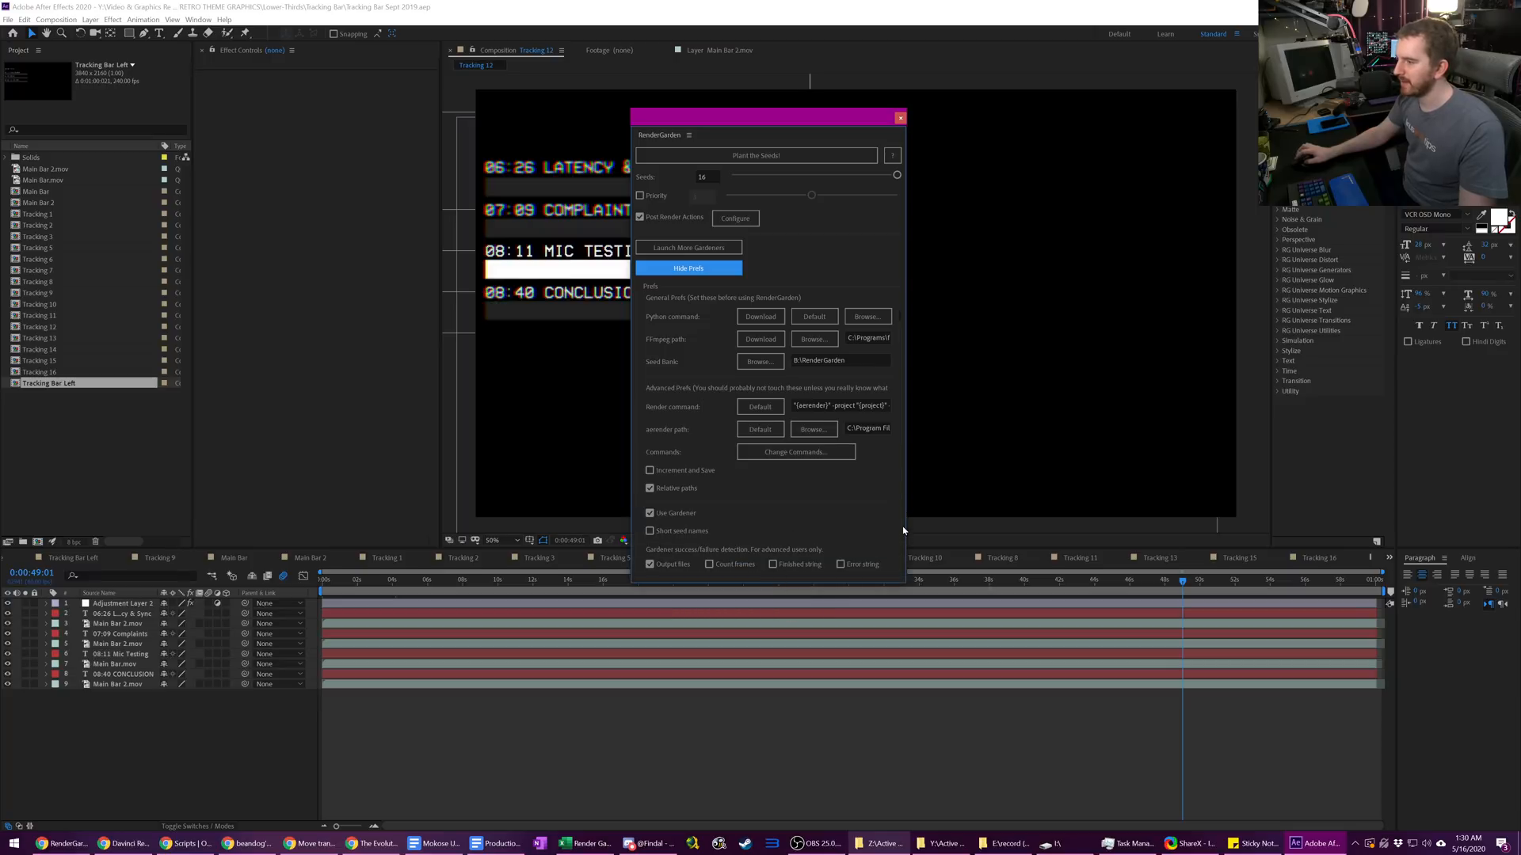
{"action": "mouse_move", "coordinate": [934, 526]}
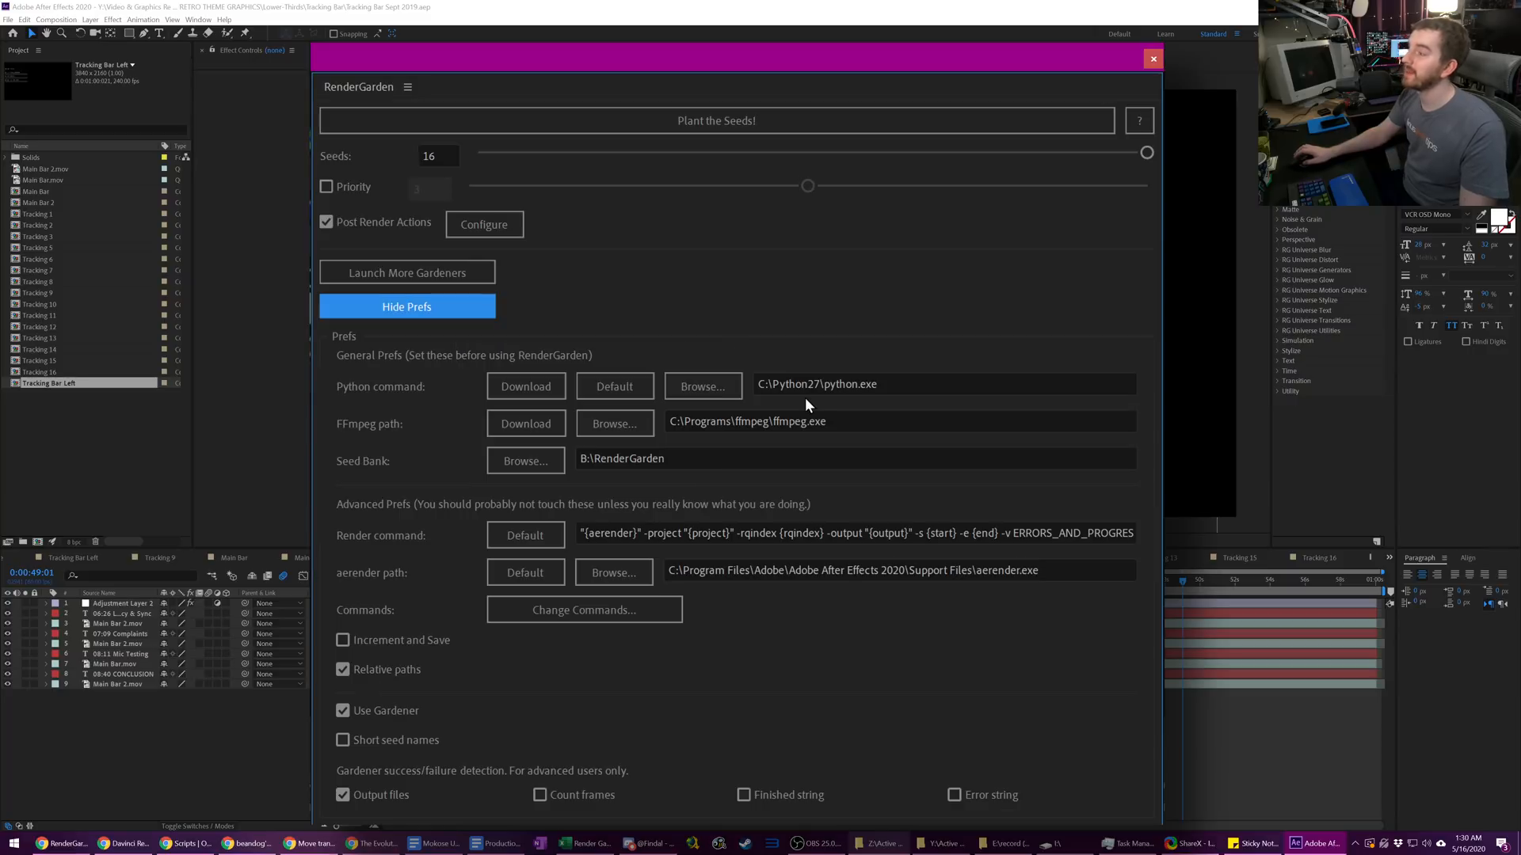
{"action": "mouse_move", "coordinate": [795, 388]}
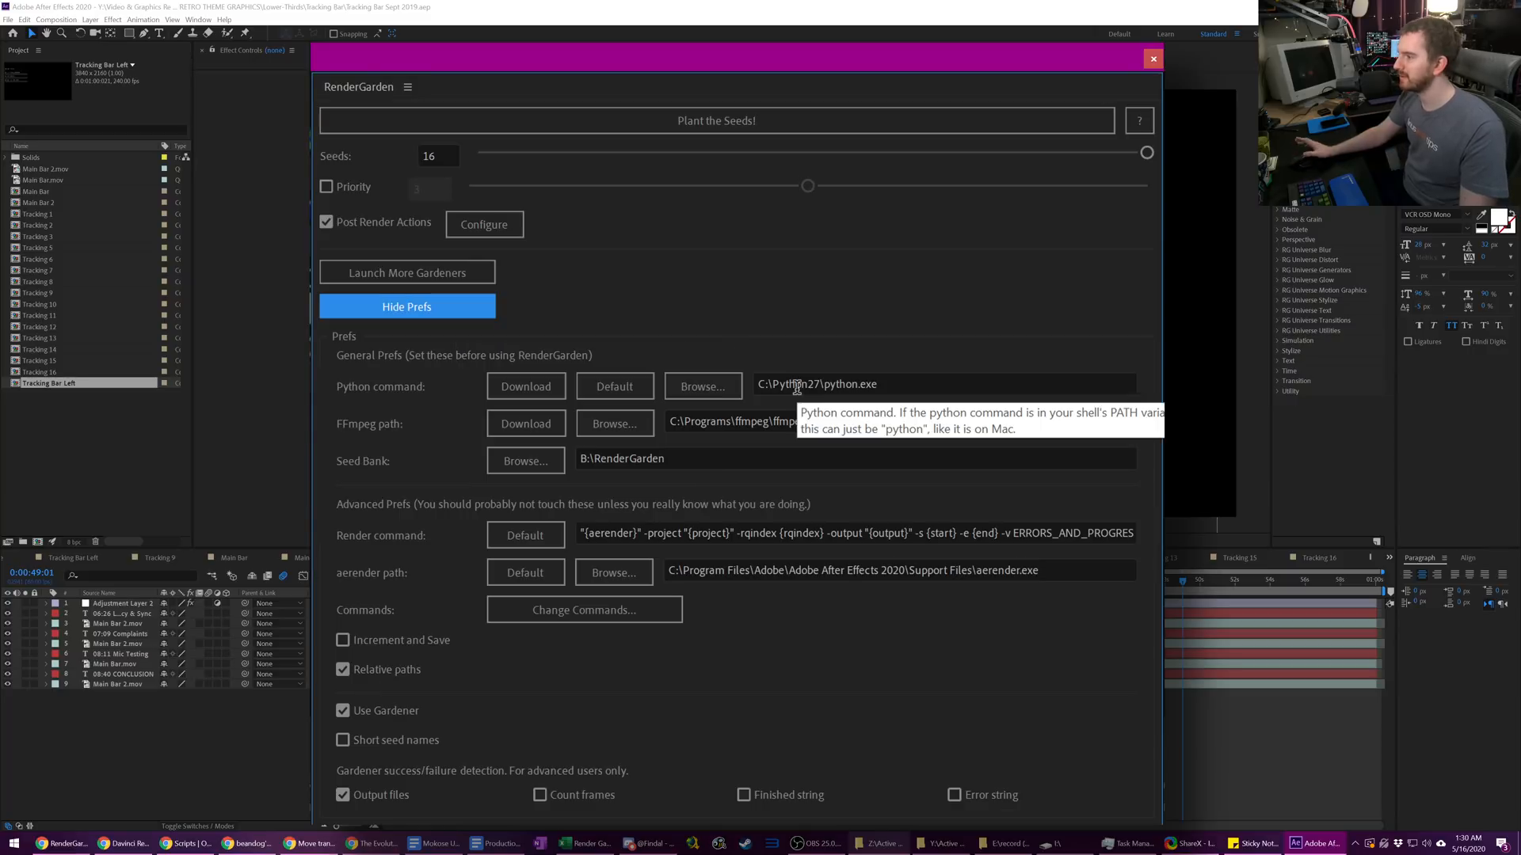
{"action": "mouse_move", "coordinate": [868, 418]}
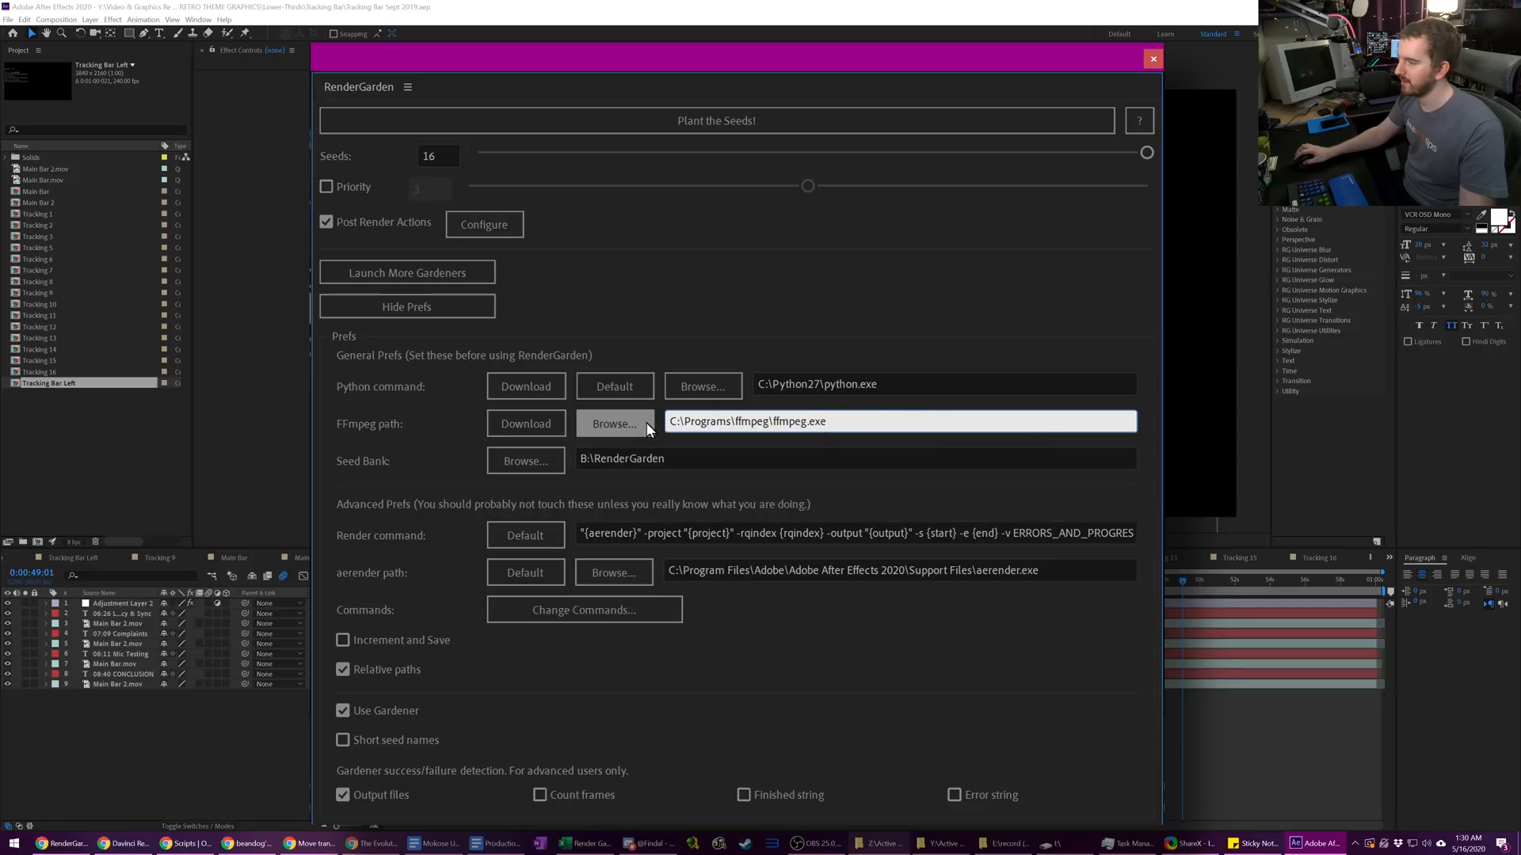
{"action": "left_click", "coordinate": [854, 421]}
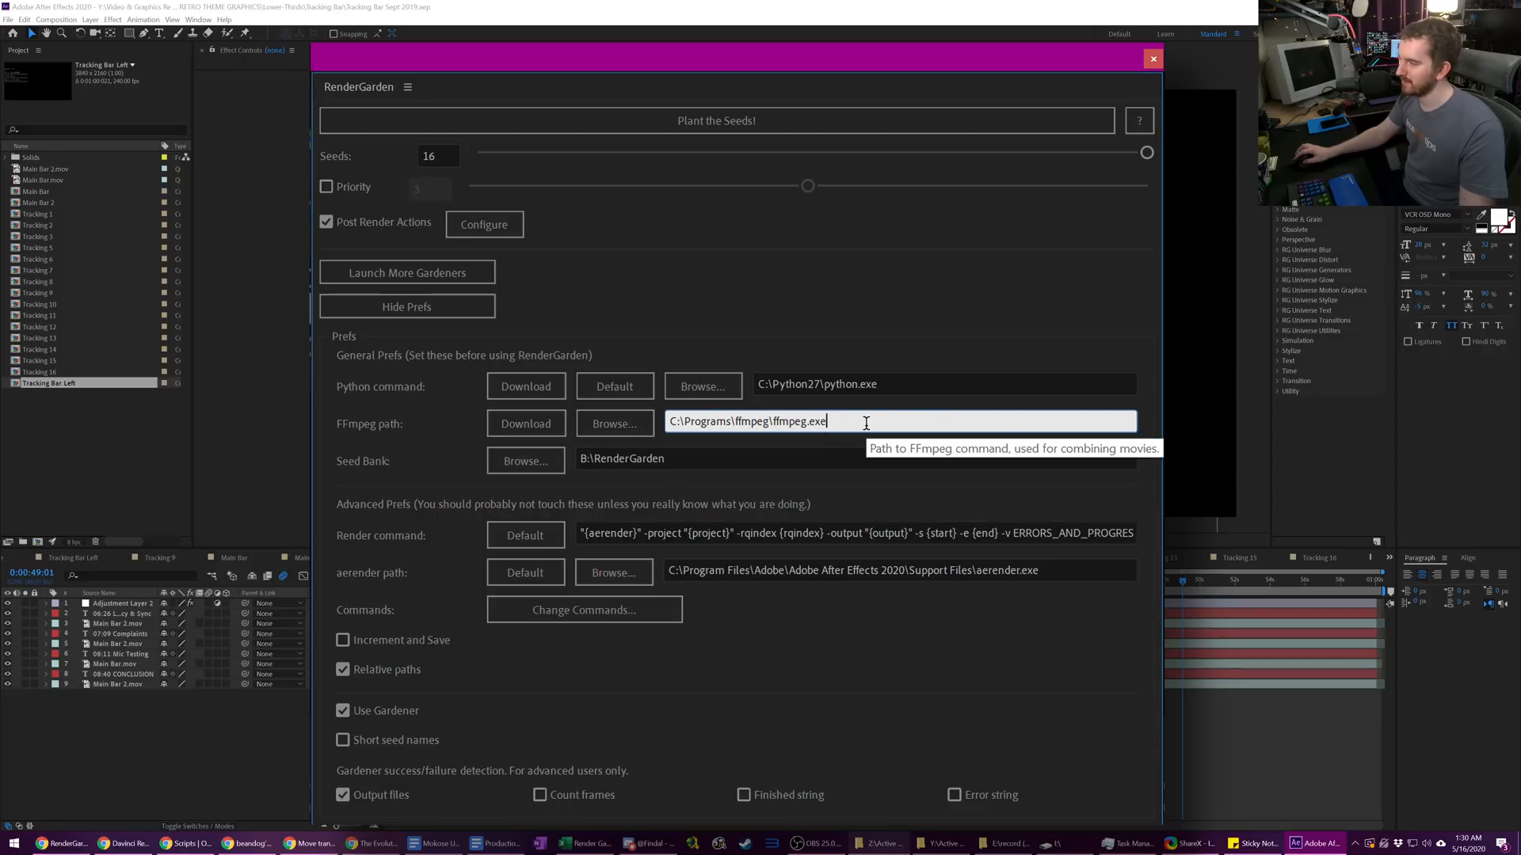
{"action": "mouse_move", "coordinate": [760, 417]}
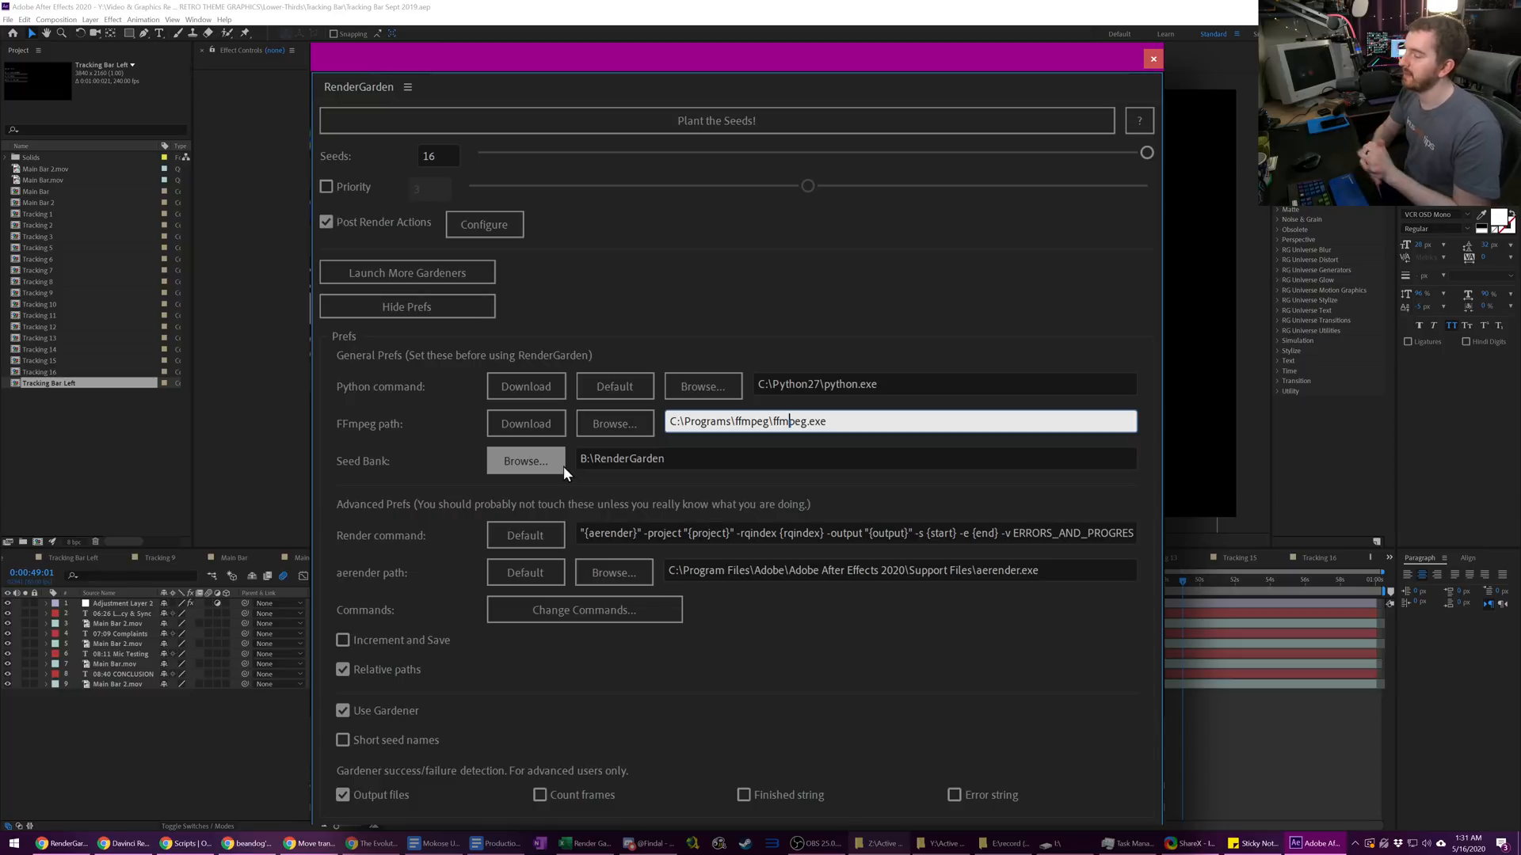
{"action": "mouse_move", "coordinate": [526, 425]}
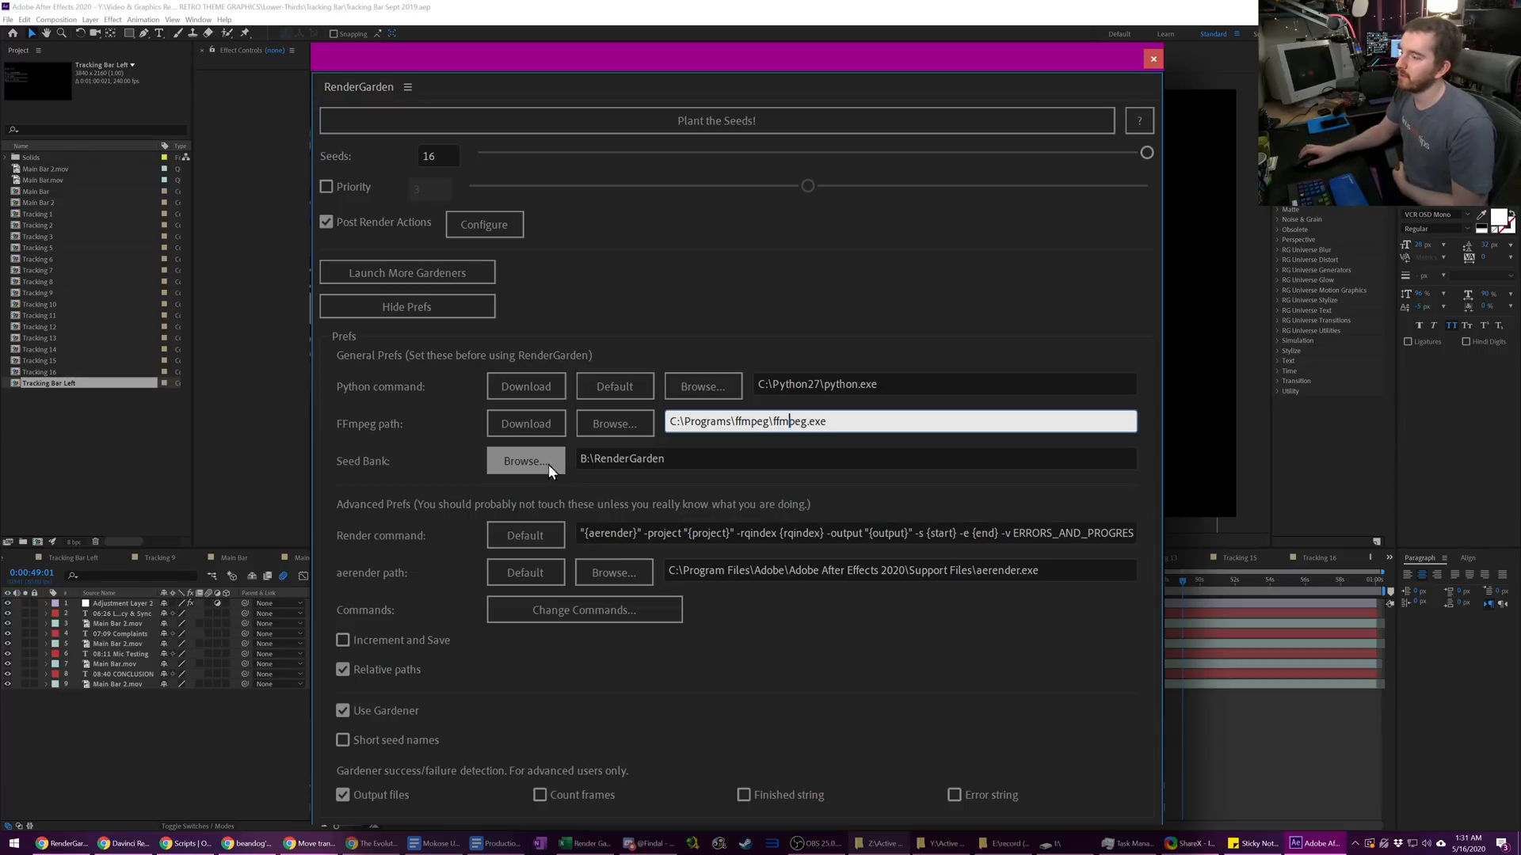
{"action": "mouse_move", "coordinate": [525, 424]}
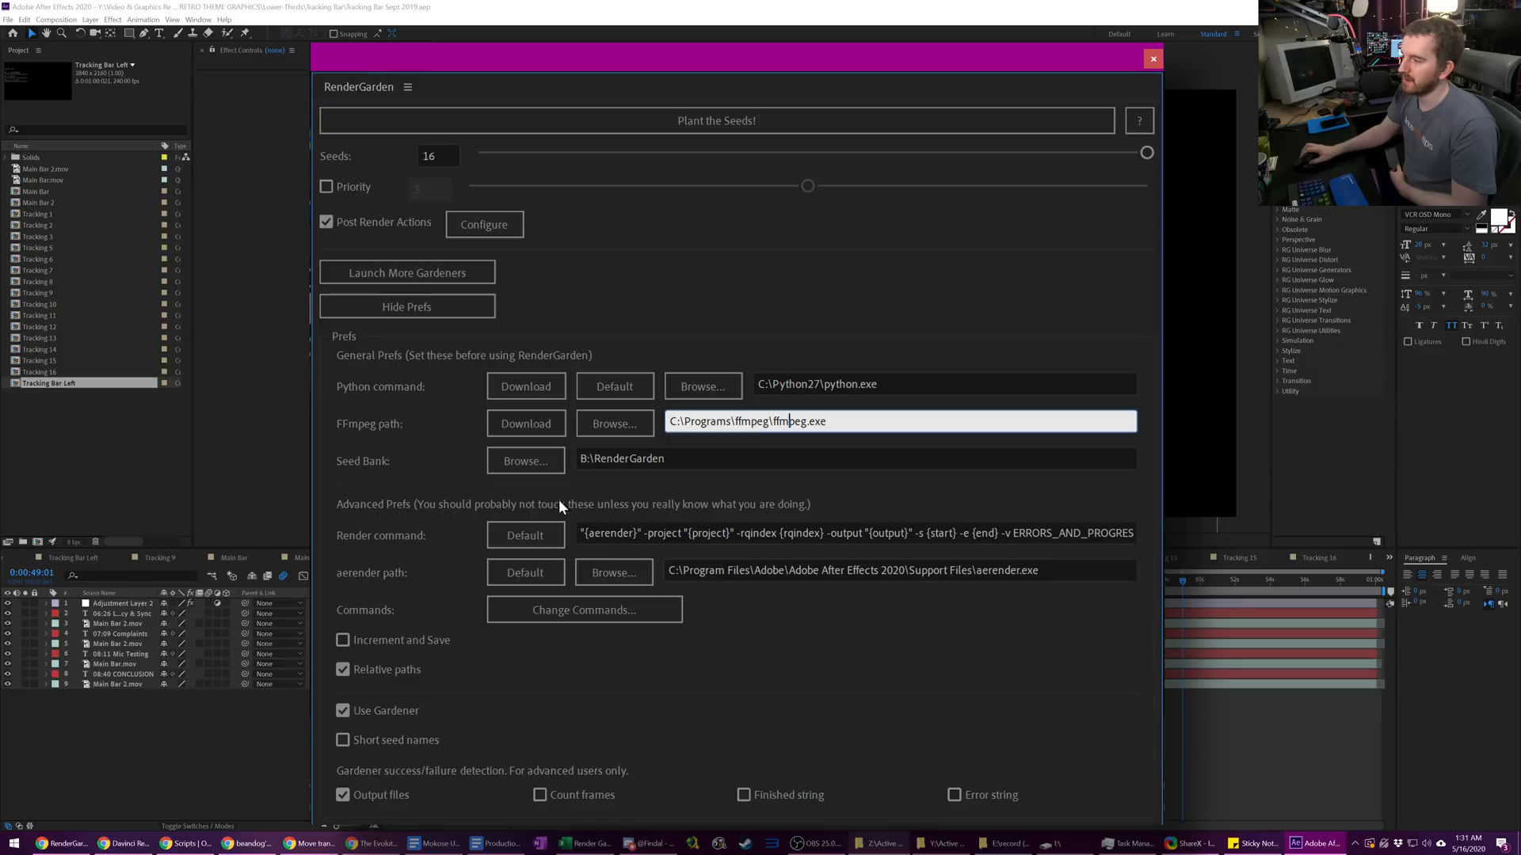
{"action": "mouse_move", "coordinate": [509, 488]}
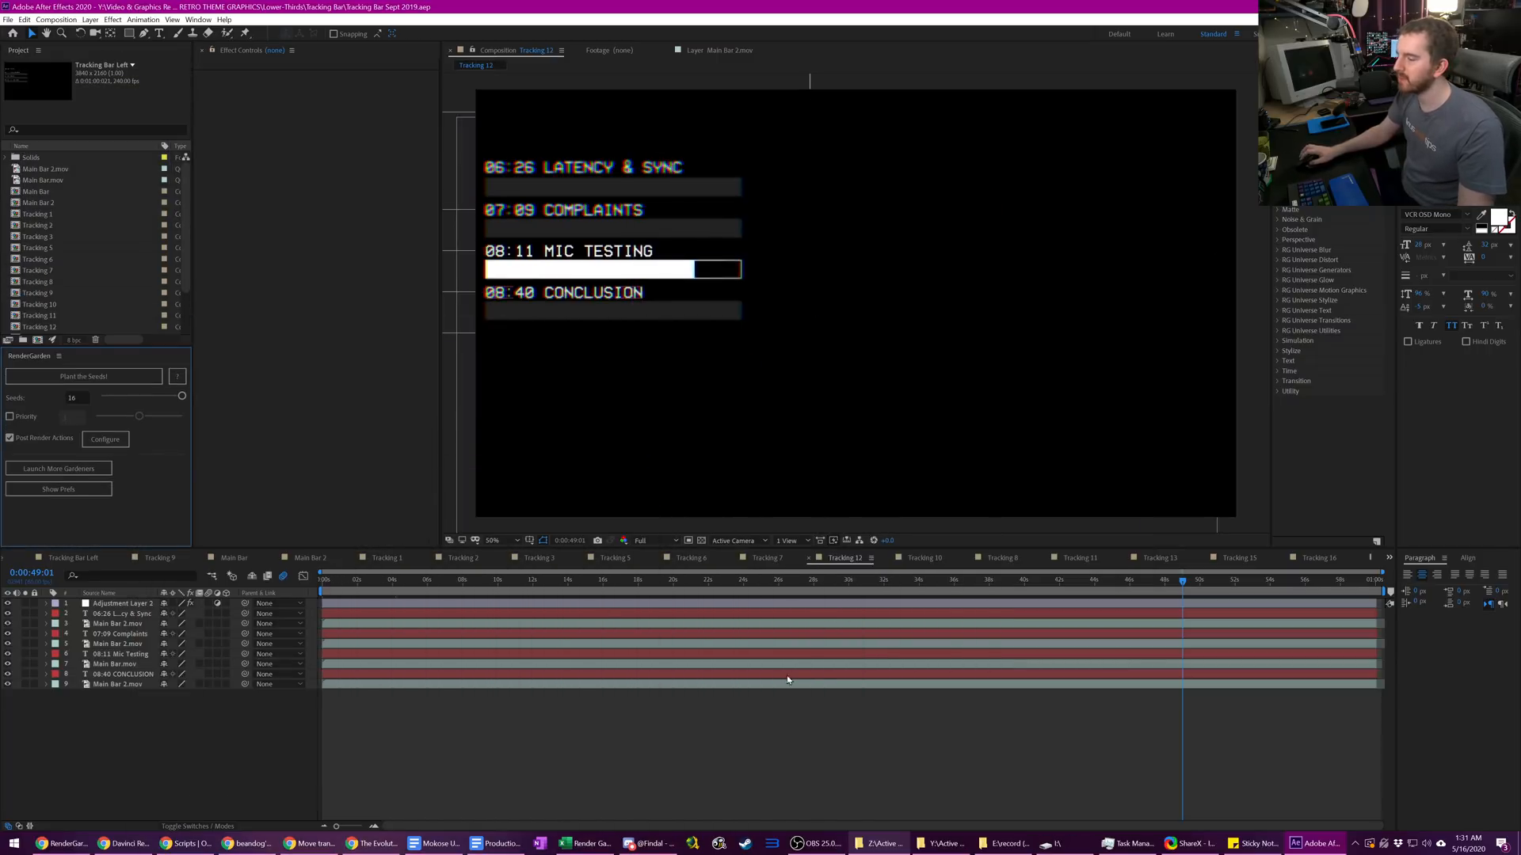
{"action": "left_click", "coordinate": [809, 580]}
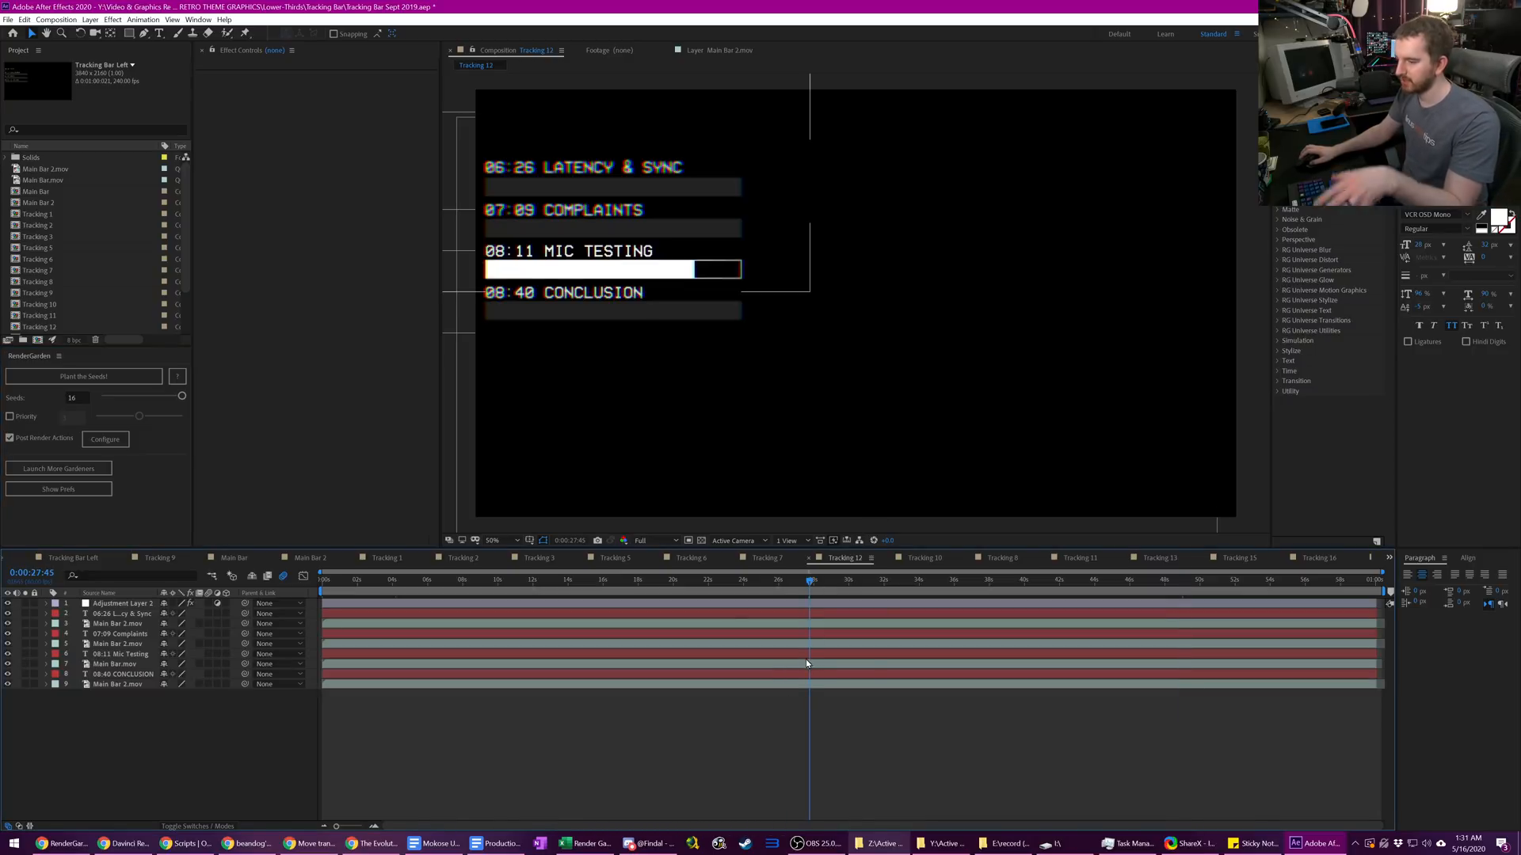
- Queue the Tracking 1, 2 and 3 comps in the Render Queue after the Tracking 12 entries
{"action": "left_click", "coordinate": [41, 557]}
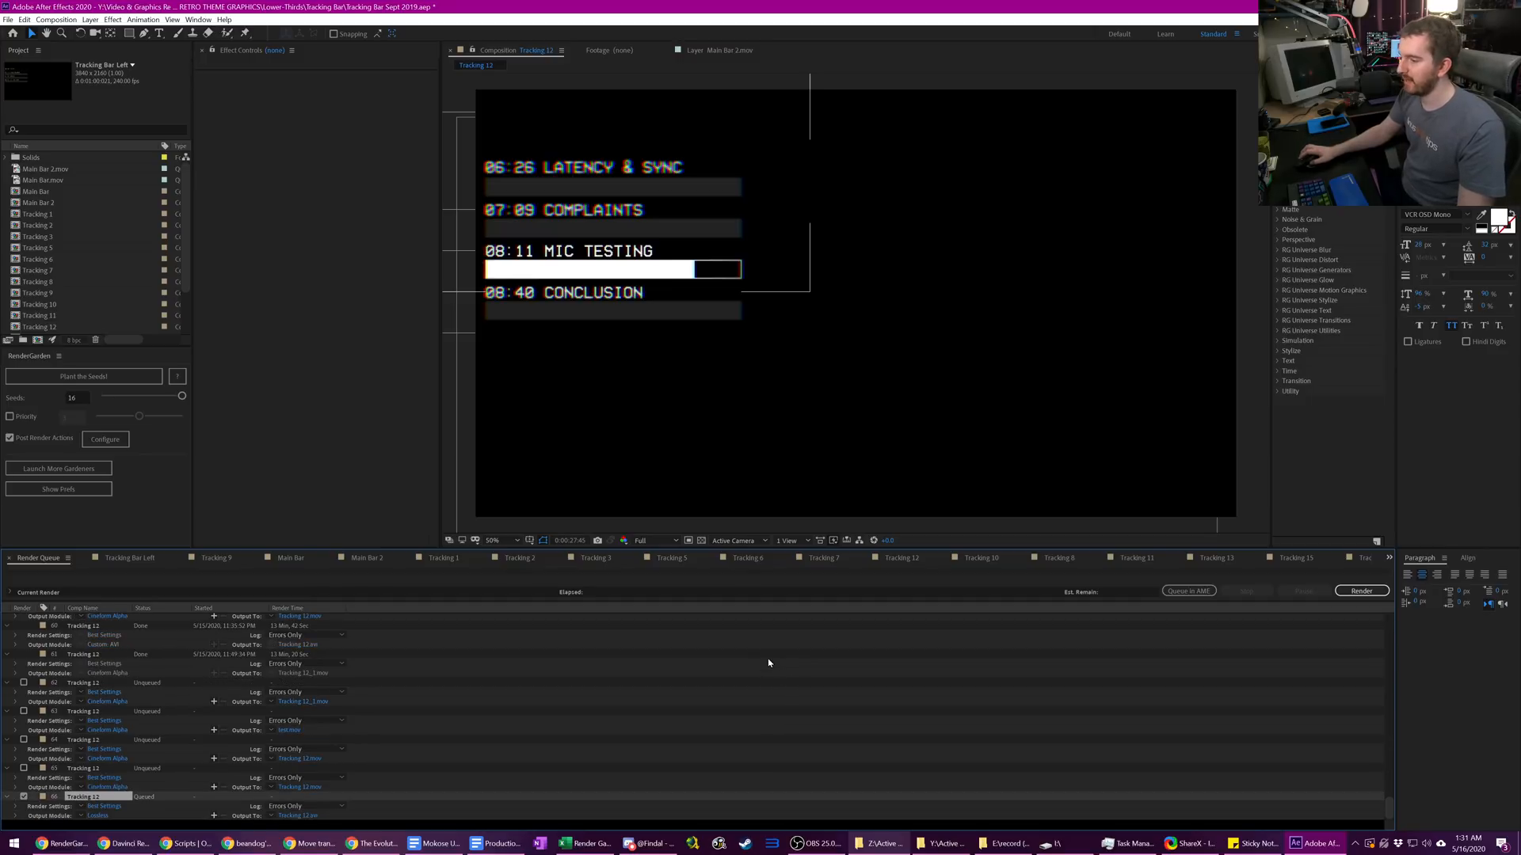
{"action": "left_click", "coordinate": [442, 558]}
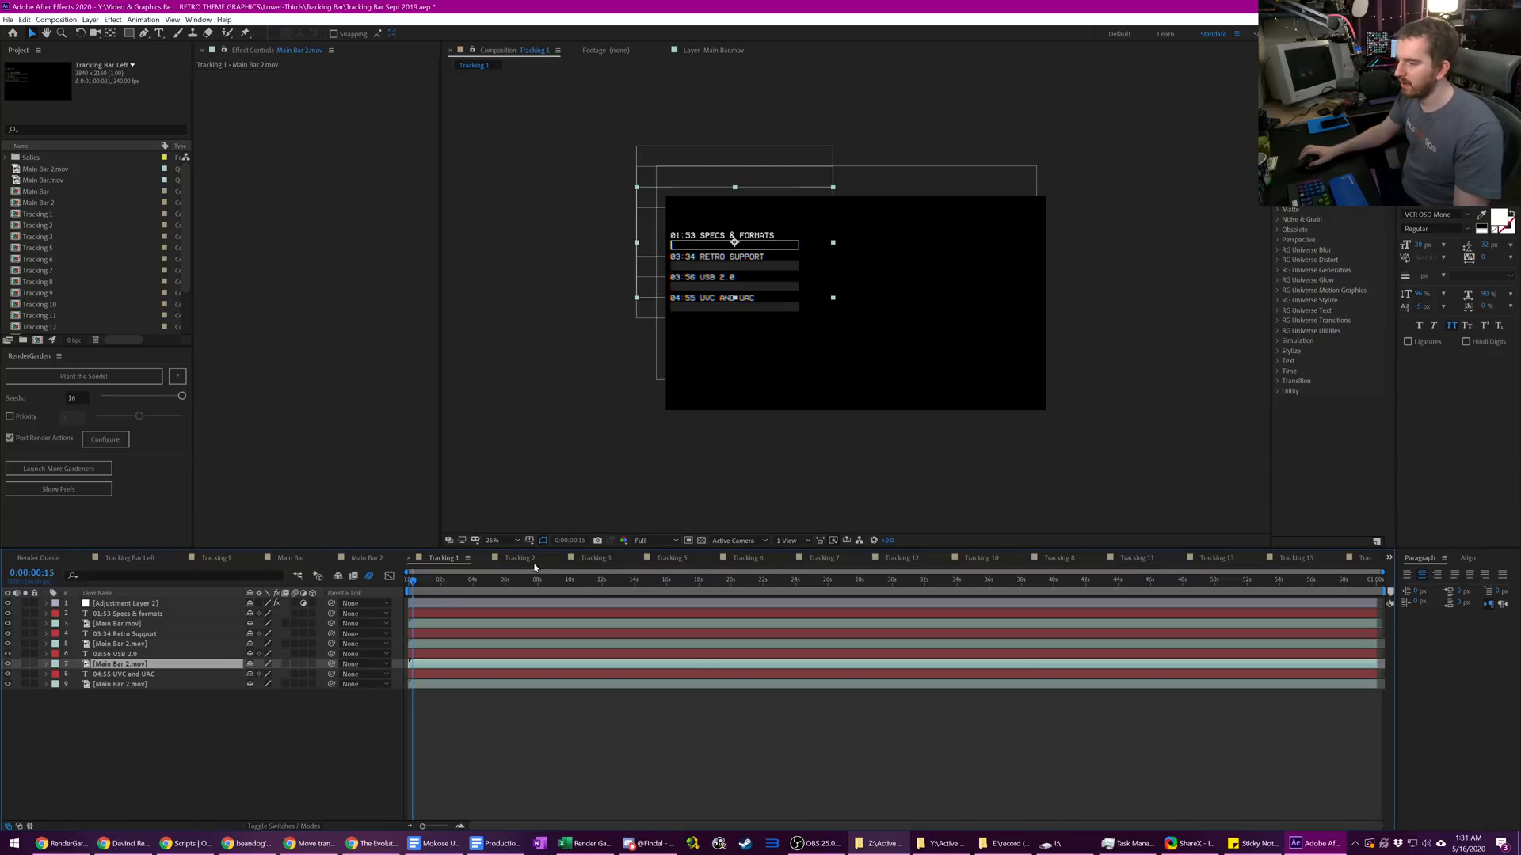
{"action": "left_click", "coordinate": [520, 557]}
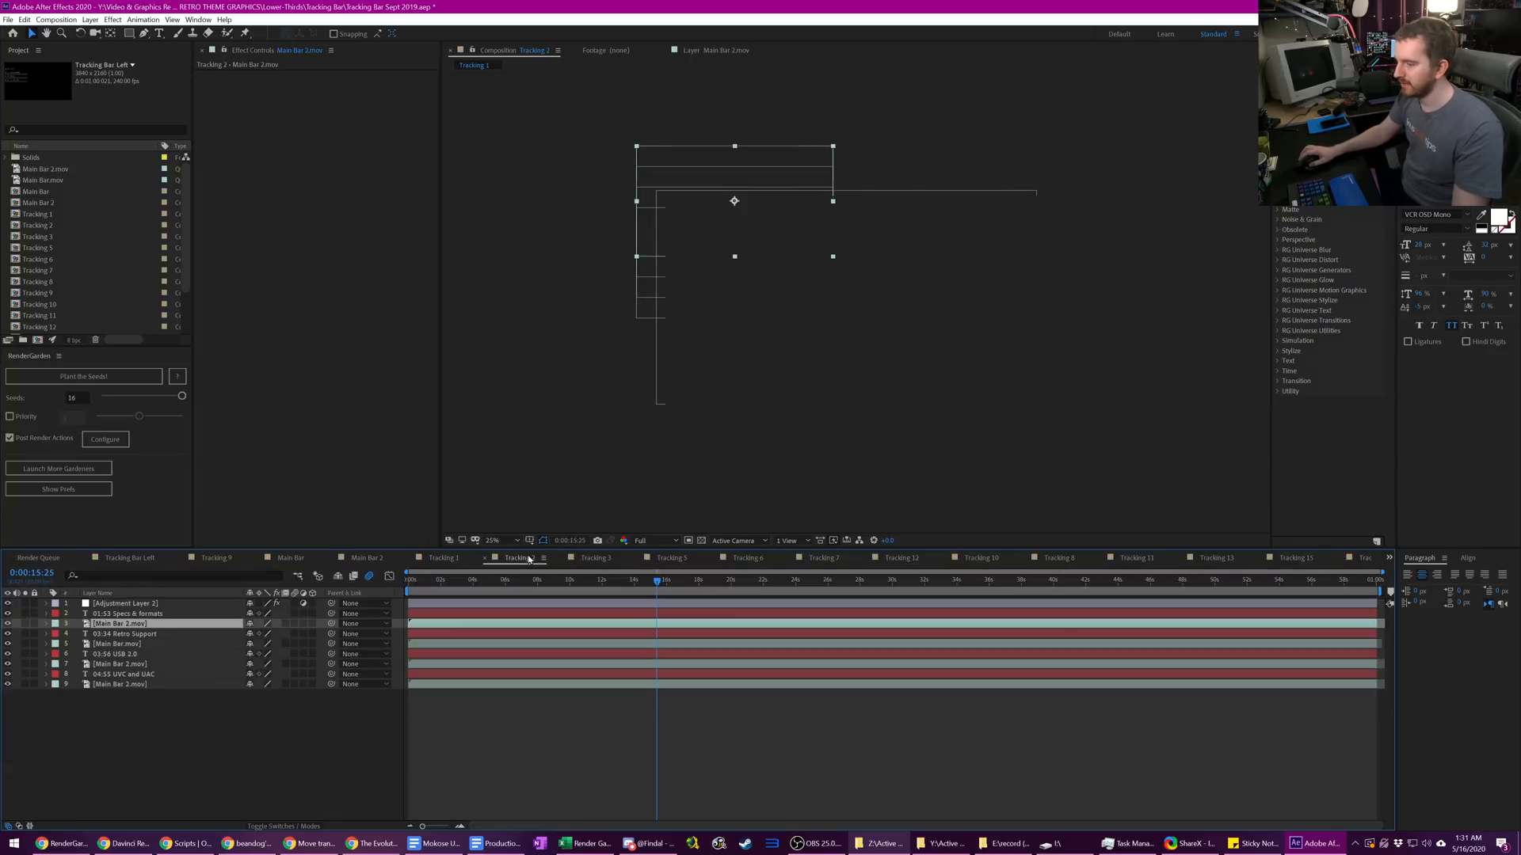
{"action": "left_click", "coordinate": [594, 558]}
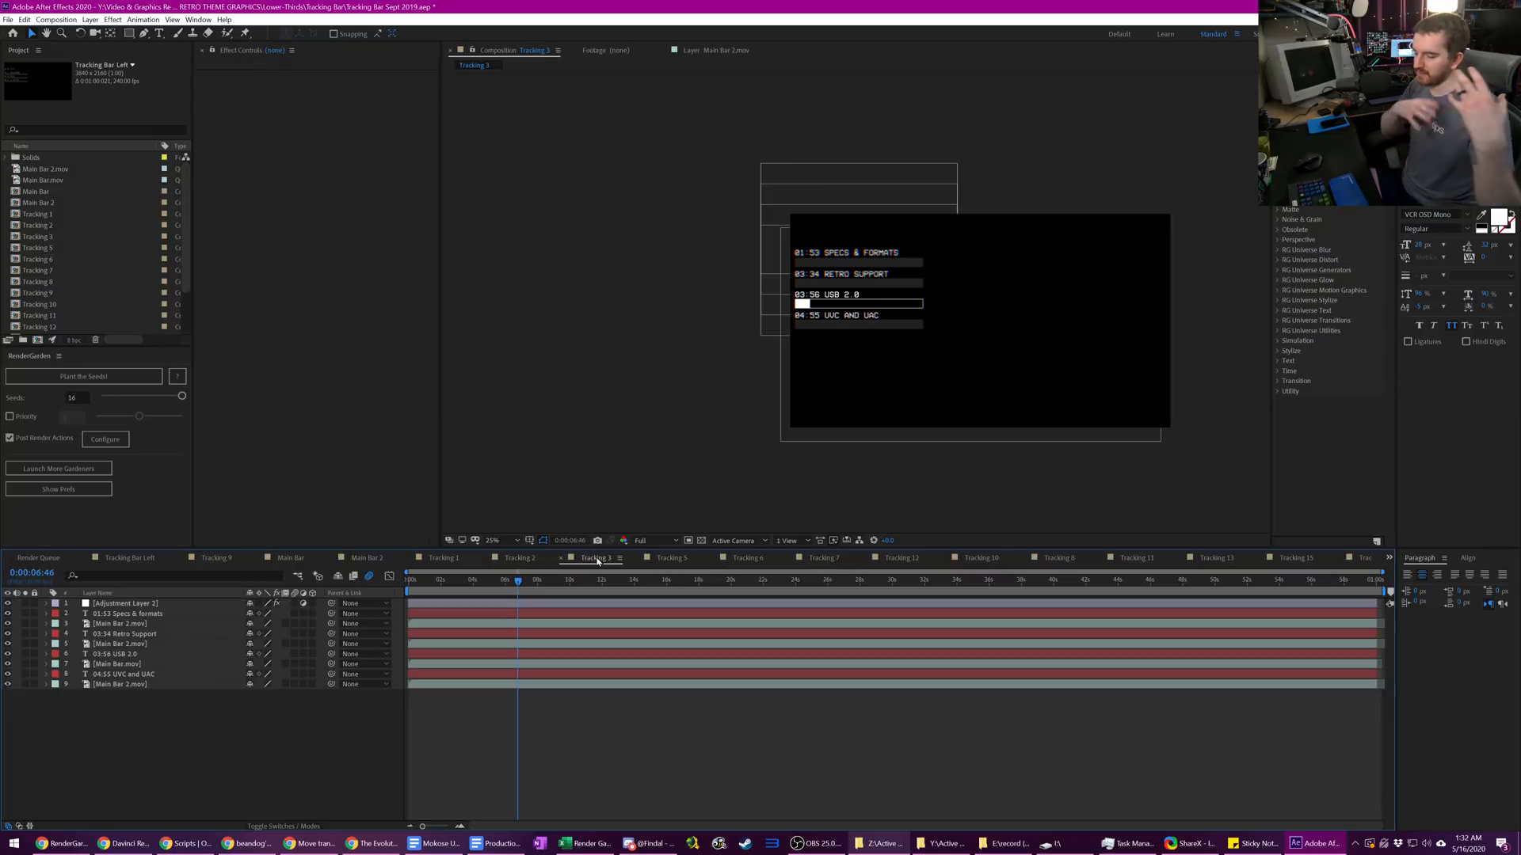
{"action": "left_click", "coordinate": [39, 557]}
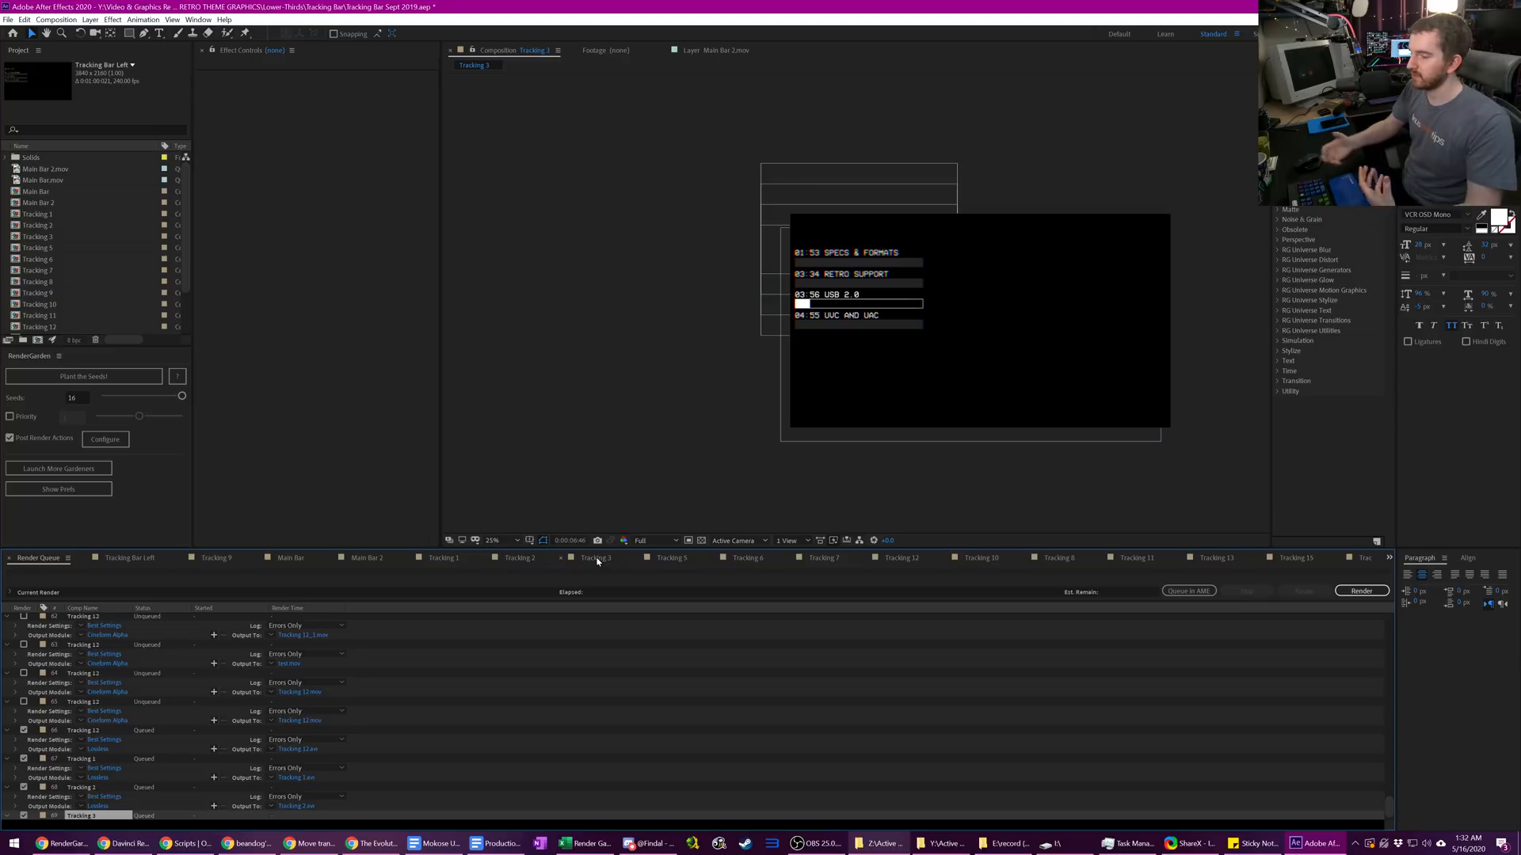
{"action": "scroll", "scroll_direction": "down", "scroll_amount": 3}
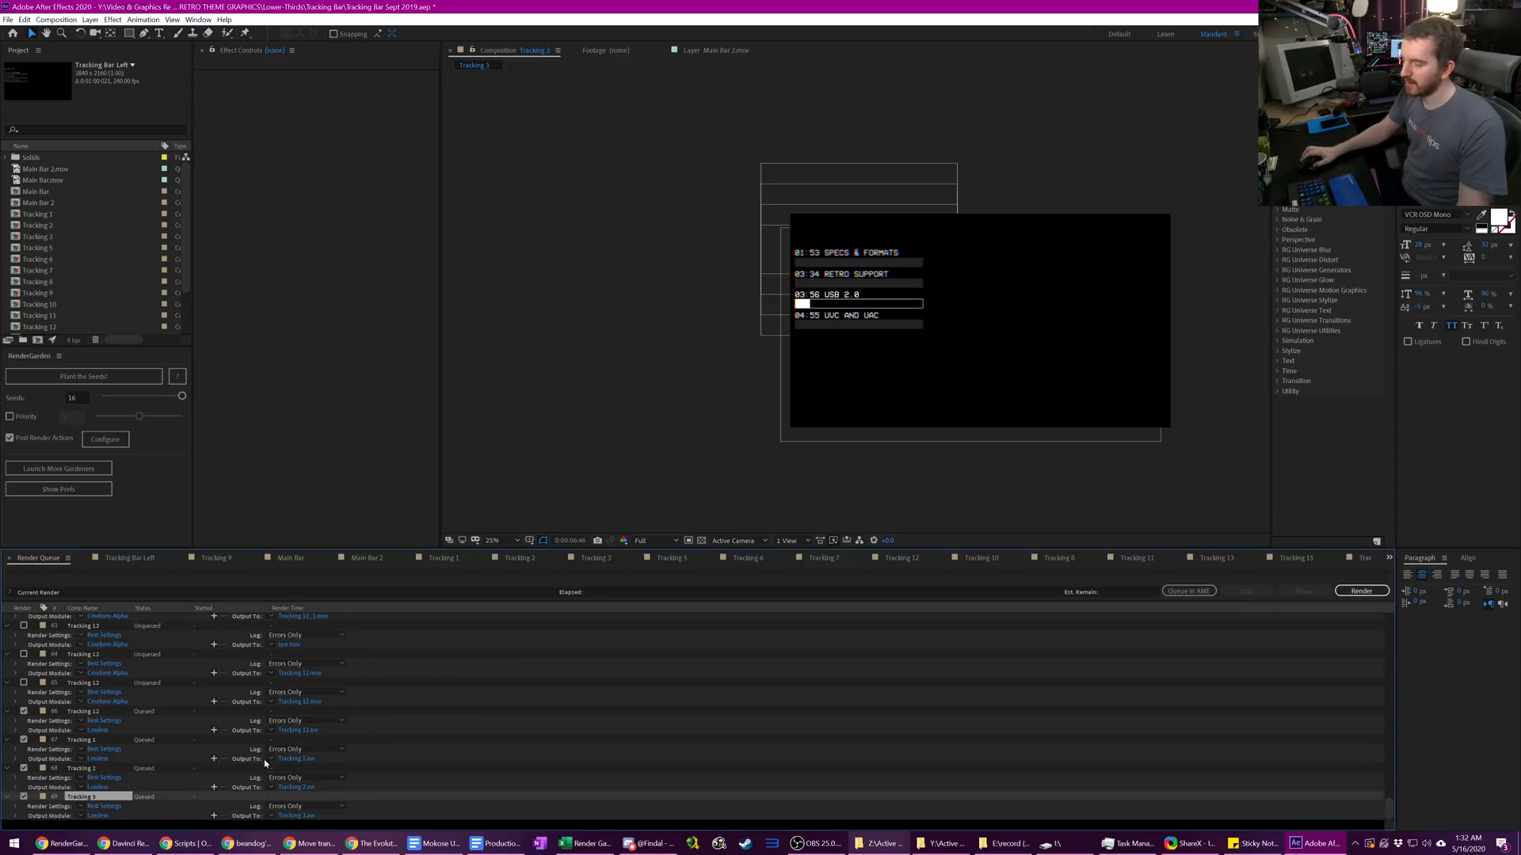
{"action": "mouse_move", "coordinate": [87, 733]}
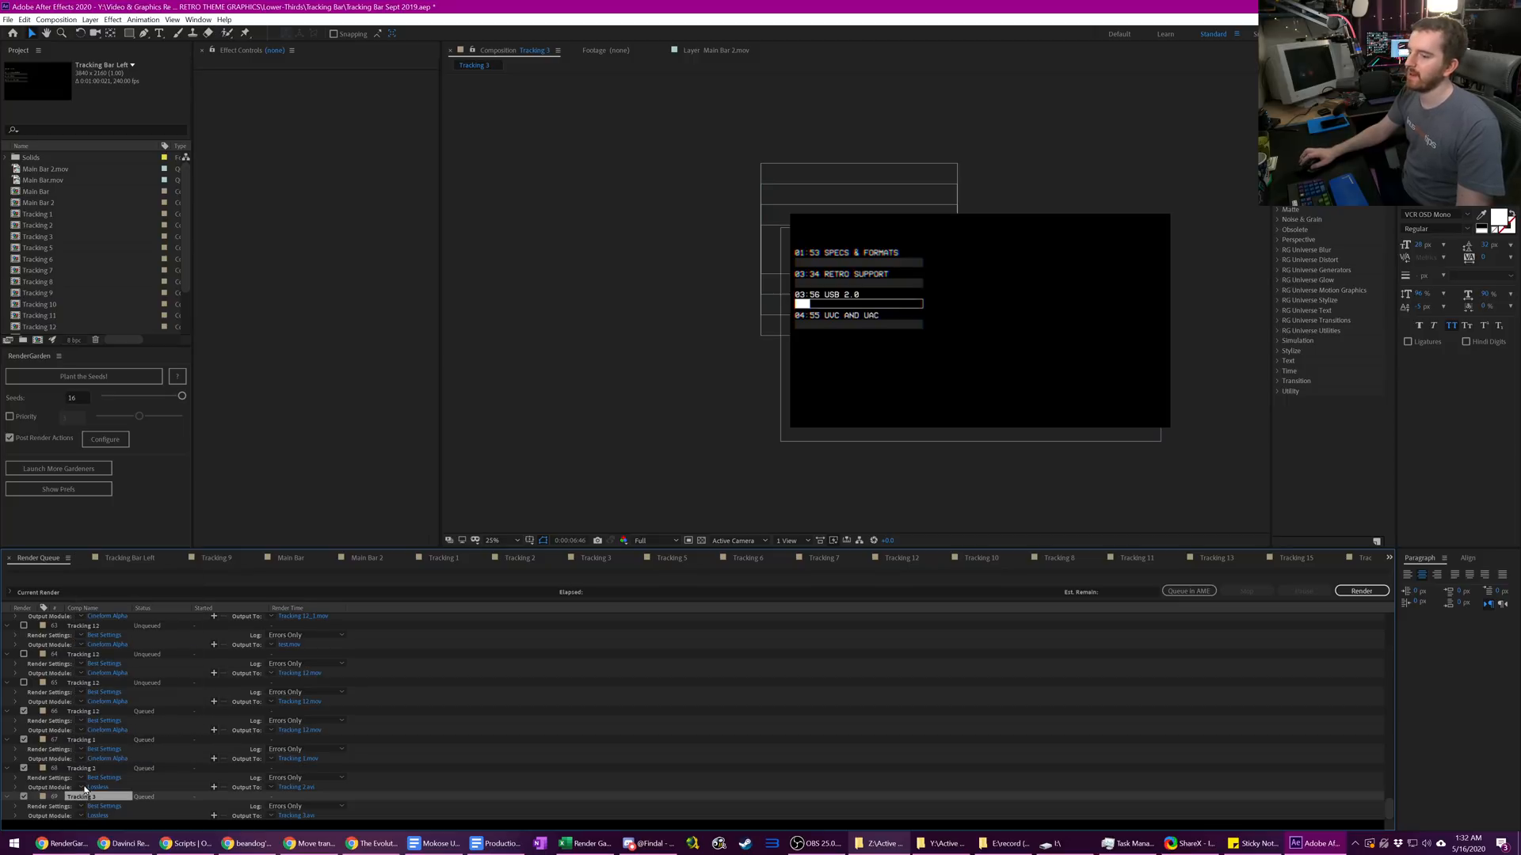
- Set the newly queued Tracking items' output module to Lossless with Alpha
{"action": "left_click", "coordinate": [87, 683]}
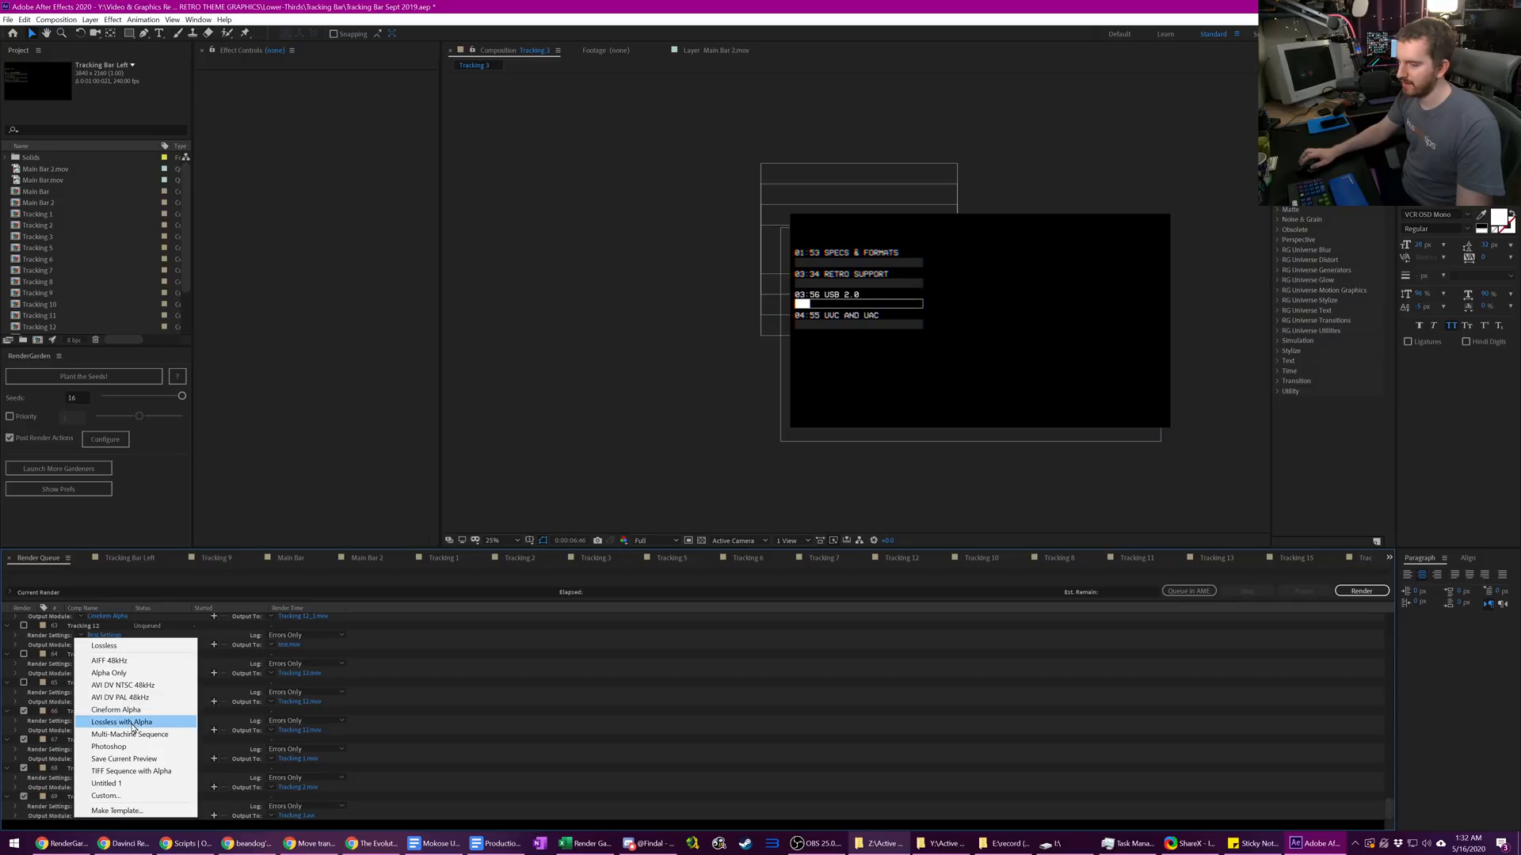
{"action": "left_click", "coordinate": [114, 710]}
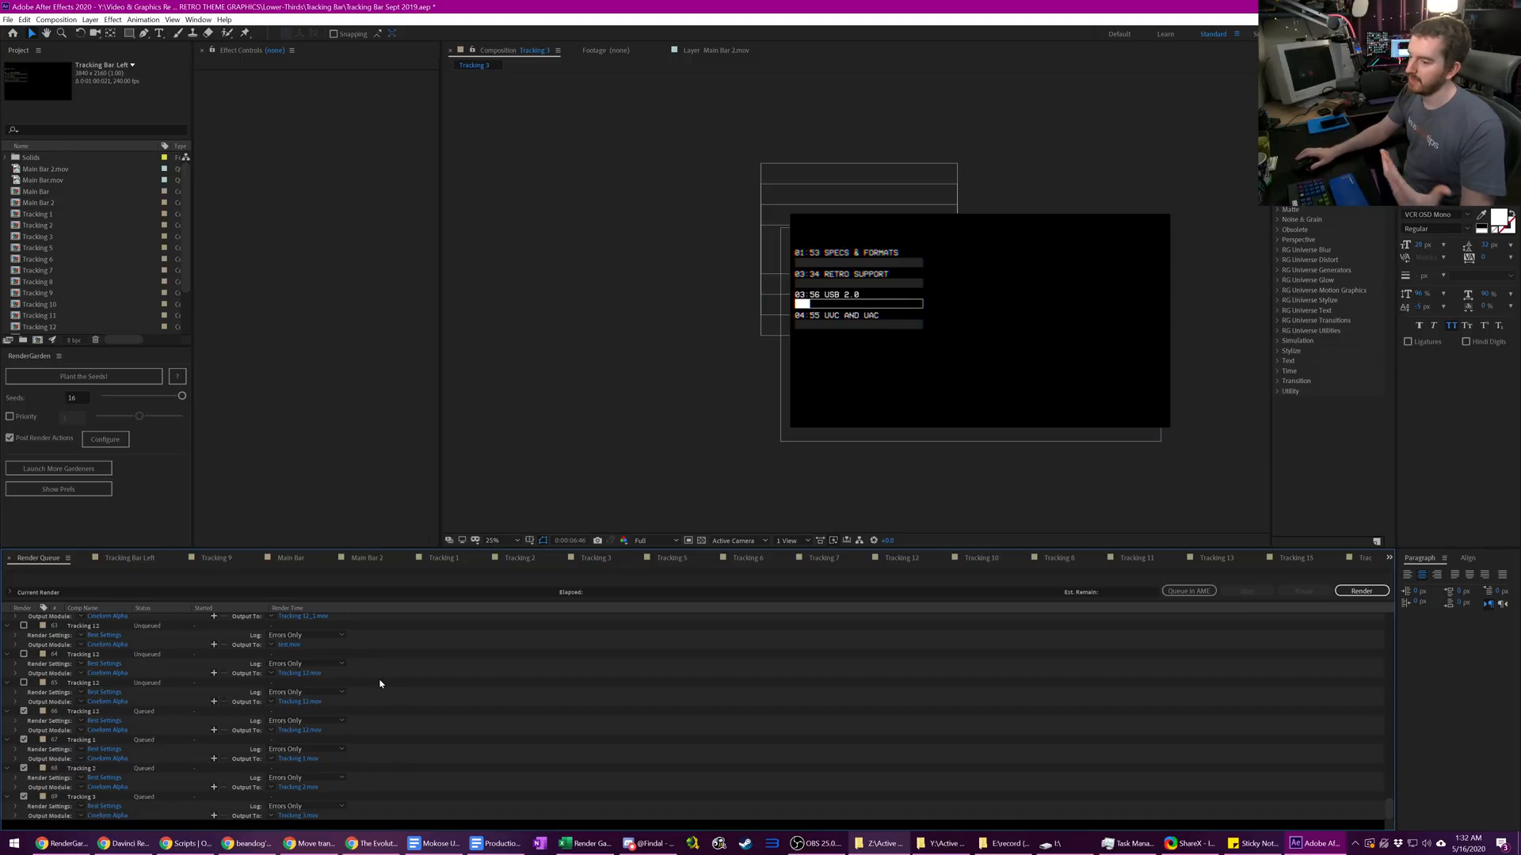
{"action": "mouse_move", "coordinate": [360, 744]}
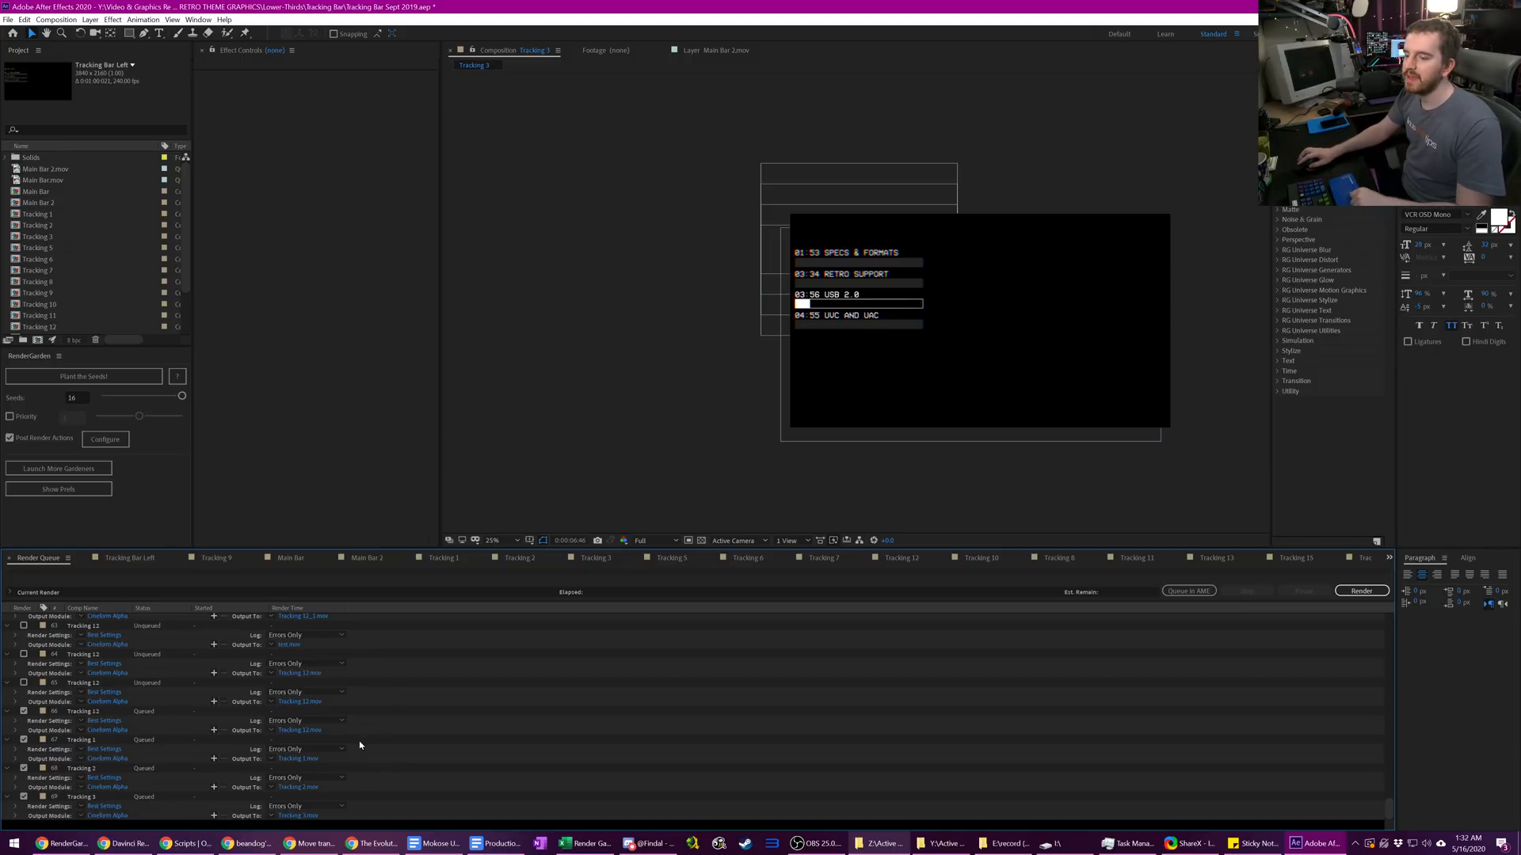
{"action": "mouse_move", "coordinate": [236, 813]}
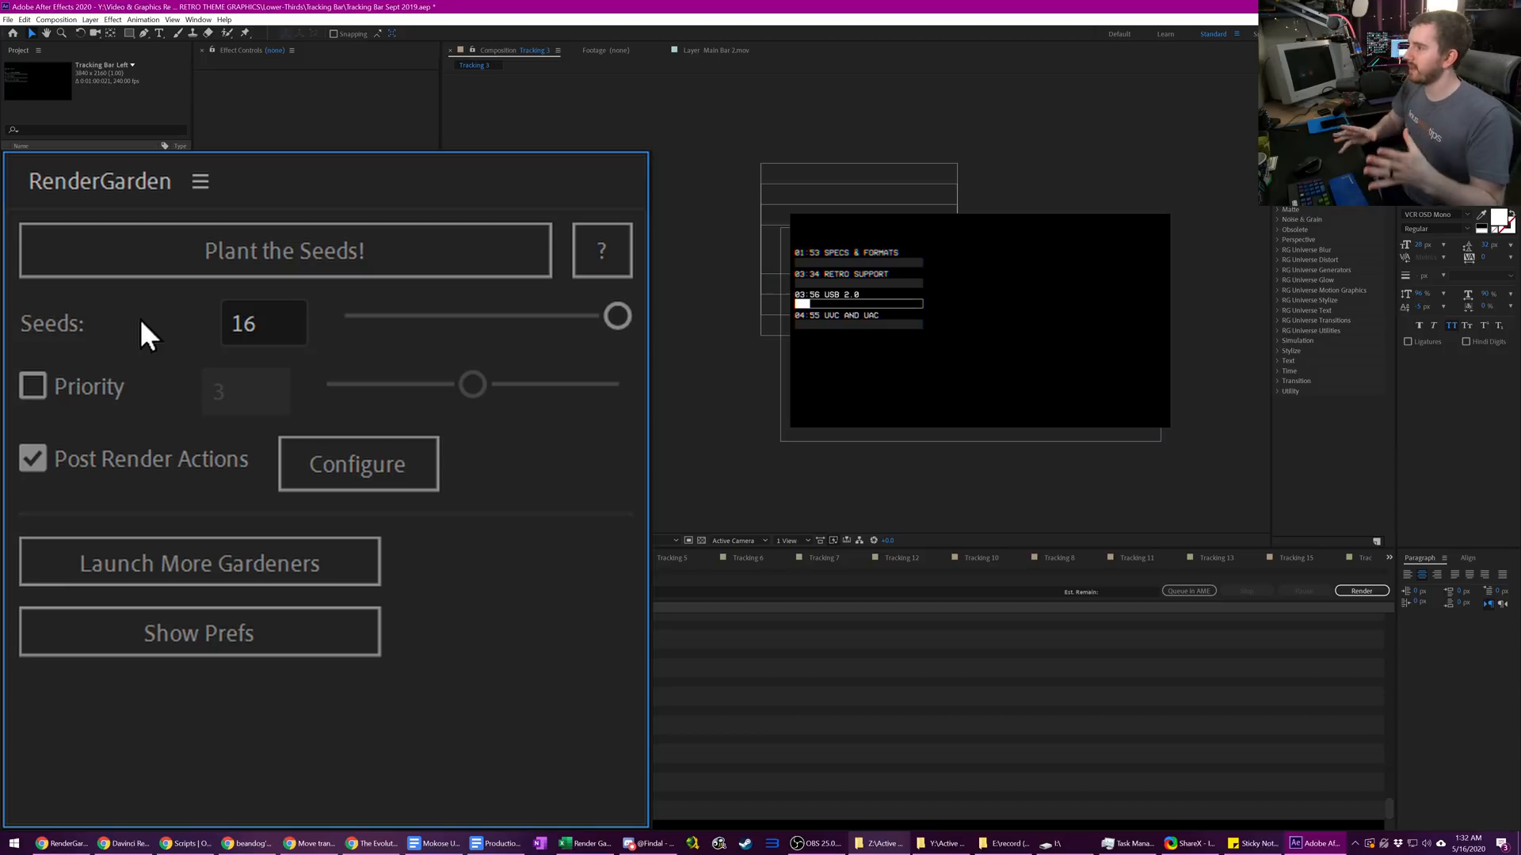
{"action": "left_click", "coordinate": [284, 251]}
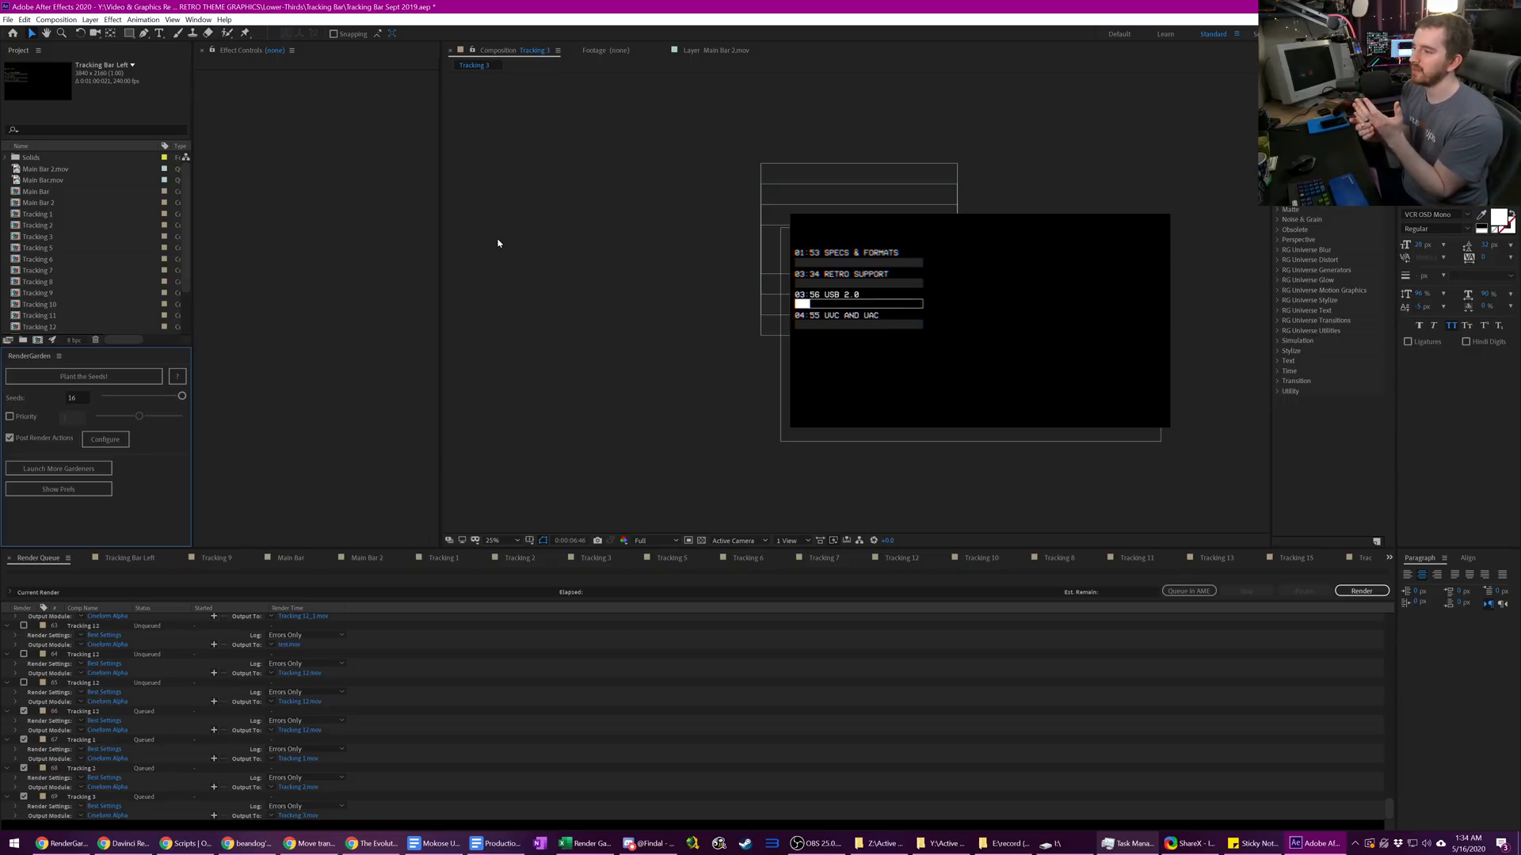
{"action": "mouse_move", "coordinate": [505, 242]}
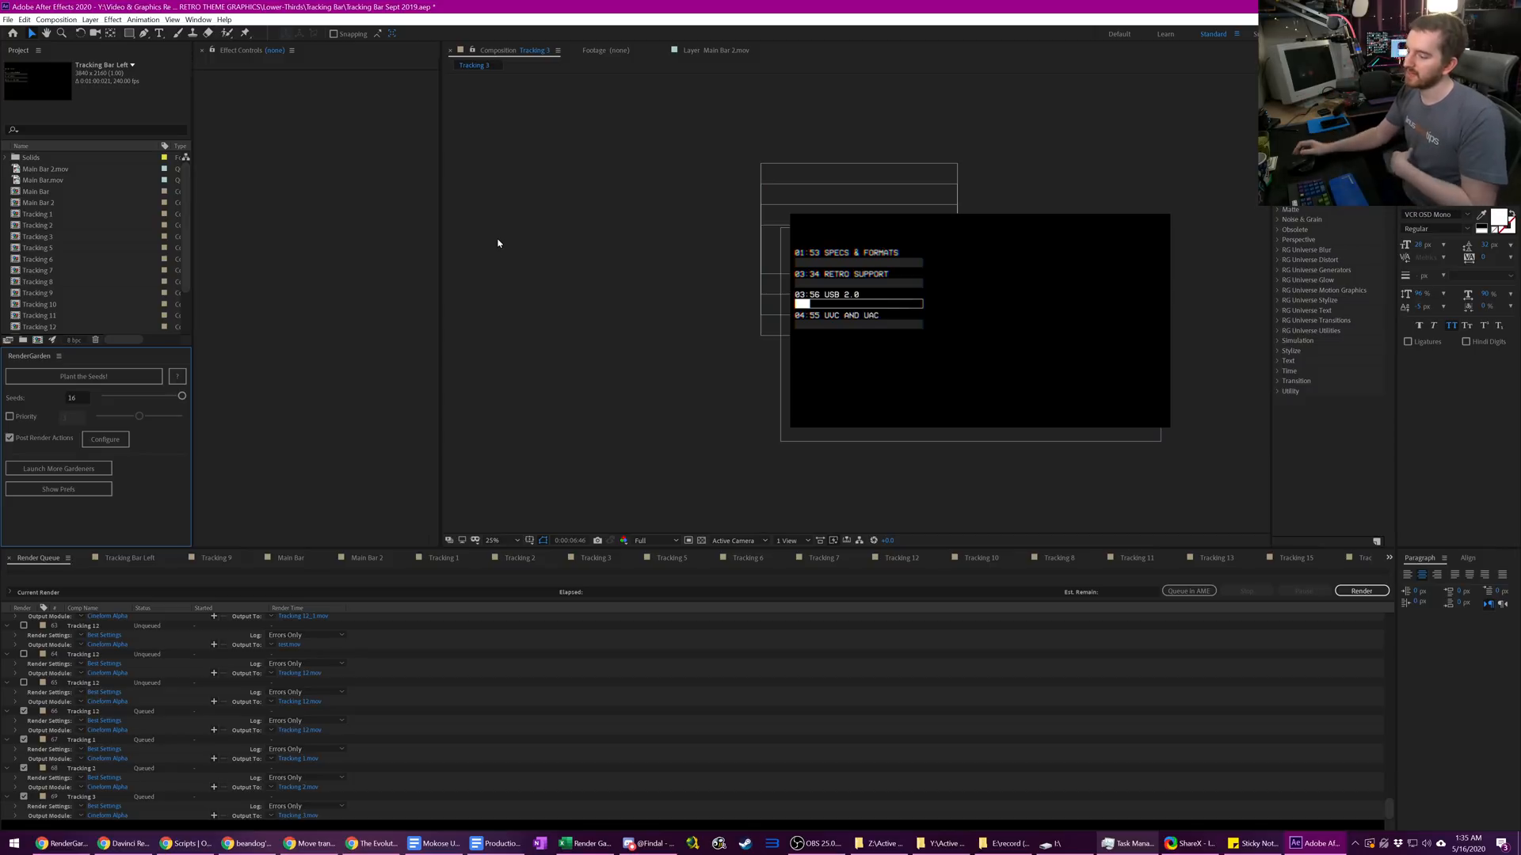
{"action": "mouse_move", "coordinate": [507, 231]}
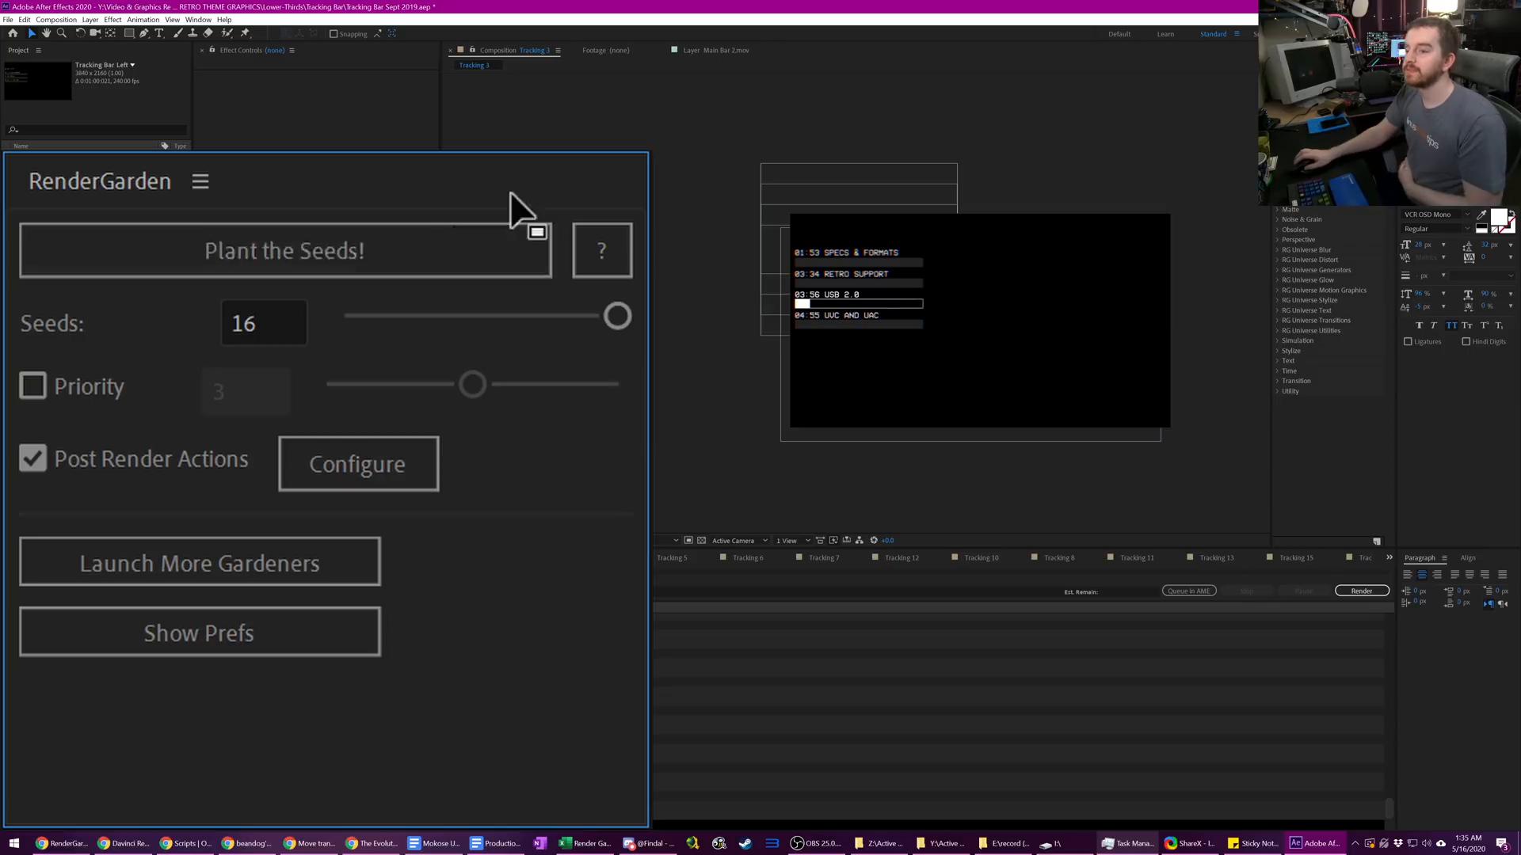
- Select the RenderGarden Seeds count, currently 16, for editing
{"action": "double_click", "coordinate": [261, 322]}
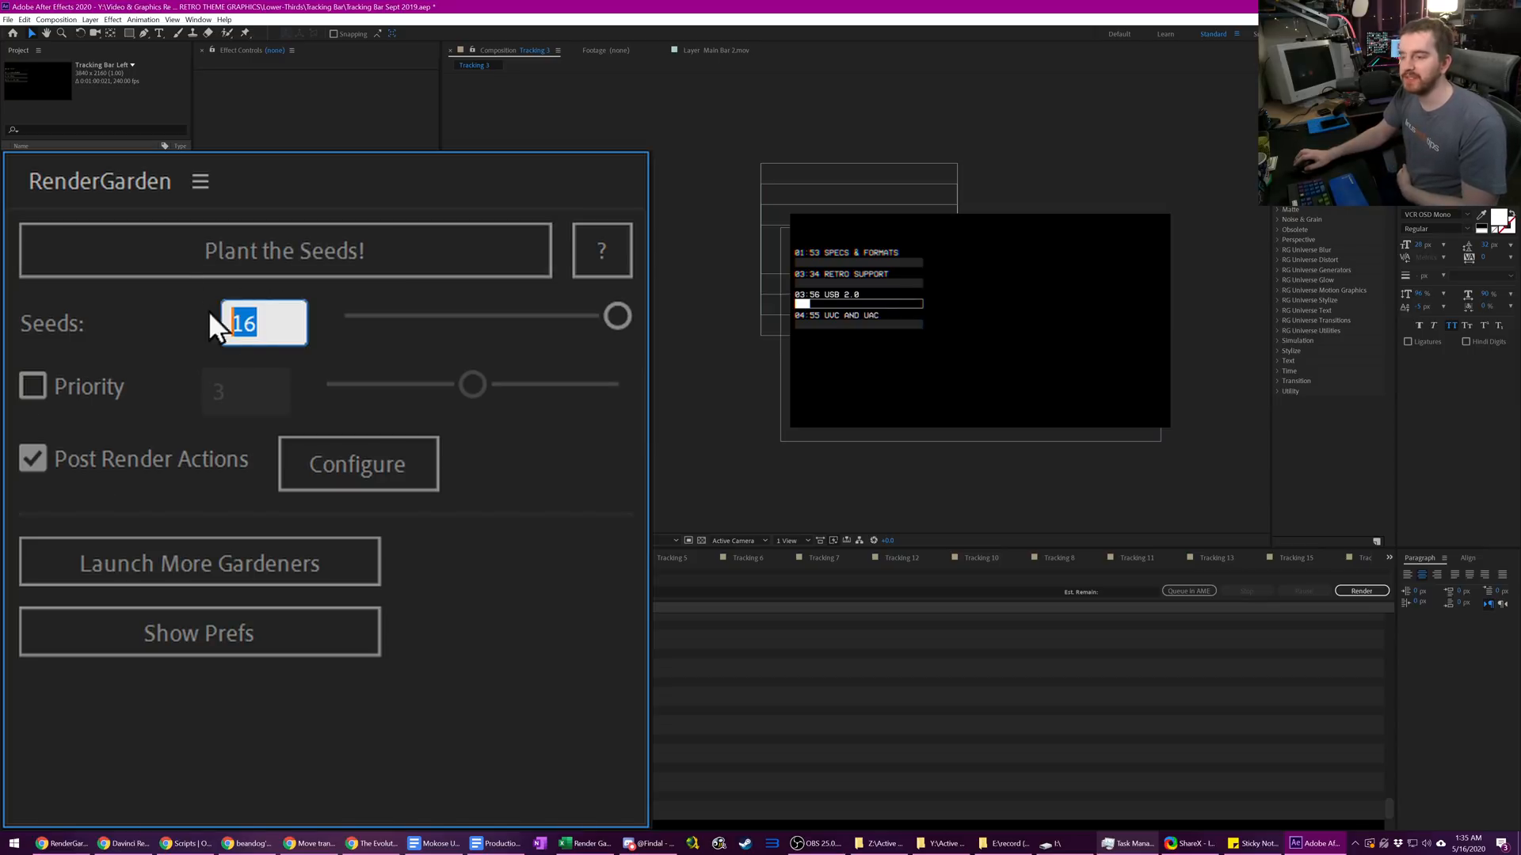
{"action": "left_click", "coordinate": [1125, 843]}
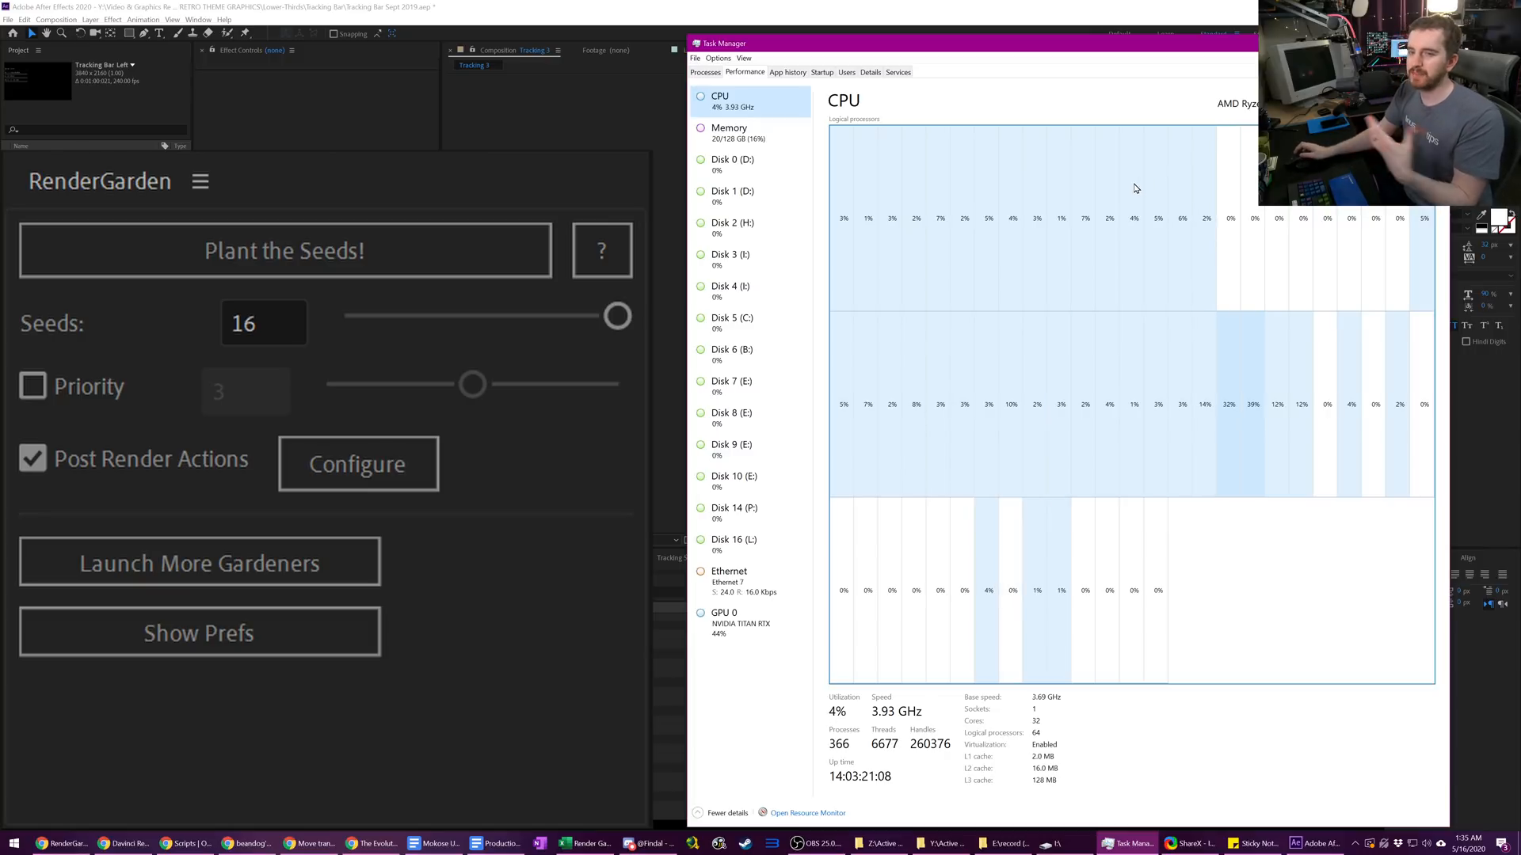
{"action": "mouse_move", "coordinate": [1134, 188]}
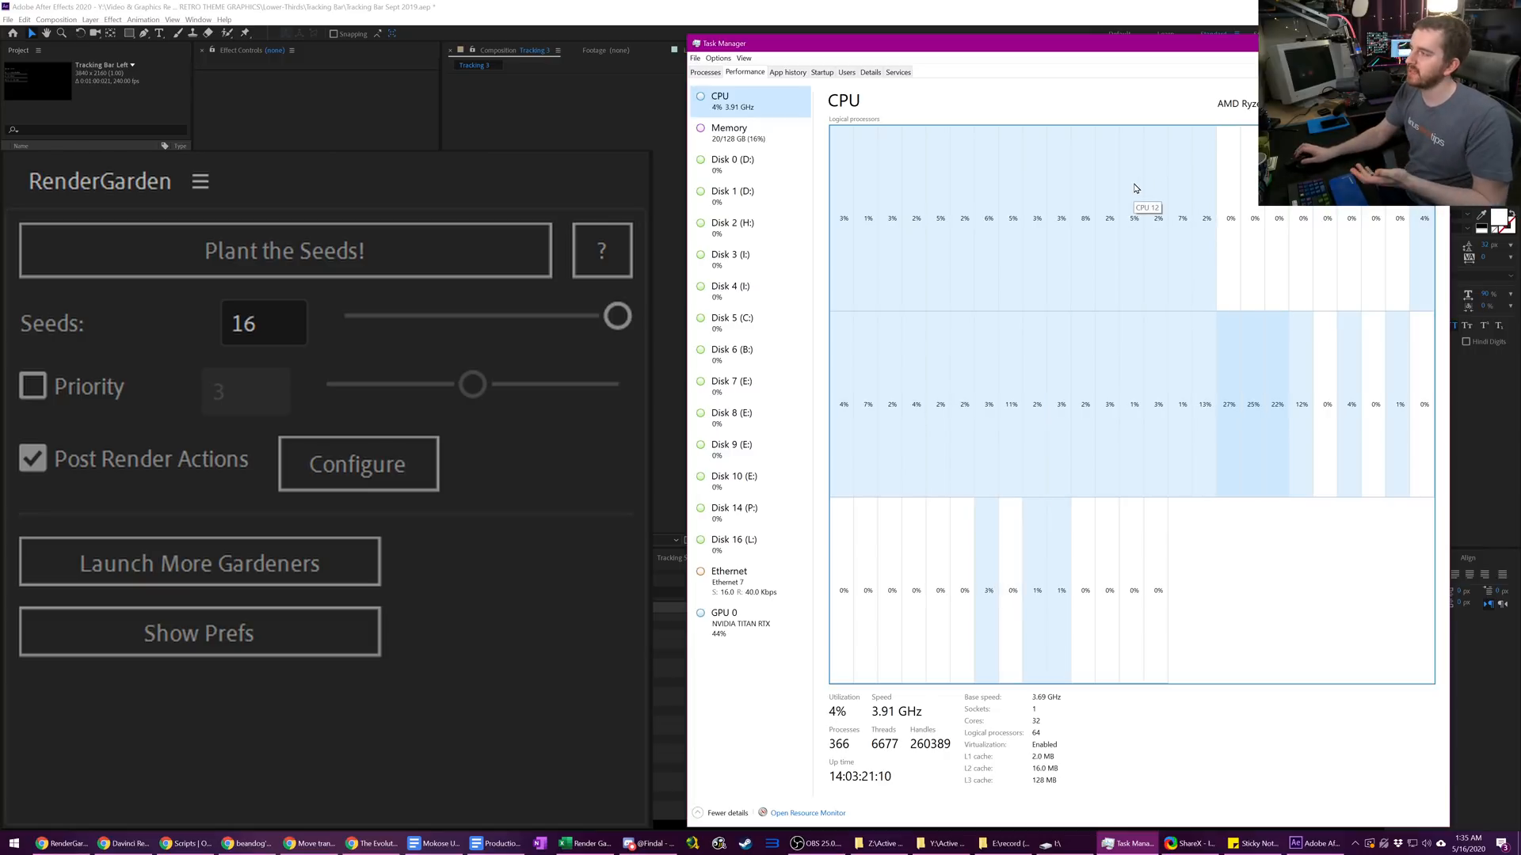
{"action": "mouse_move", "coordinate": [1041, 345]}
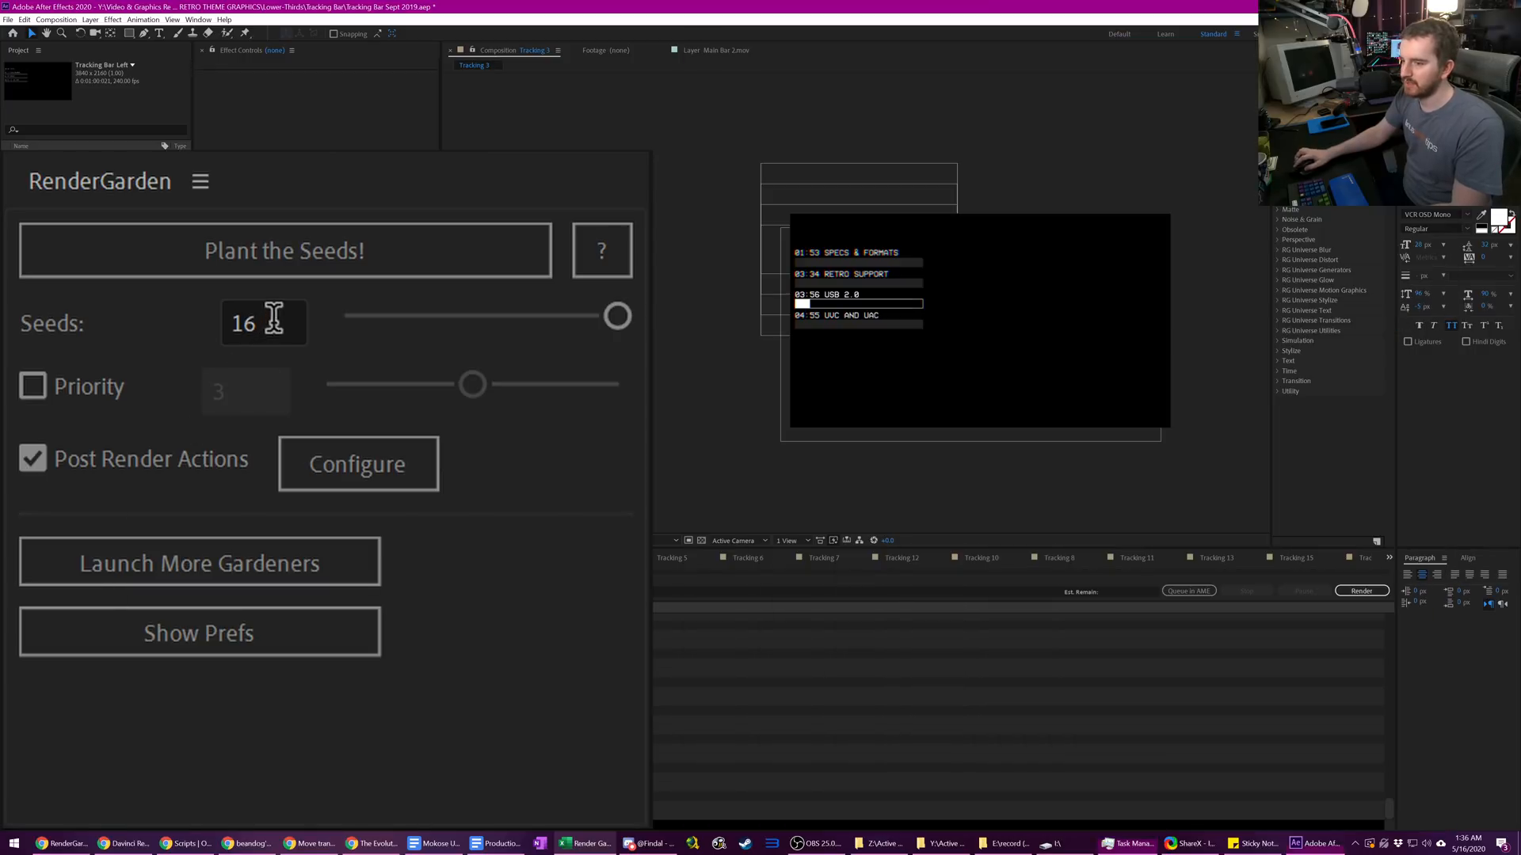
{"action": "triple_click", "coordinate": [263, 323]}
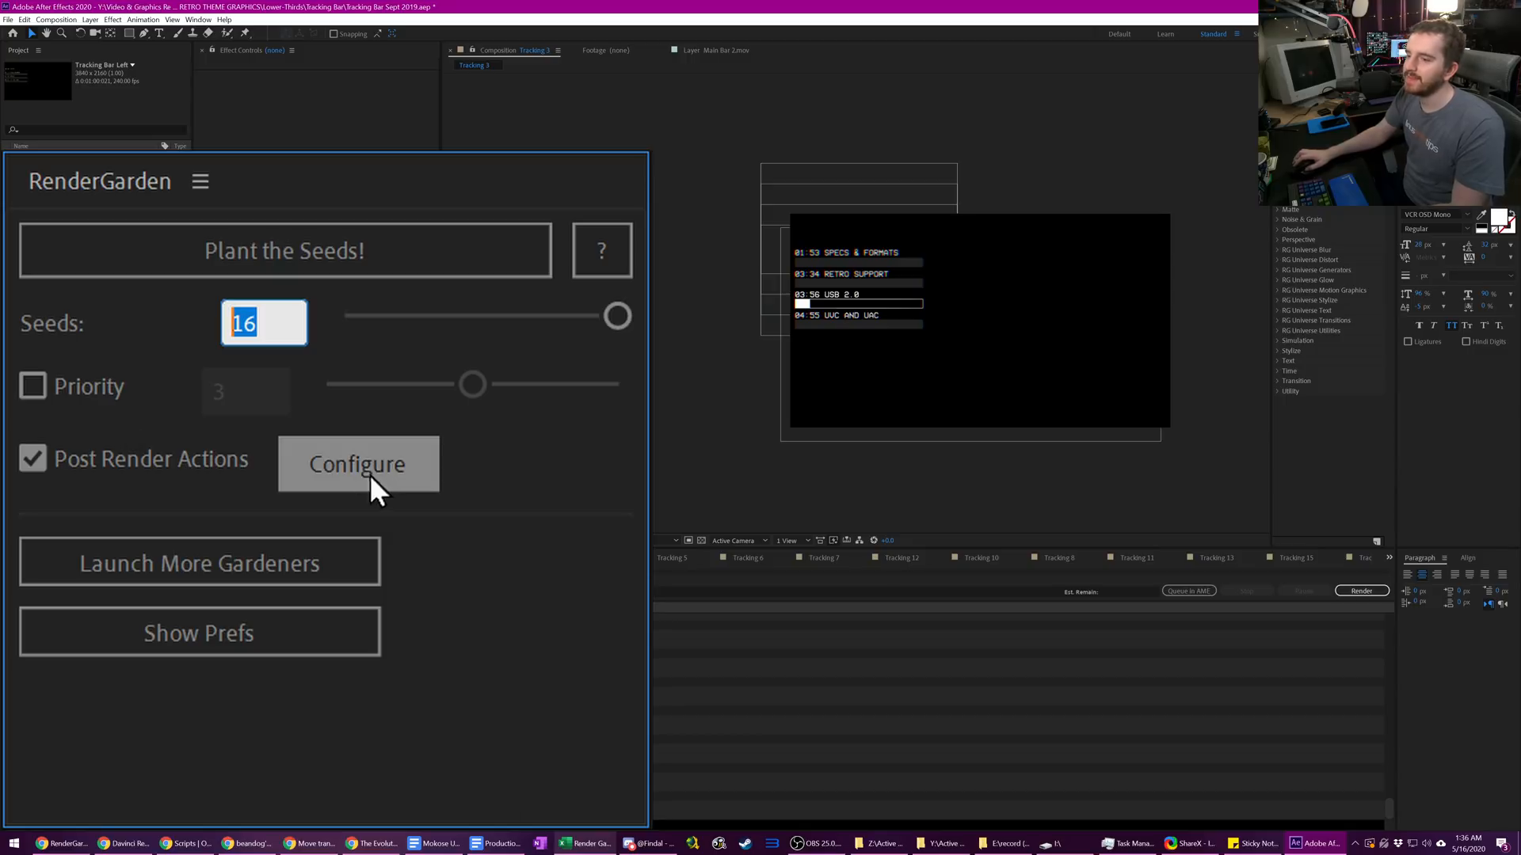
{"action": "mouse_move", "coordinate": [344, 438]}
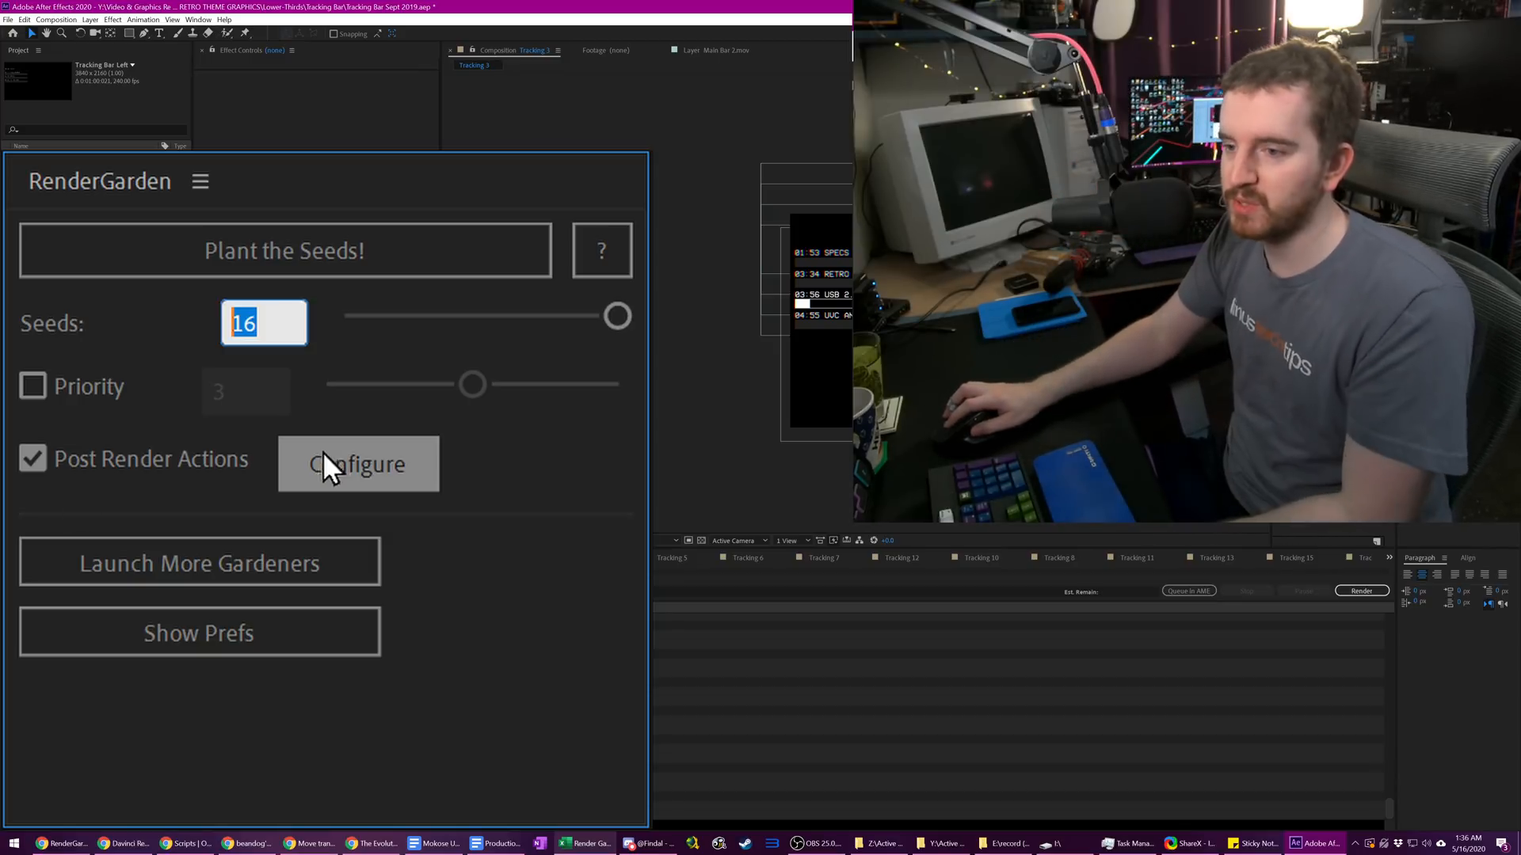
{"action": "left_click", "coordinate": [357, 464]}
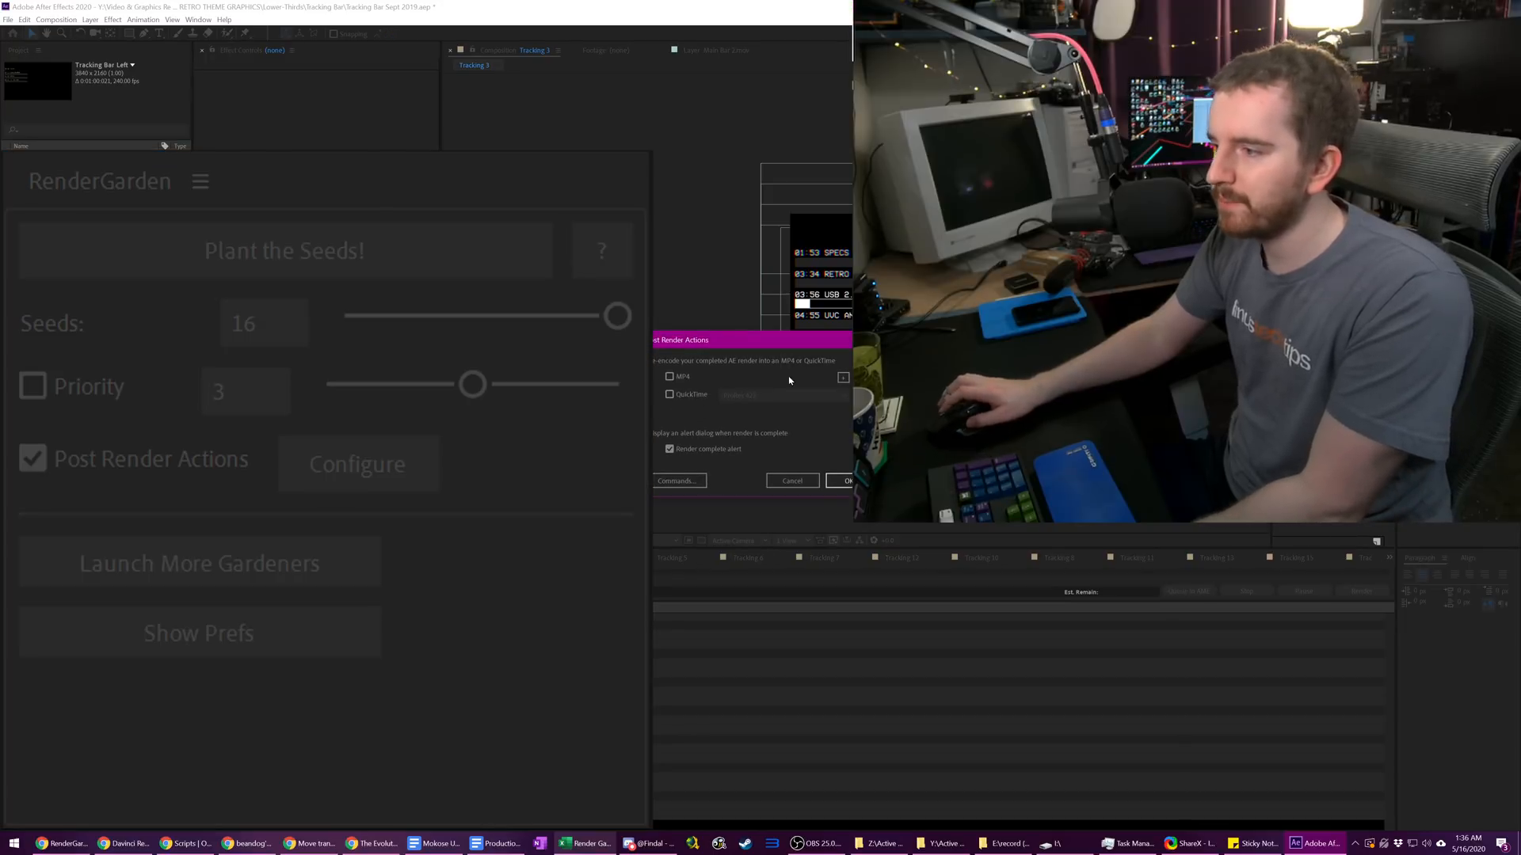
{"action": "left_click", "coordinate": [668, 377]}
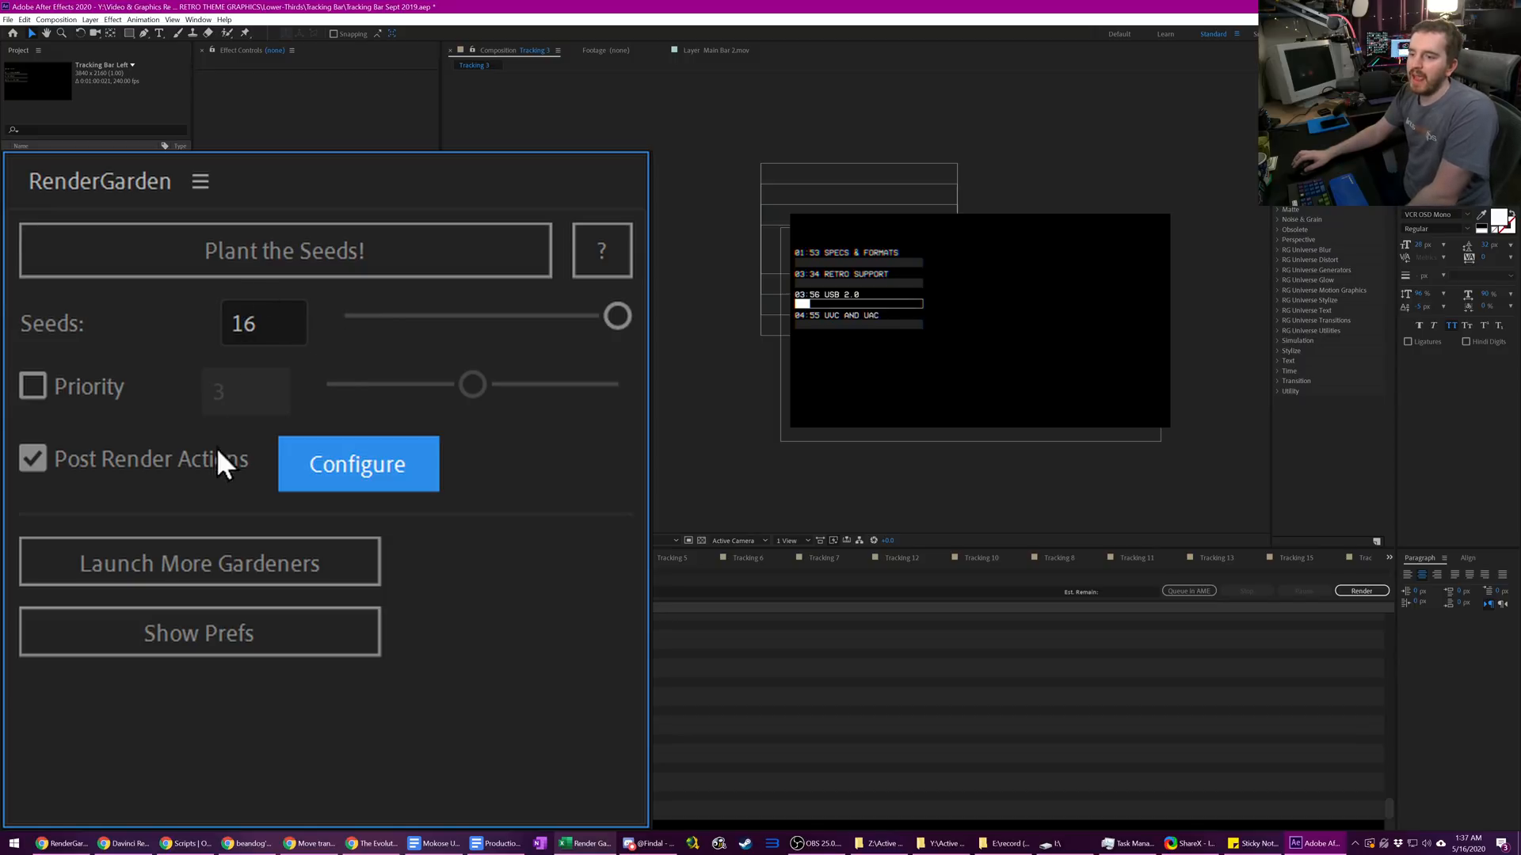
{"action": "mouse_move", "coordinate": [470, 241]}
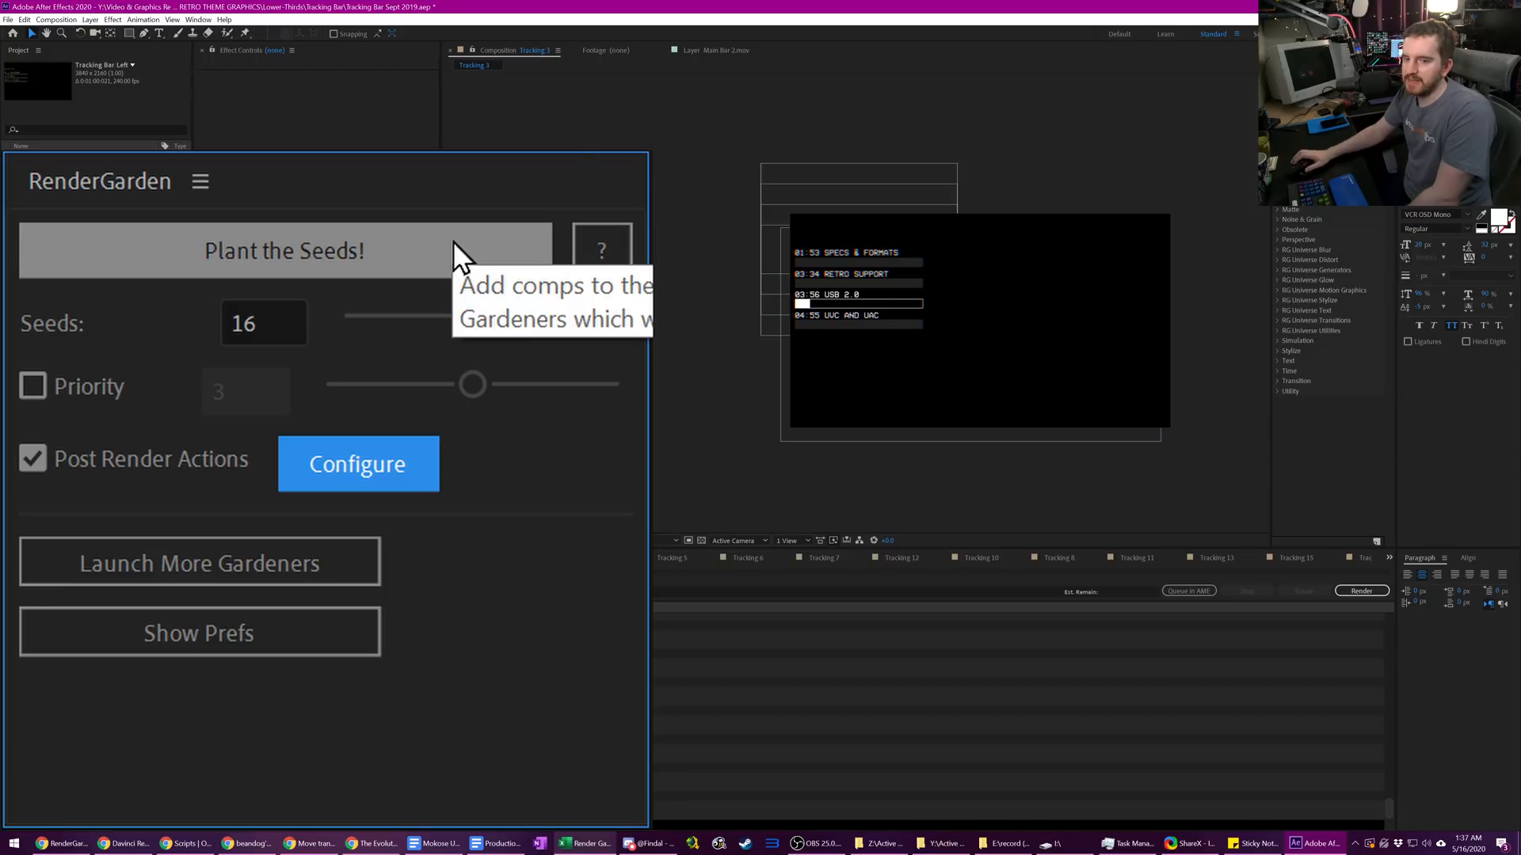
- Plant the Seeds for the queued comps and respond to the Gardener launch dialog
{"action": "left_click", "coordinate": [283, 250]}
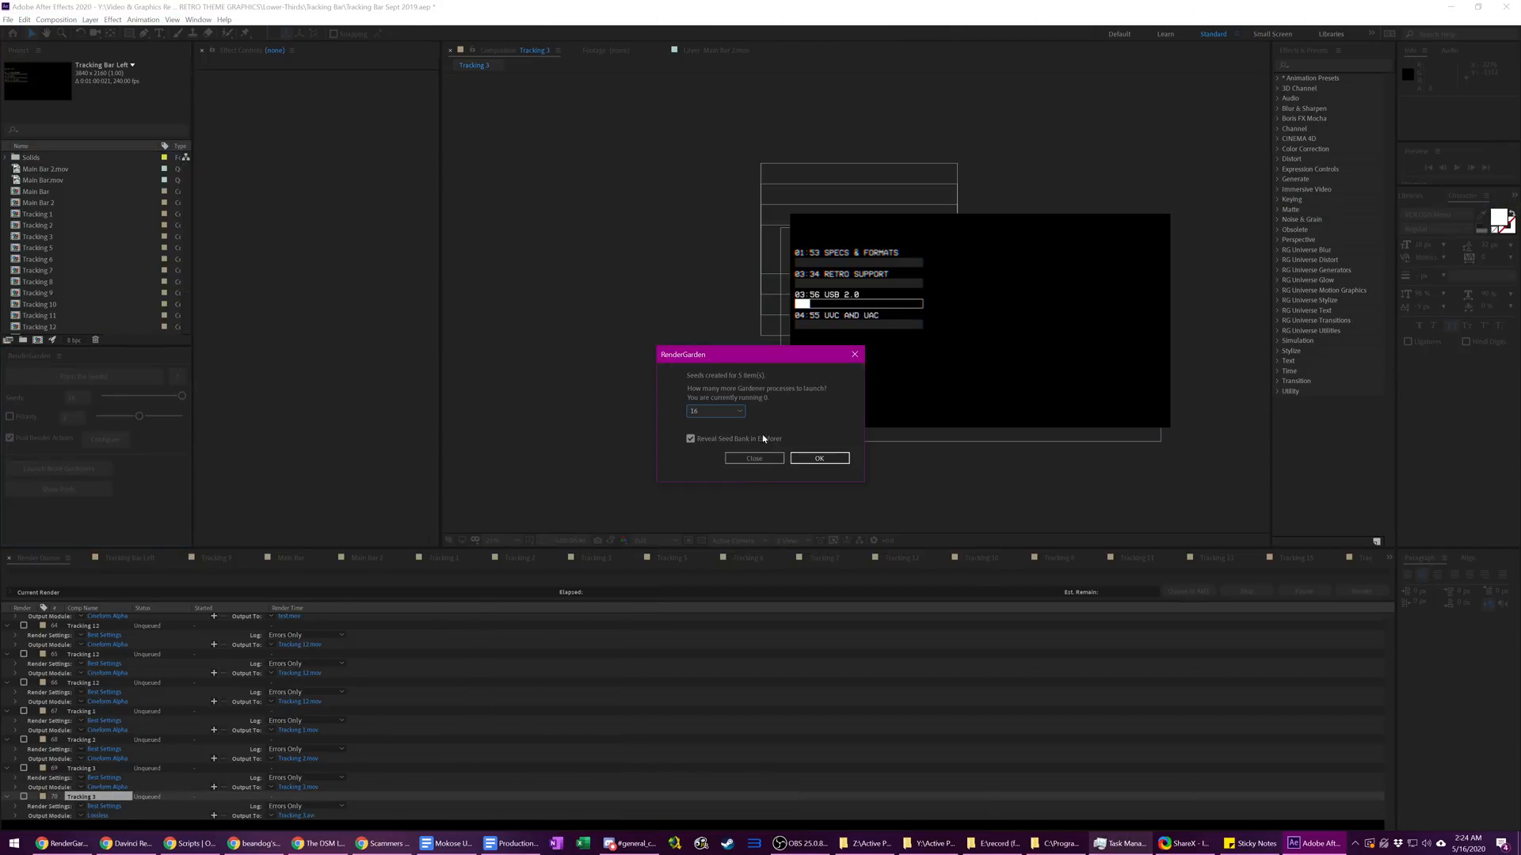
{"action": "left_click", "coordinate": [819, 458]}
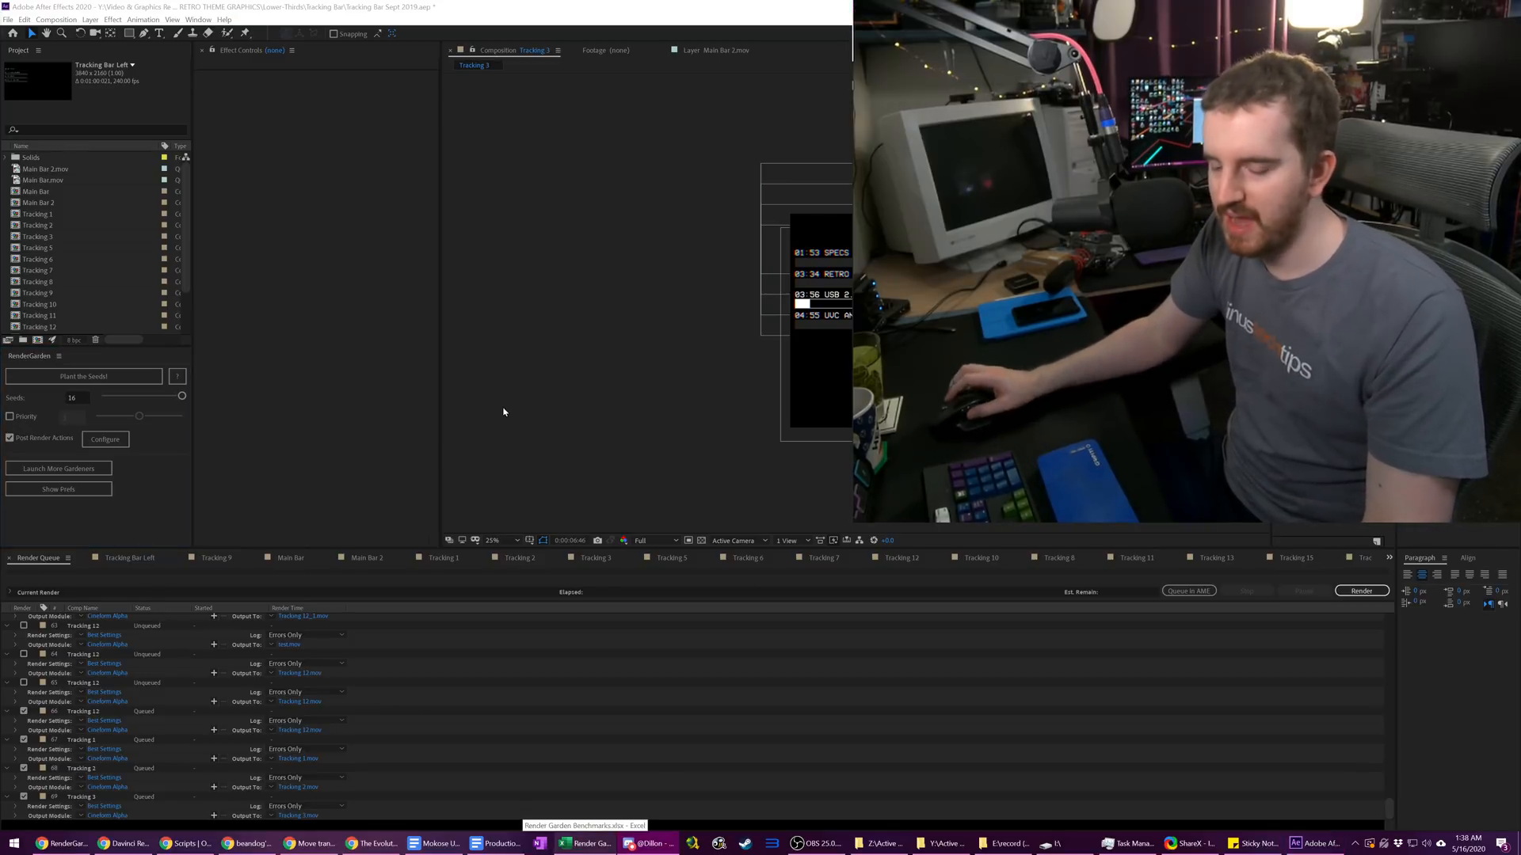
- Bring up a File Explorer window beside After Effects
{"action": "left_click", "coordinate": [1074, 843]}
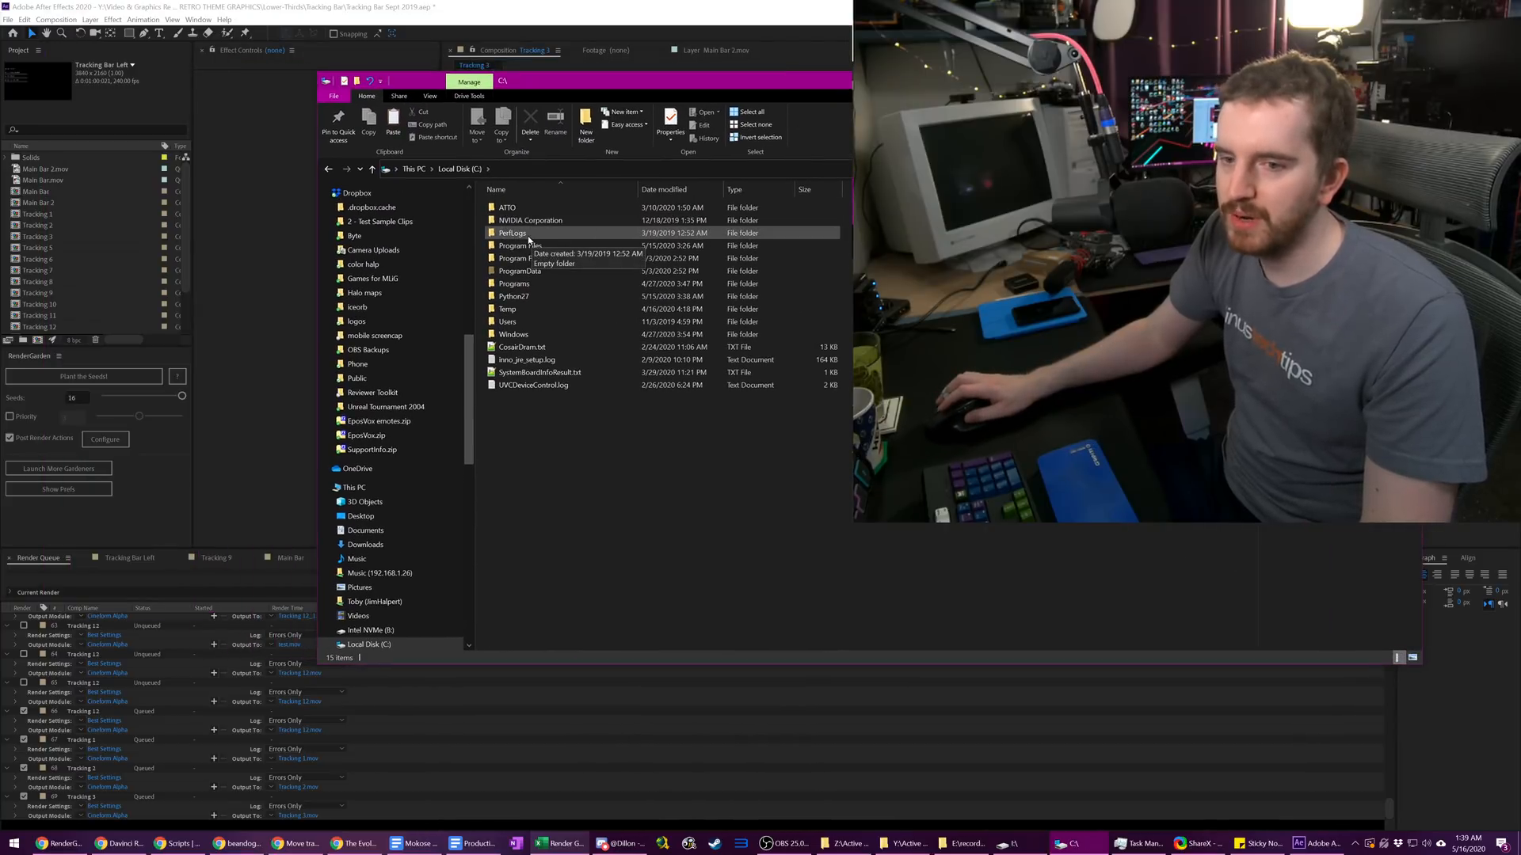
- Navigate into Program Files > Adobe > After Effects 2020 > Support Files and highlight aerender.exe
{"action": "double_click", "coordinate": [520, 246]}
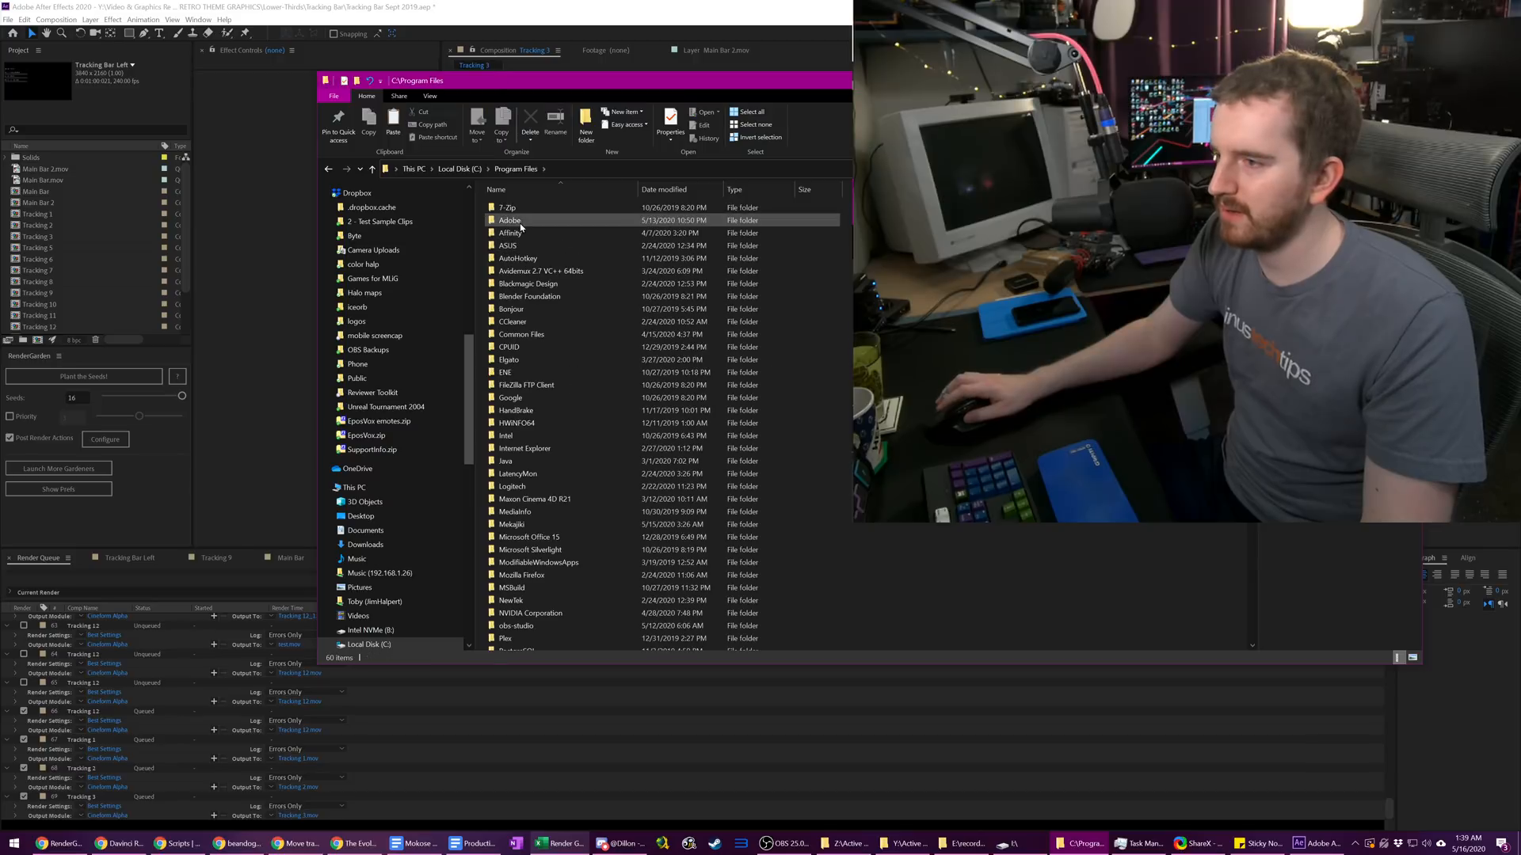
{"action": "double_click", "coordinate": [508, 220]}
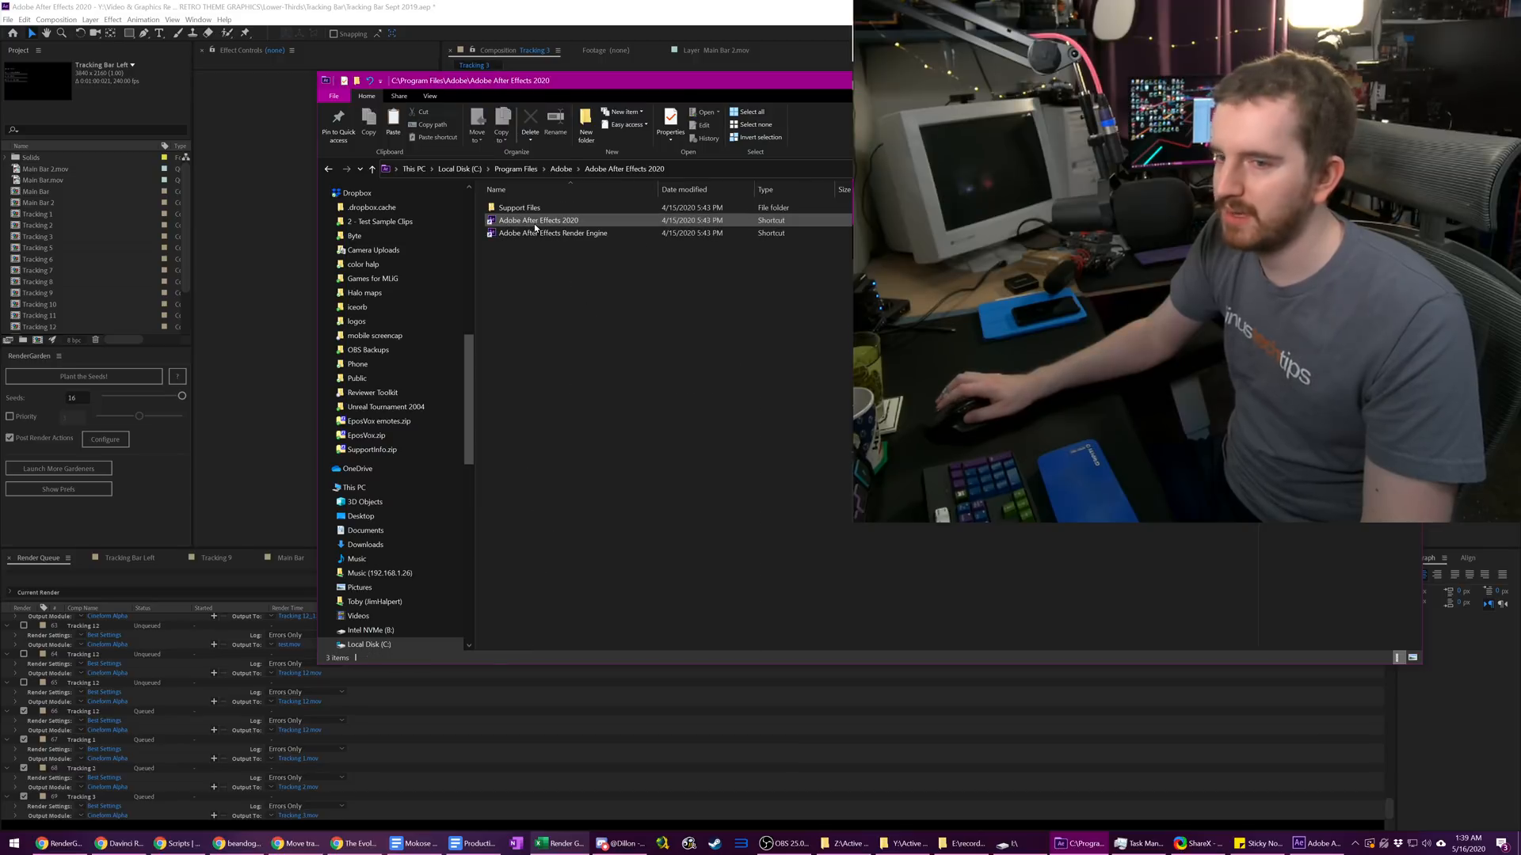
{"action": "double_click", "coordinate": [520, 206]}
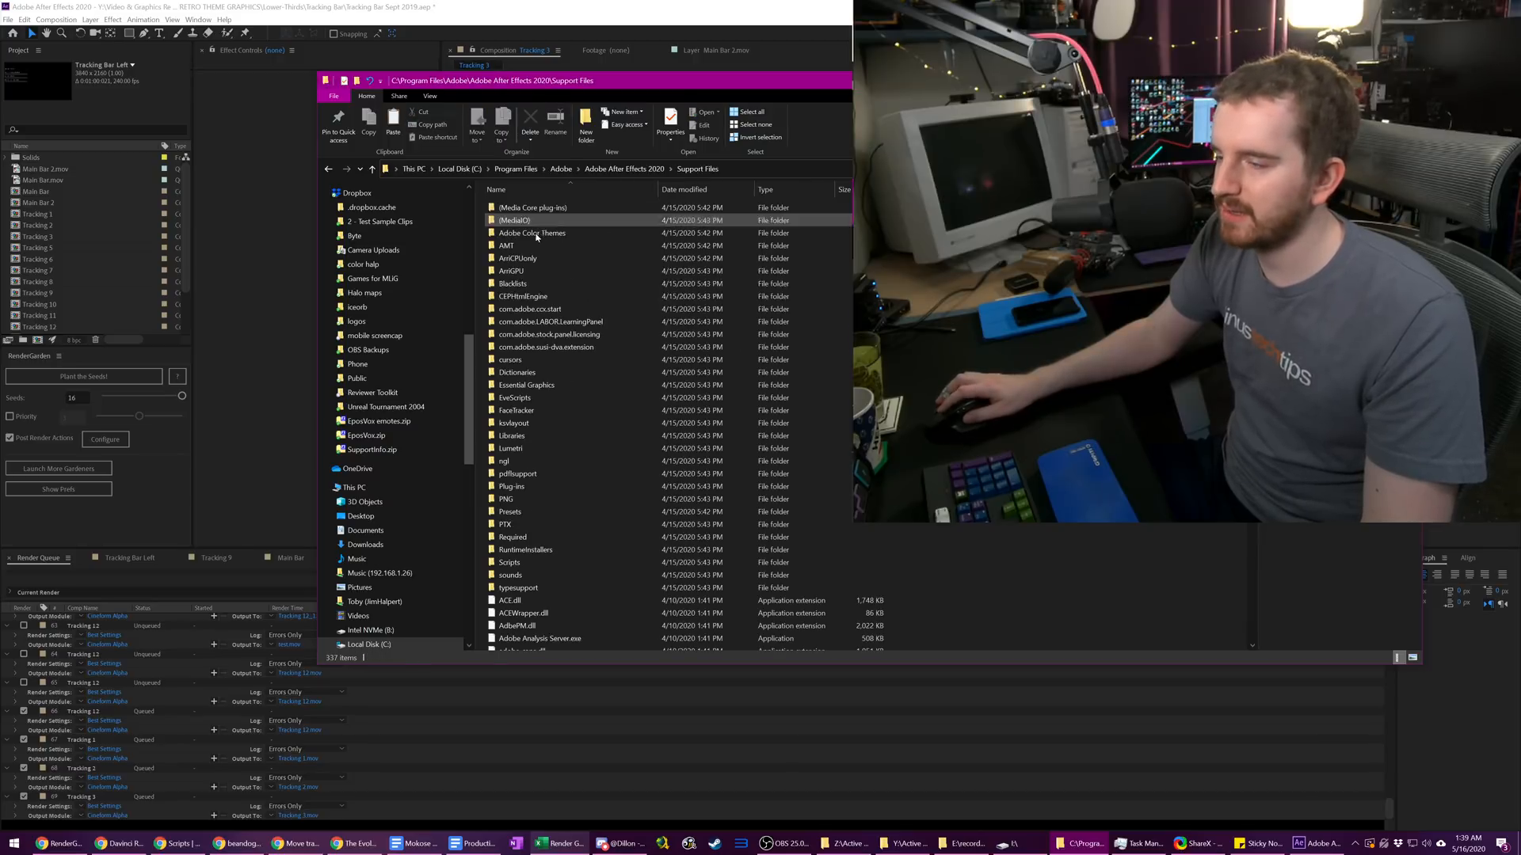
{"action": "left_click", "coordinate": [504, 525]}
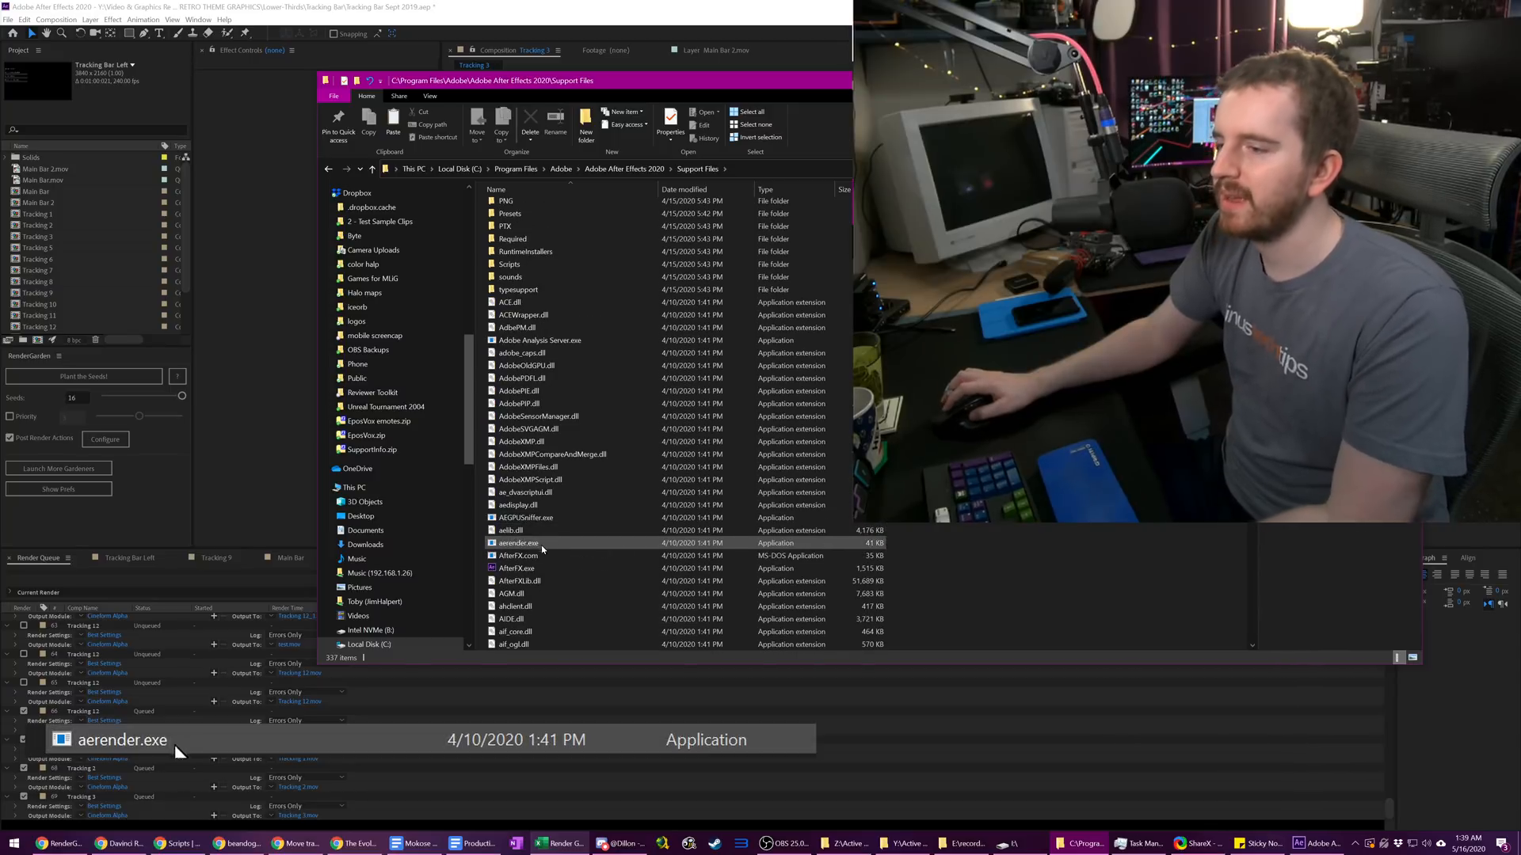
{"action": "left_click", "coordinate": [518, 543]}
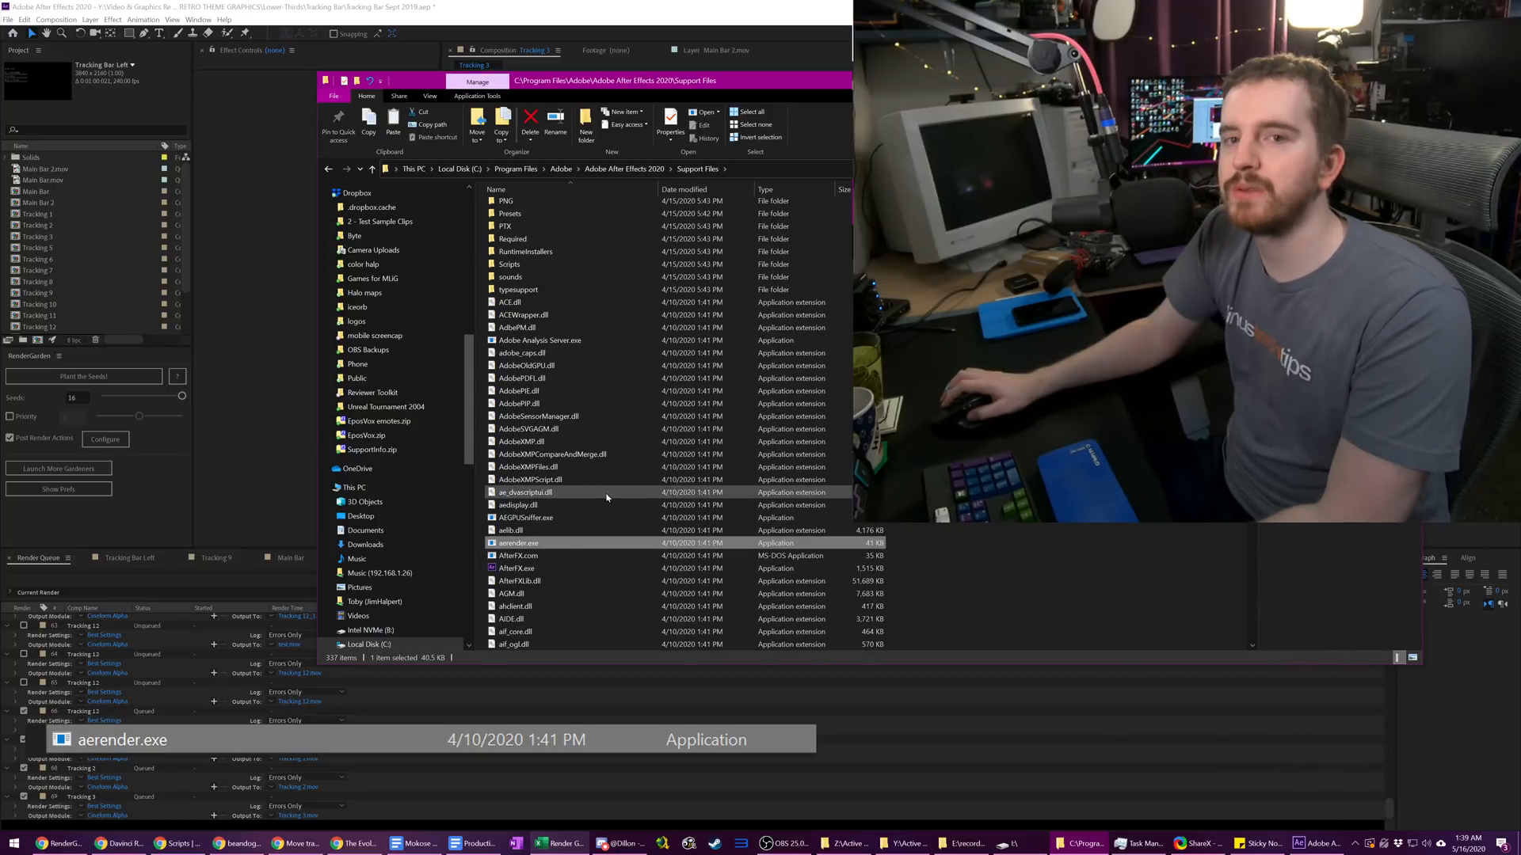
{"action": "mouse_move", "coordinate": [608, 495]}
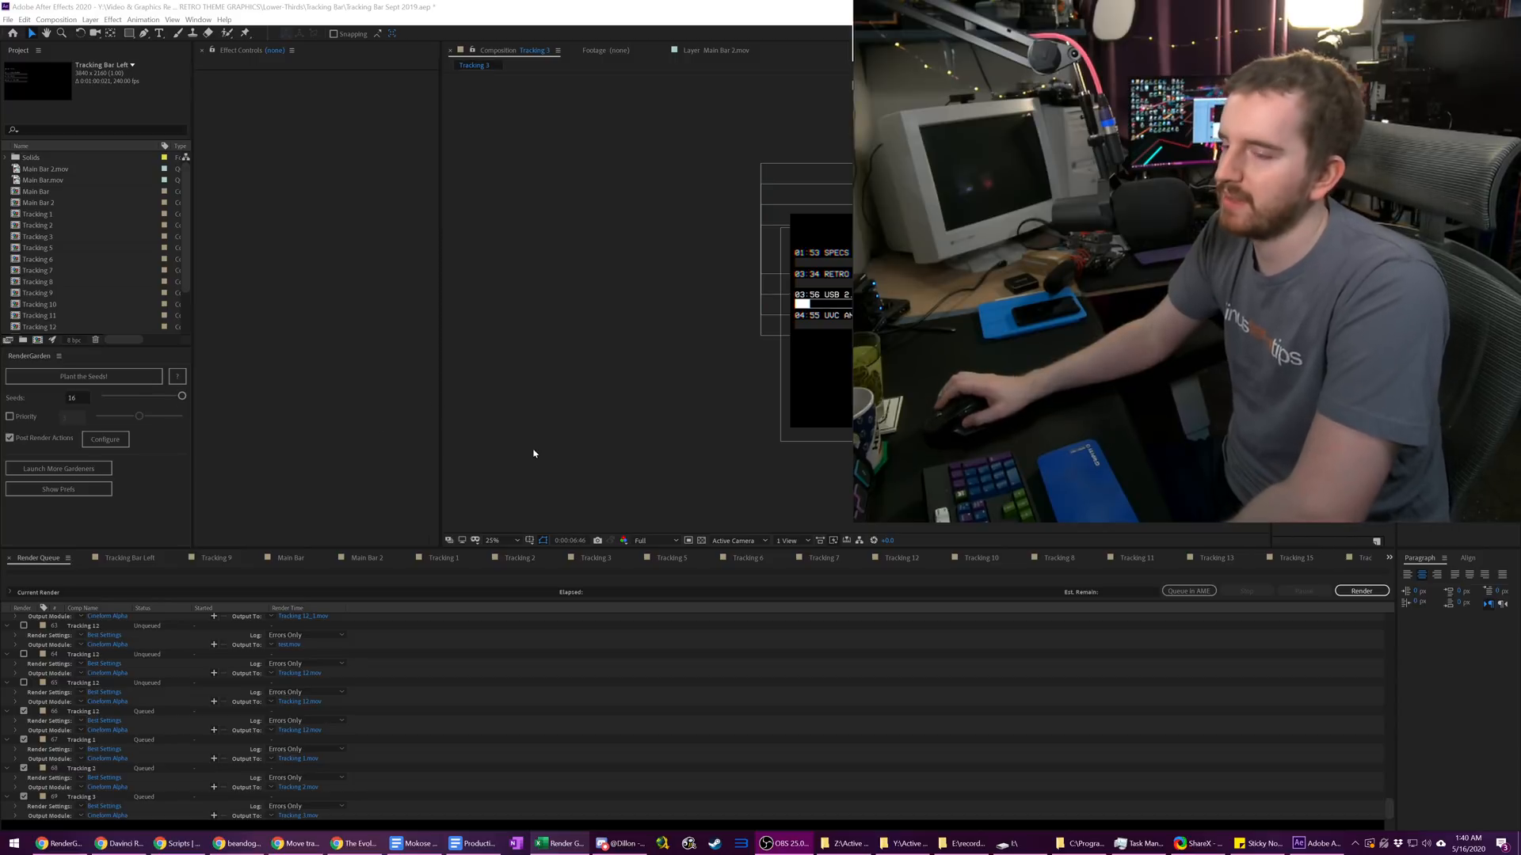
{"action": "mouse_move", "coordinate": [524, 437]}
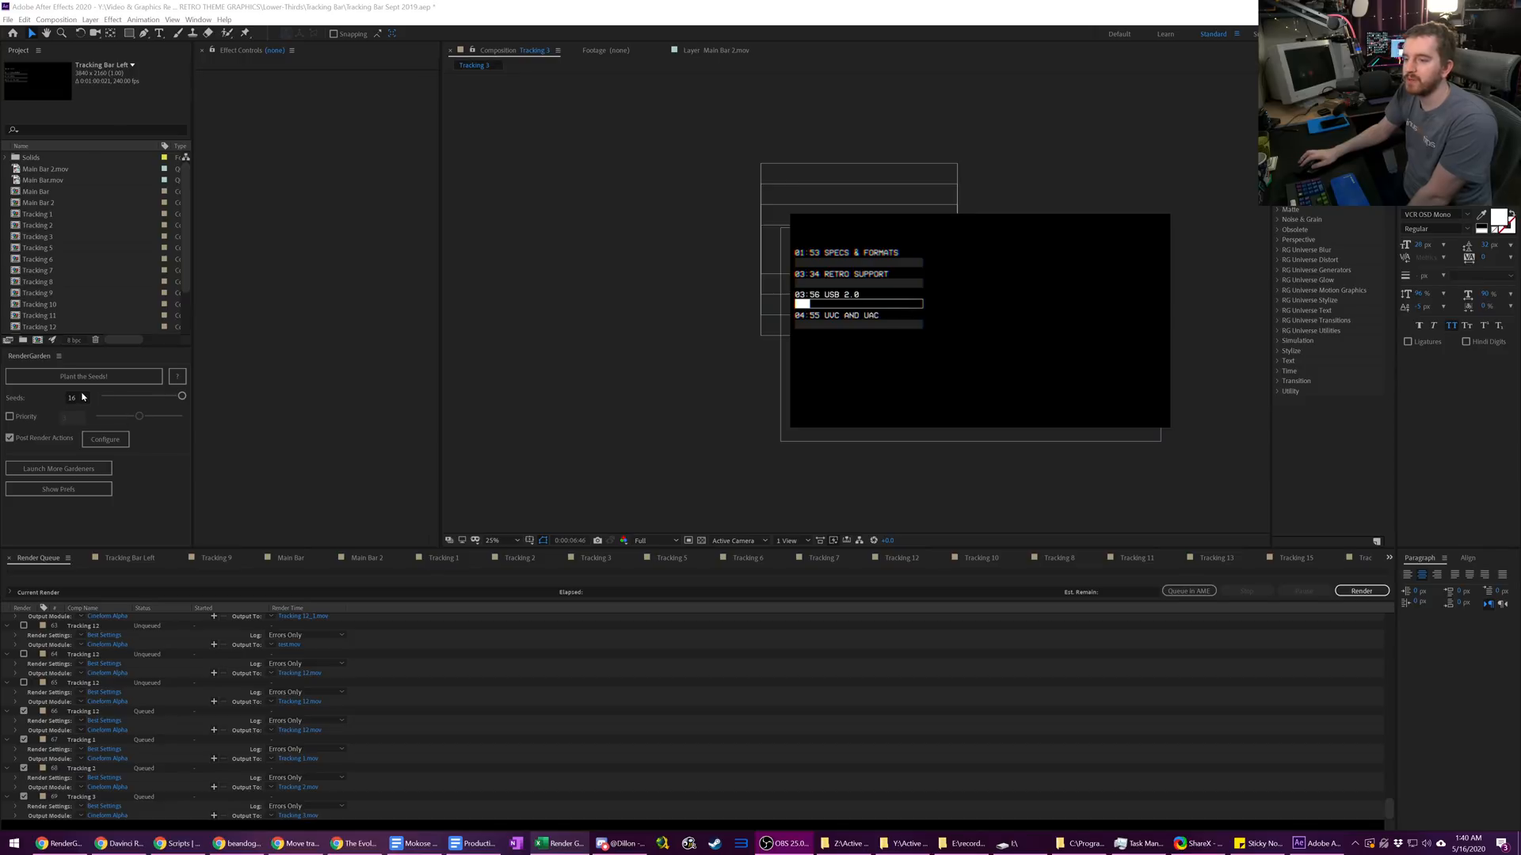
{"action": "mouse_move", "coordinate": [72, 398]}
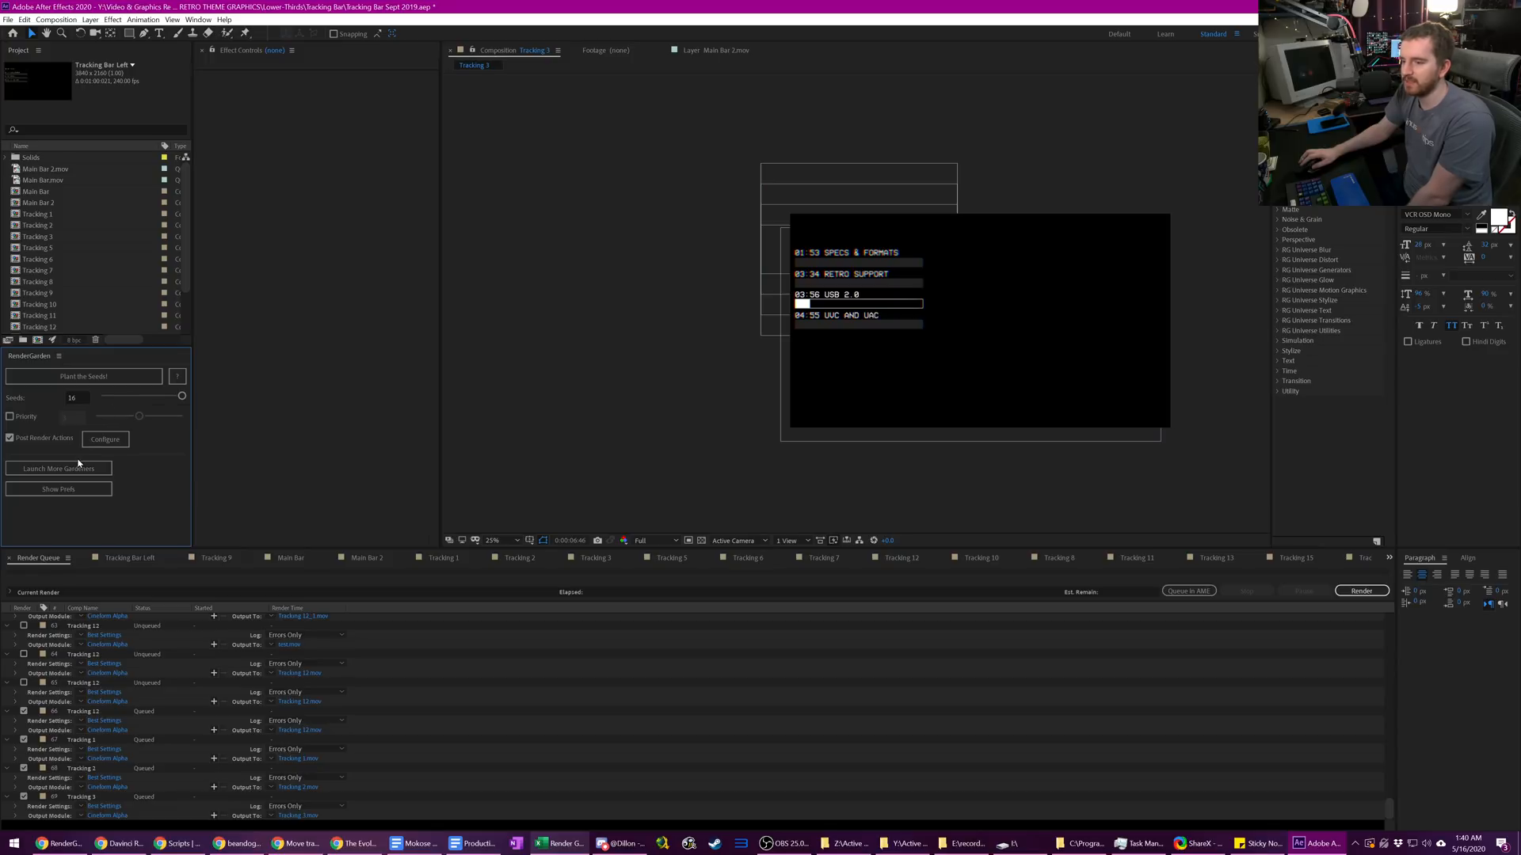
- Bring up RenderGarden's 'Launch More Gardeners' prompt for additional Gardeners
{"action": "left_click", "coordinate": [57, 469]}
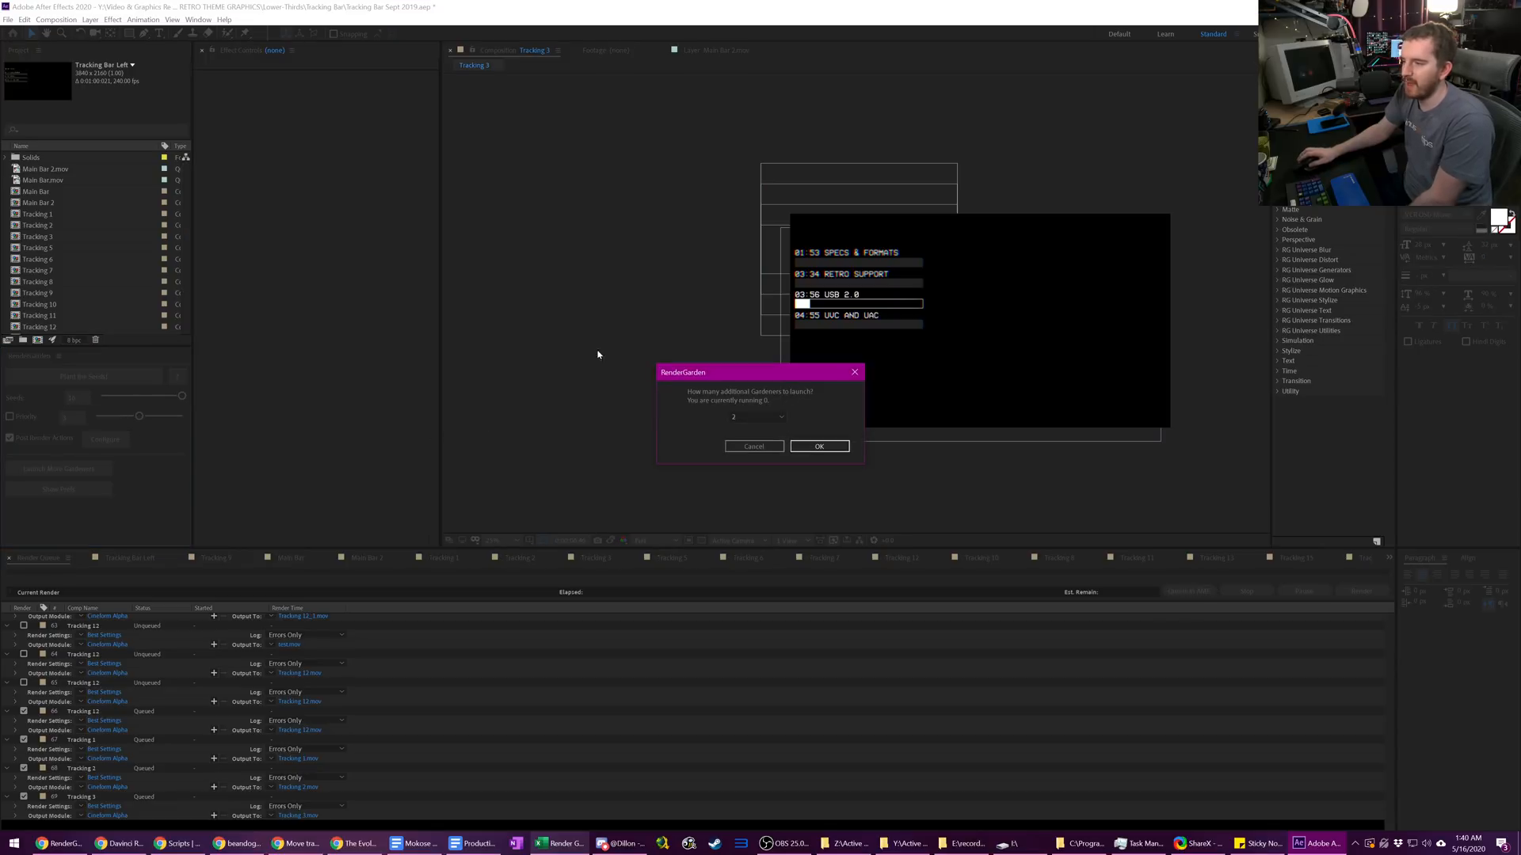